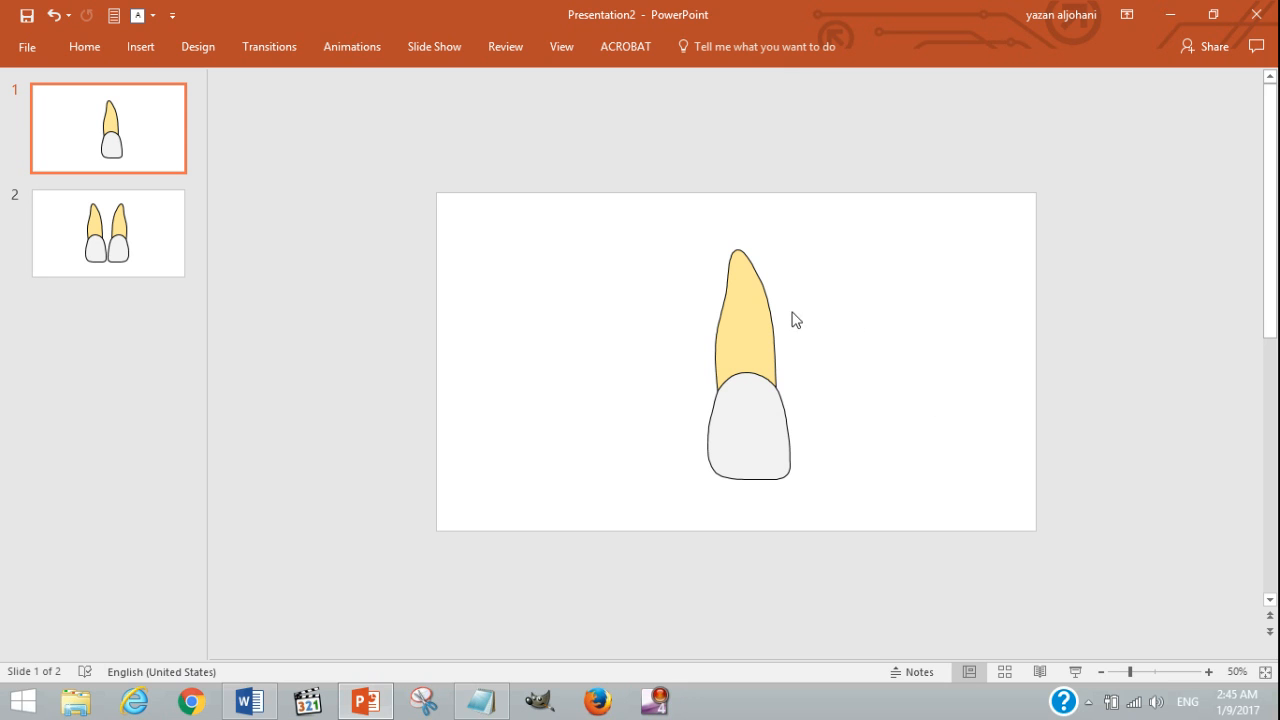
{"action": "mouse_move", "coordinate": [860, 346]}
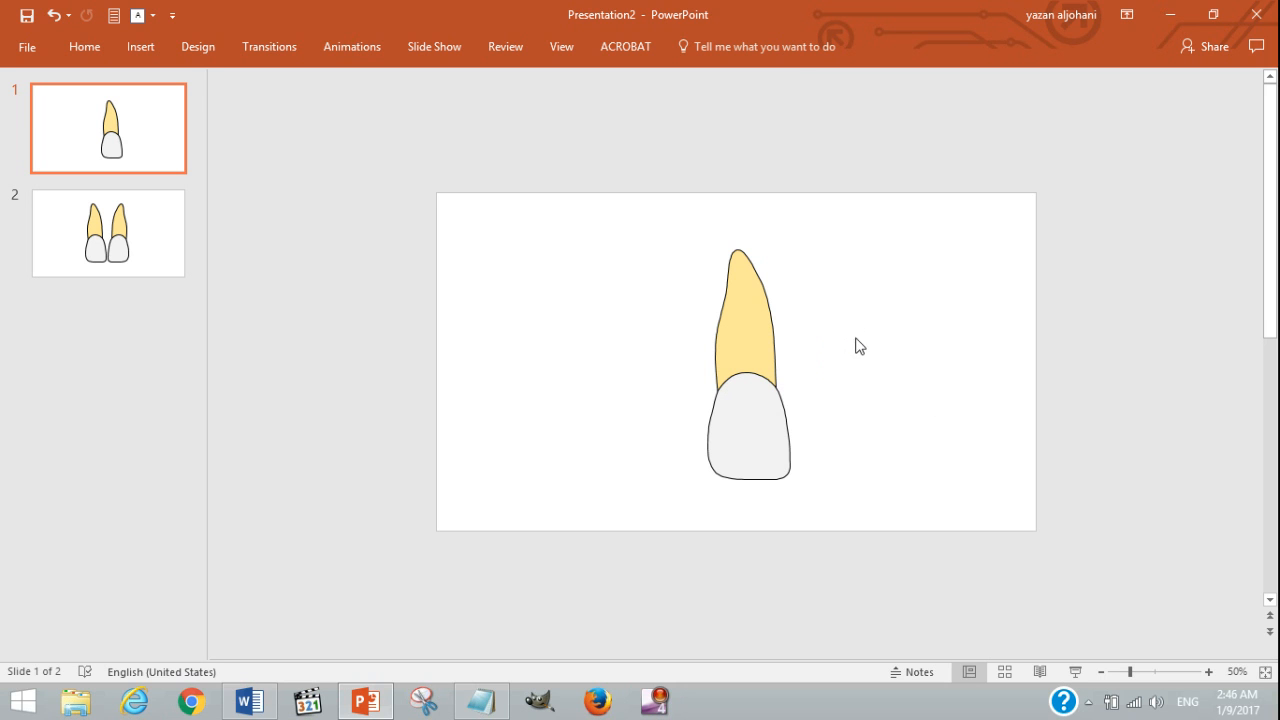
{"action": "mouse_move", "coordinate": [810, 358]}
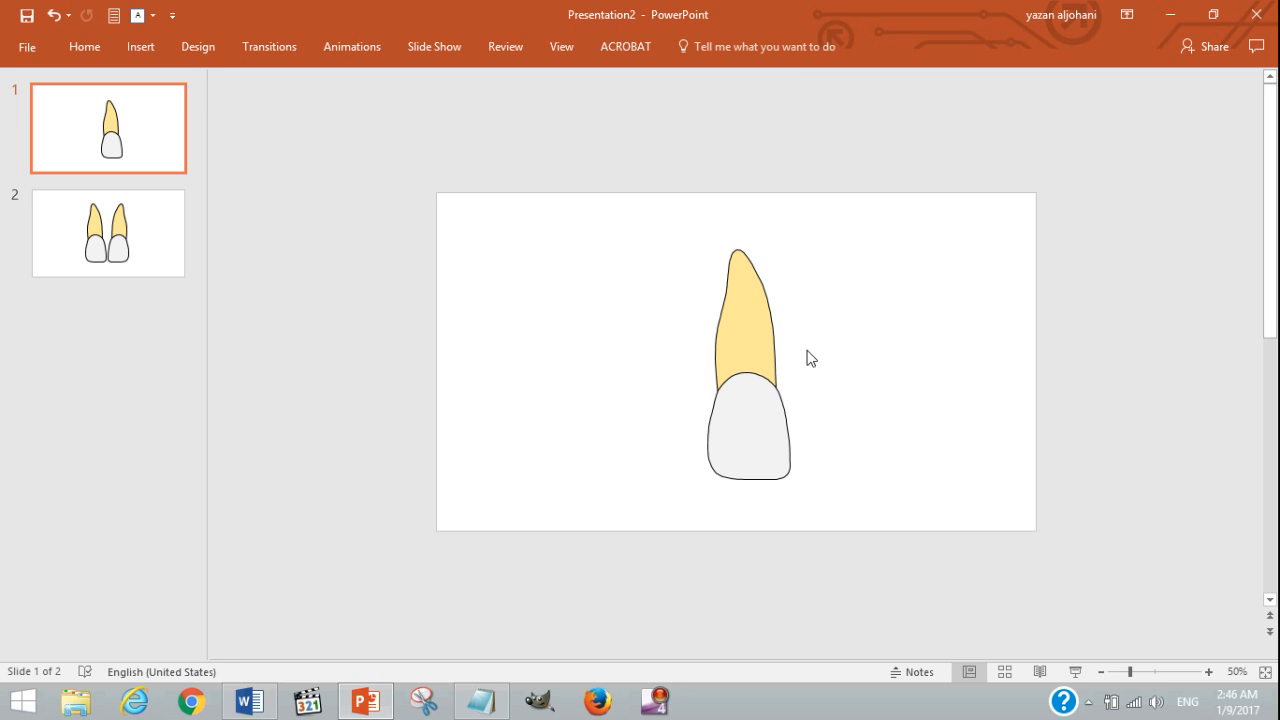
{"action": "mouse_move", "coordinate": [852, 292]}
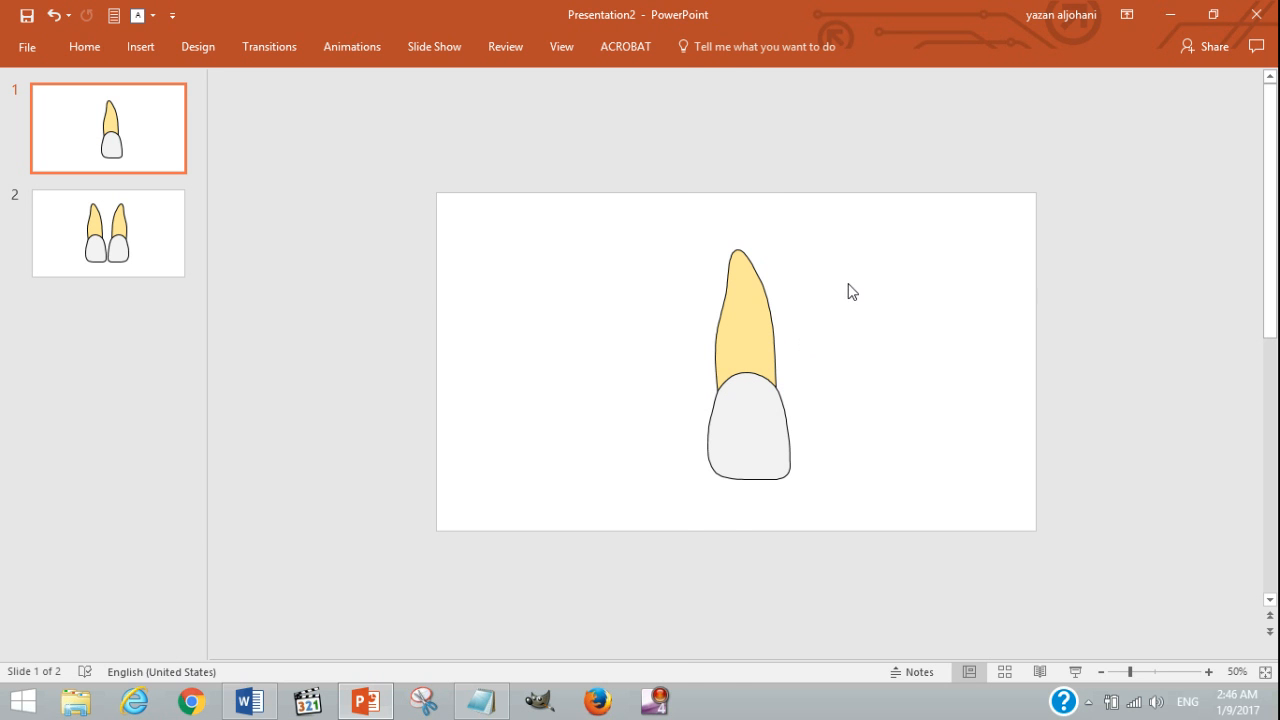
Show the Selection Pane listing the tooth group's parts, Crown Buccal view and Root Buccal View.
{"action": "left_click", "coordinate": [744, 320]}
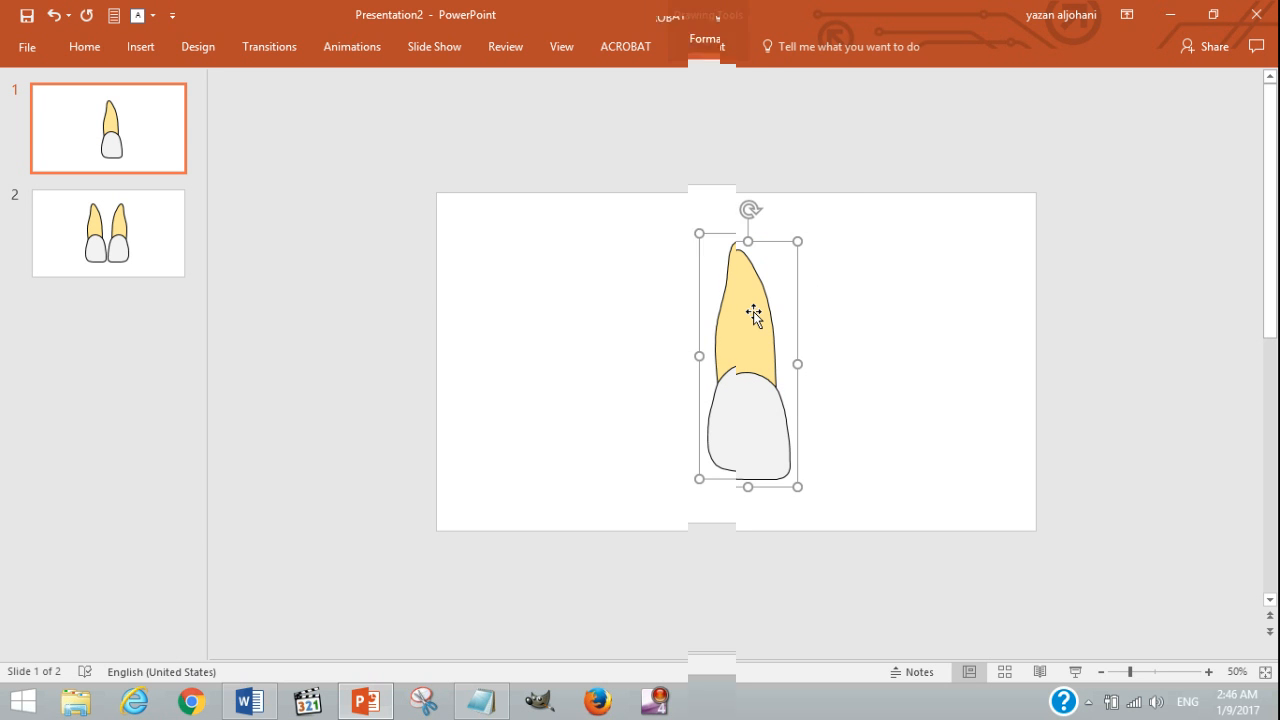
{"action": "left_click", "coordinate": [708, 46]}
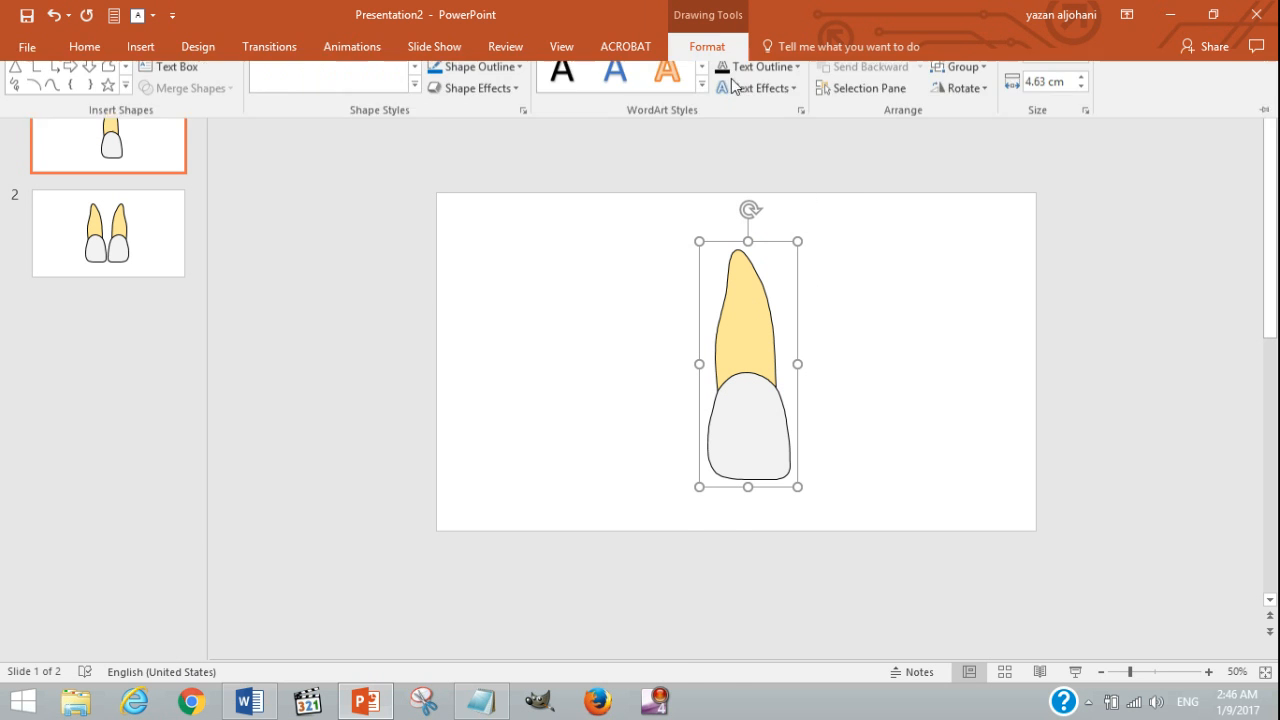
{"action": "left_click", "coordinate": [868, 88]}
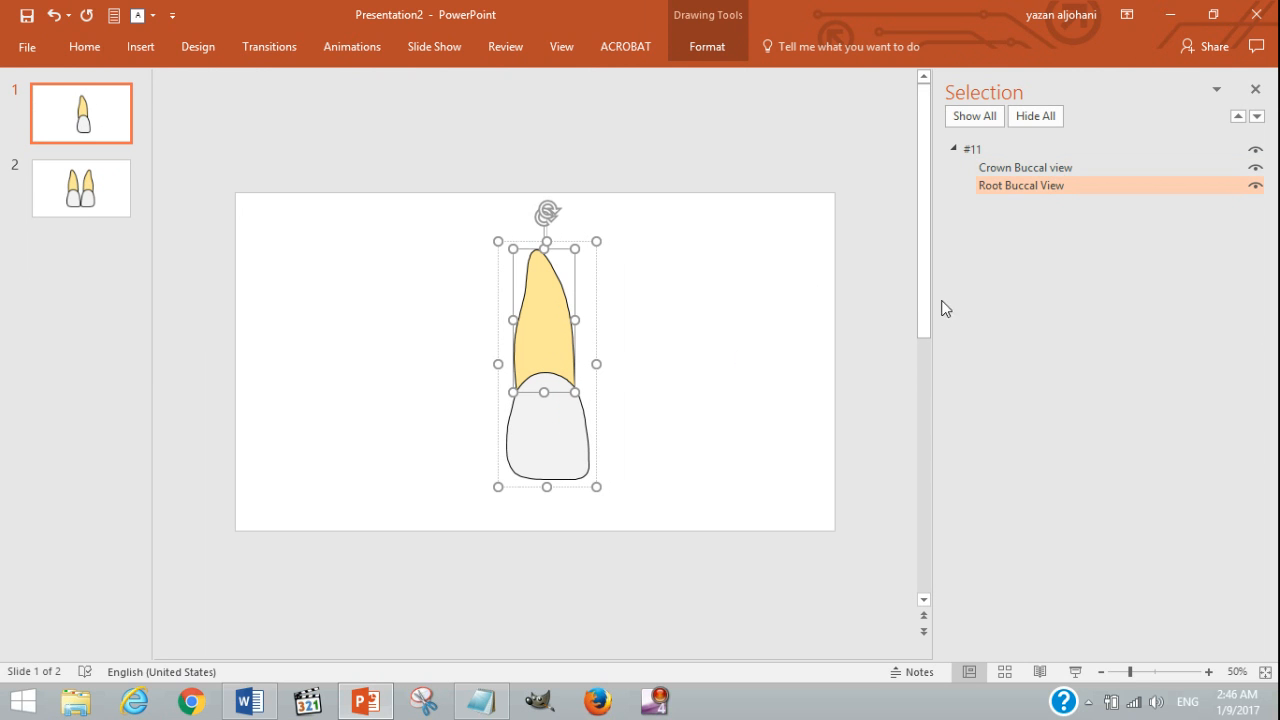
{"action": "left_click", "coordinate": [1024, 168]}
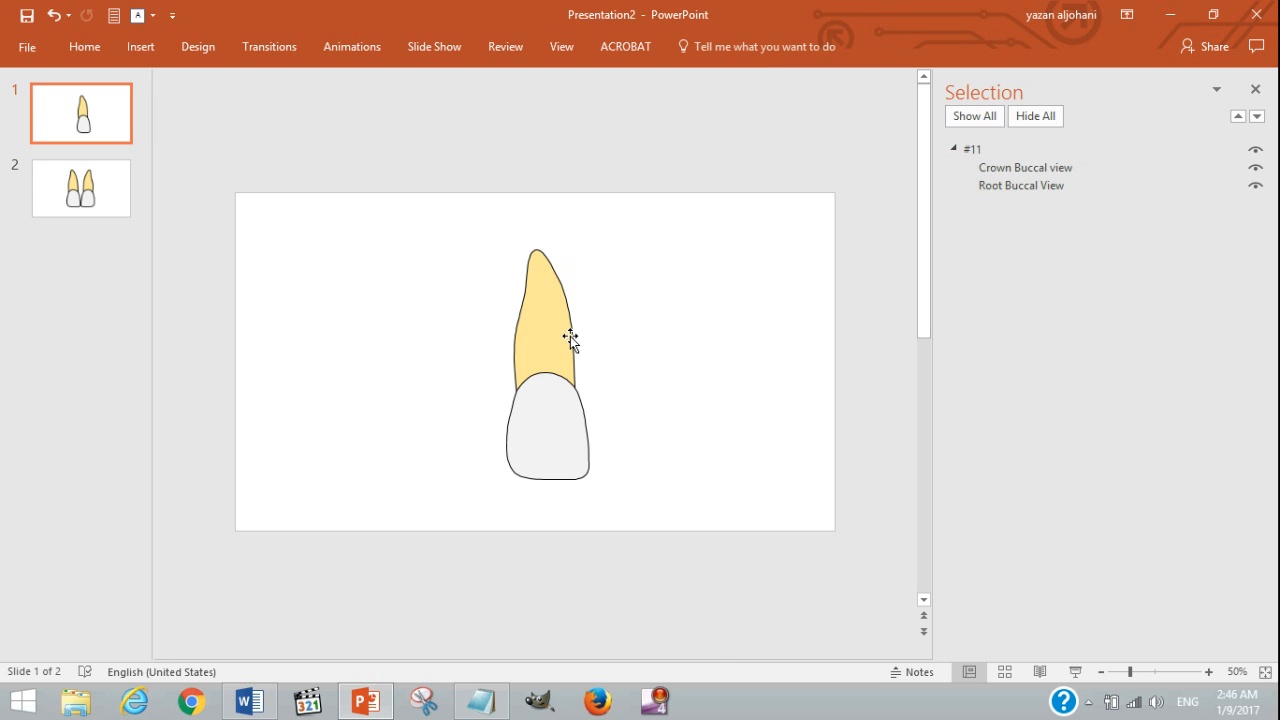
Ungroup the tooth into crown and root shapes, then hide and re-show the crown.
{"action": "right_click", "coordinate": [570, 338]}
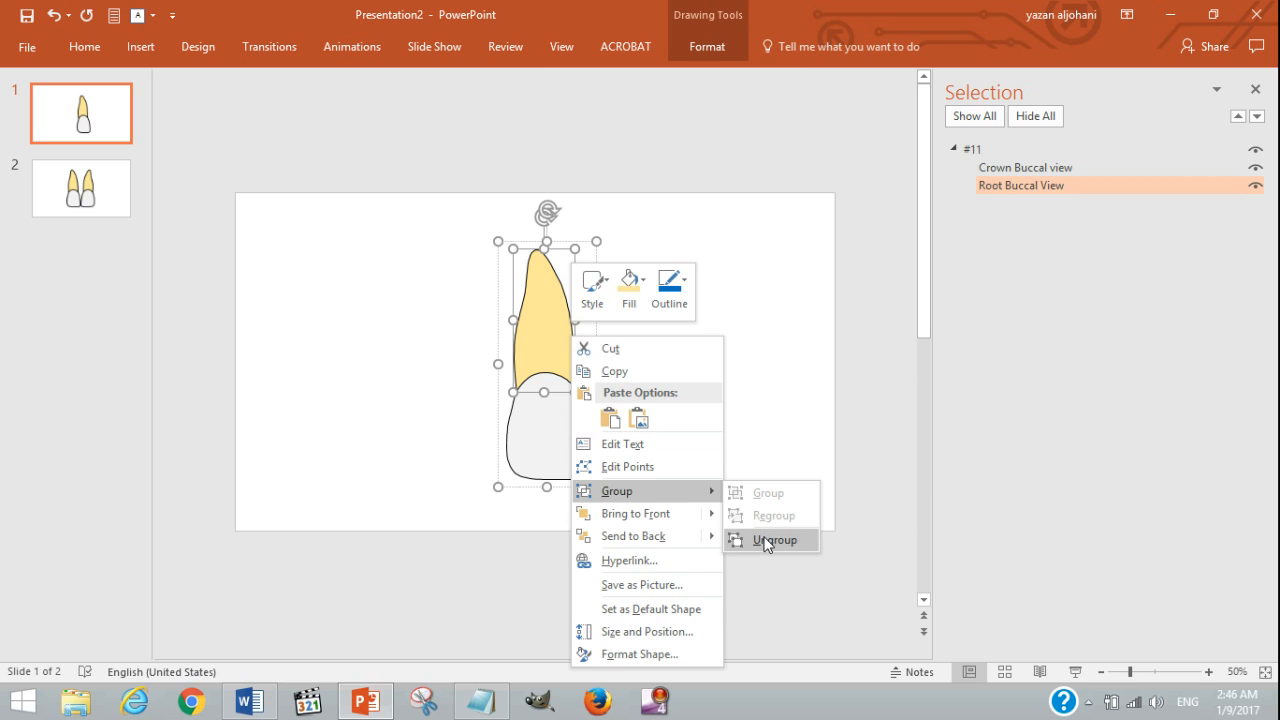
{"action": "left_click", "coordinate": [774, 540]}
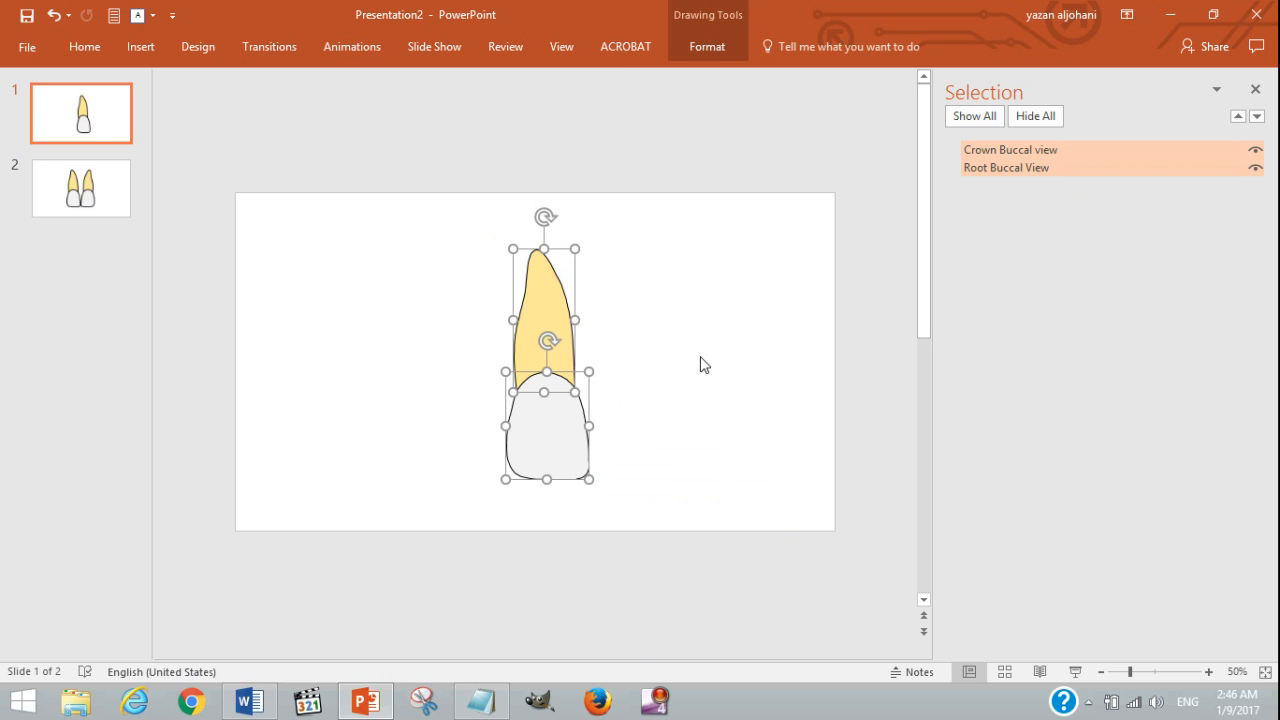
{"action": "mouse_move", "coordinate": [704, 368]}
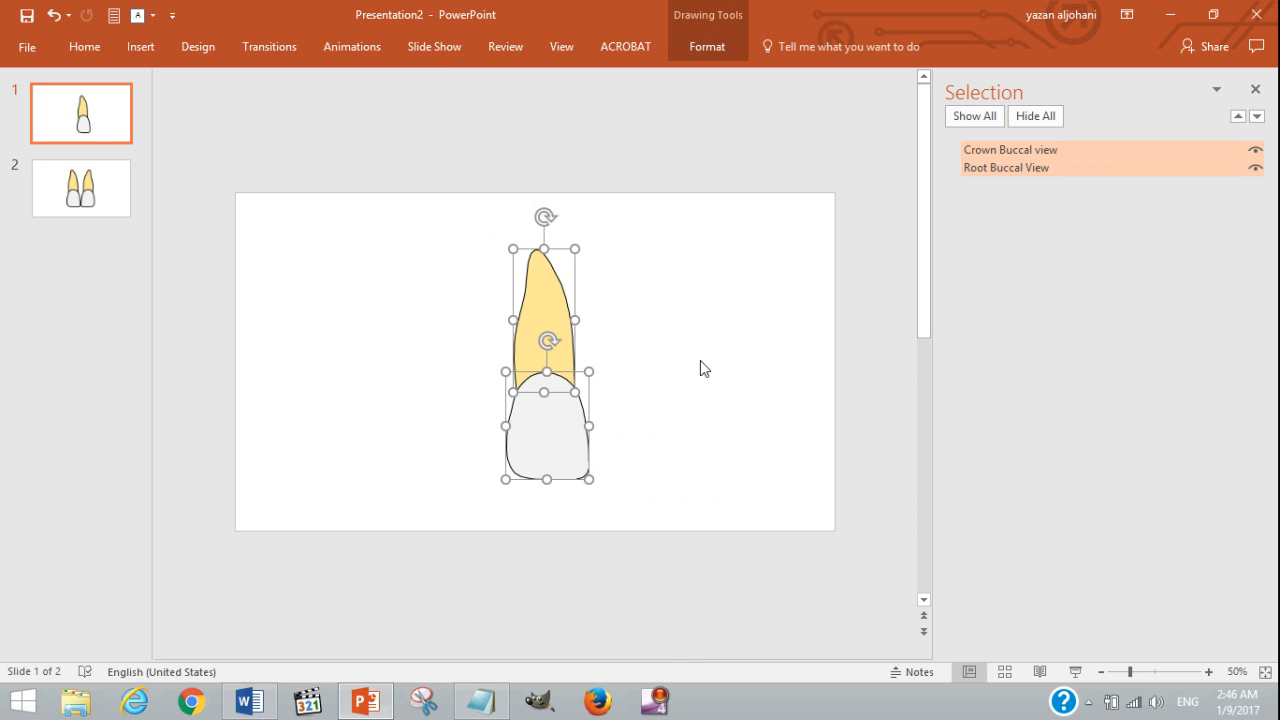
{"action": "mouse_move", "coordinate": [696, 364]}
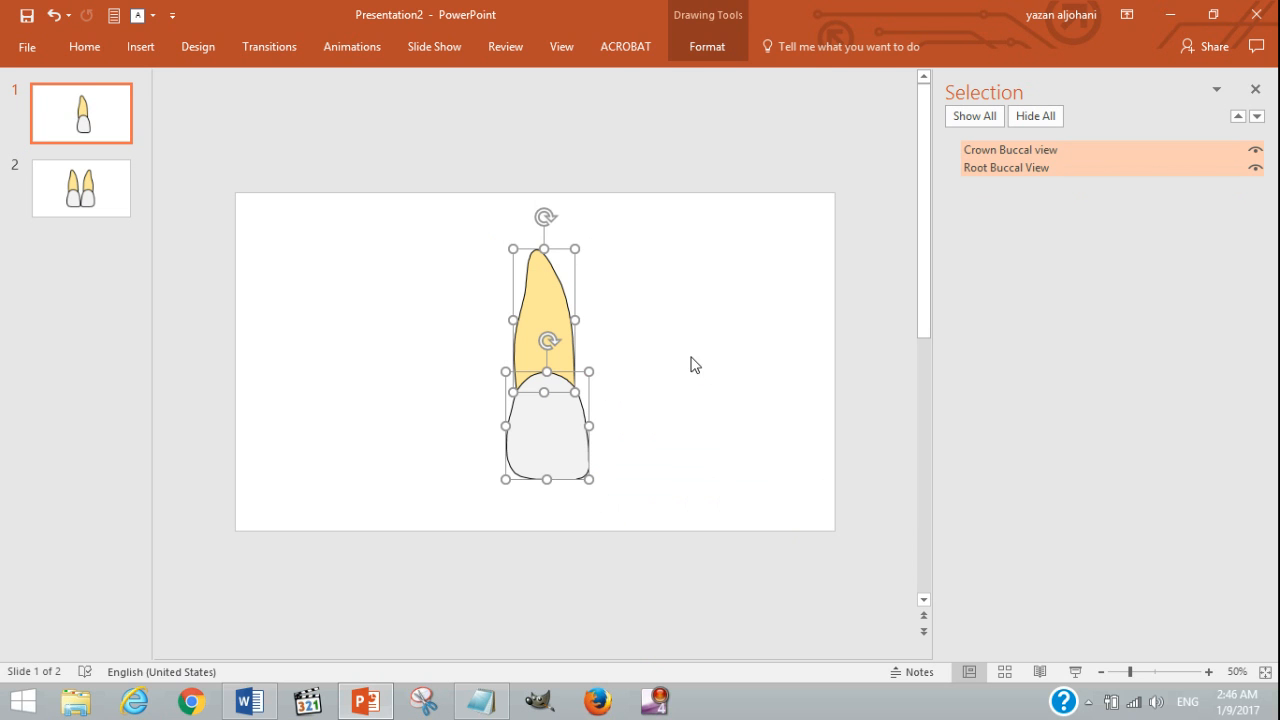
{"action": "left_click", "coordinate": [696, 364]}
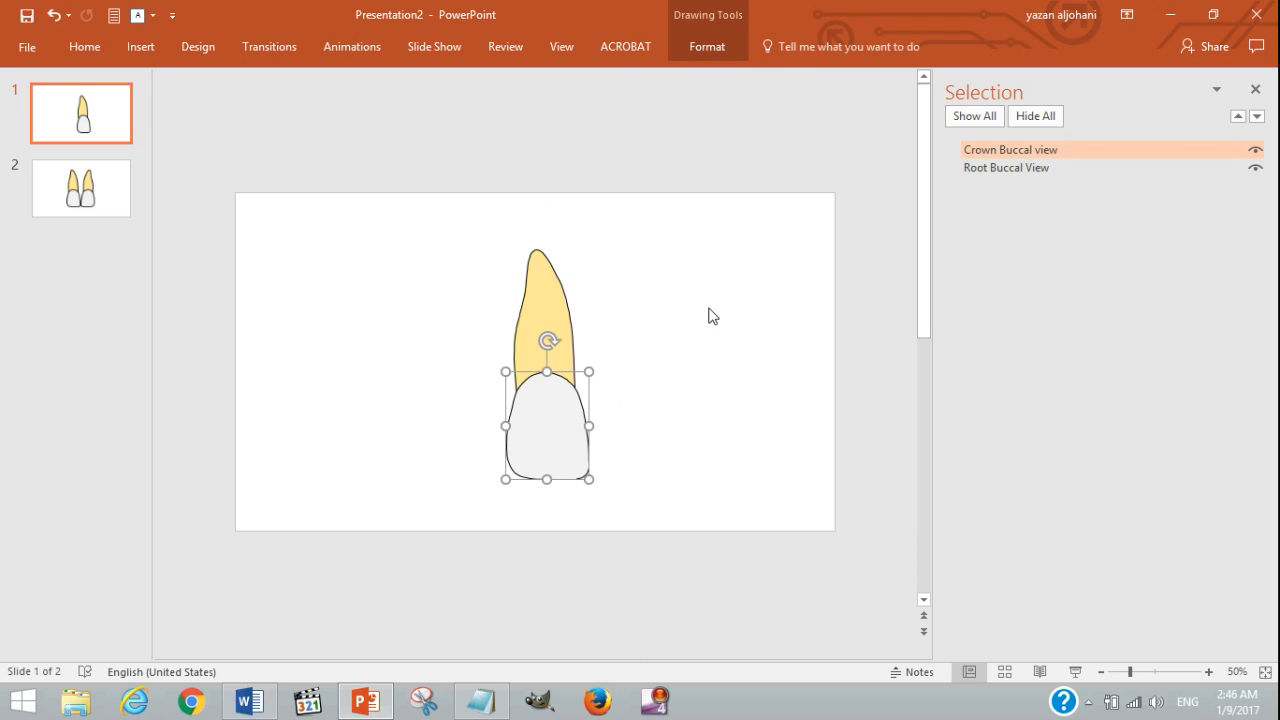
{"action": "left_click", "coordinate": [1254, 148]}
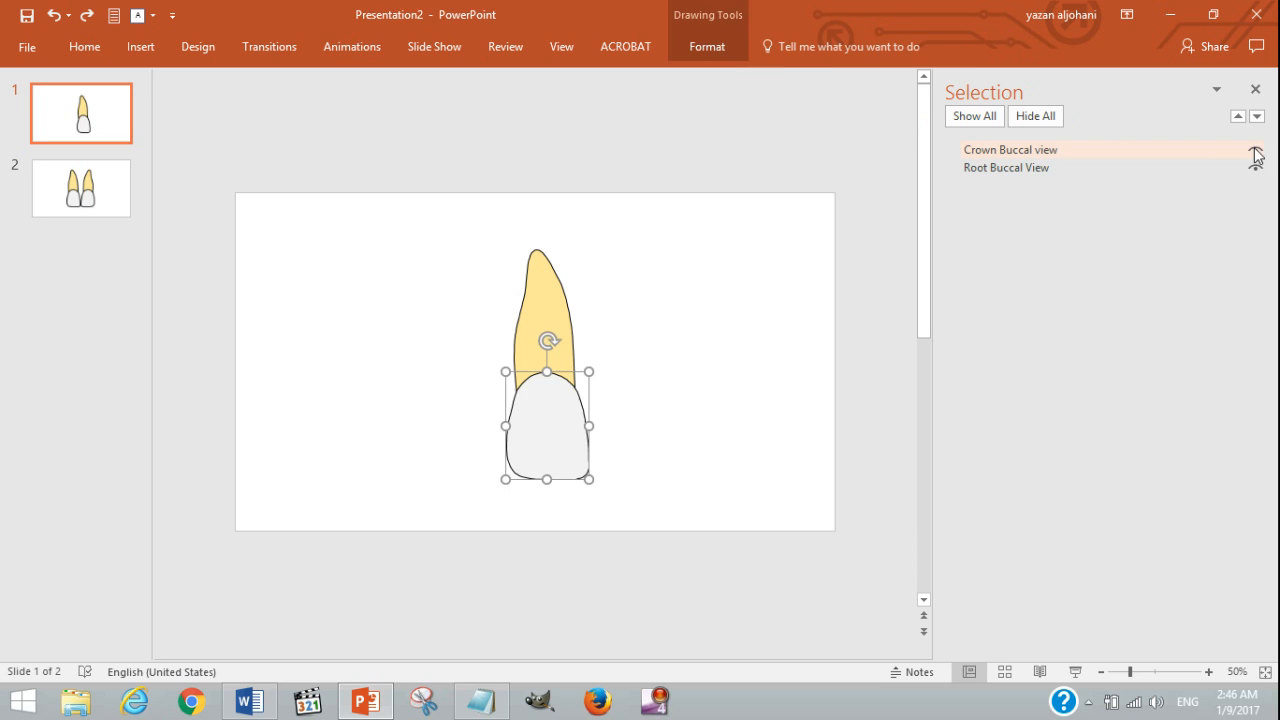
{"action": "left_click", "coordinate": [1256, 150]}
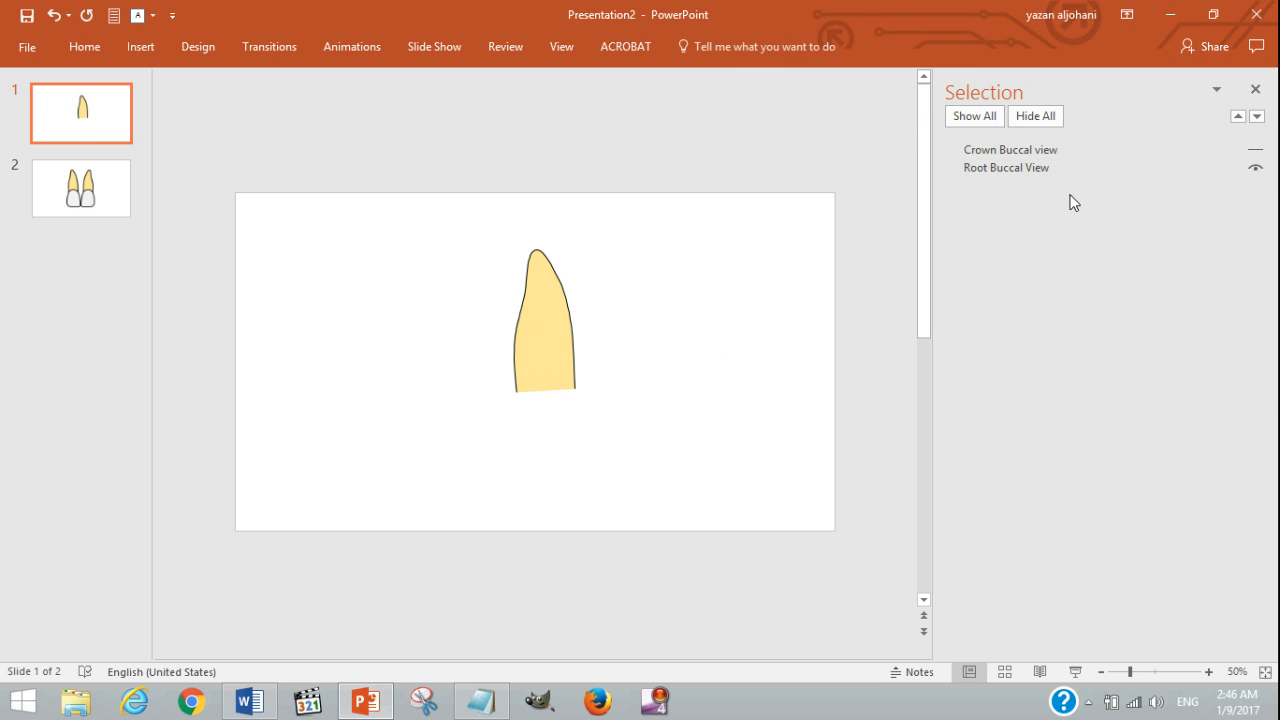
{"action": "left_click", "coordinate": [1256, 150]}
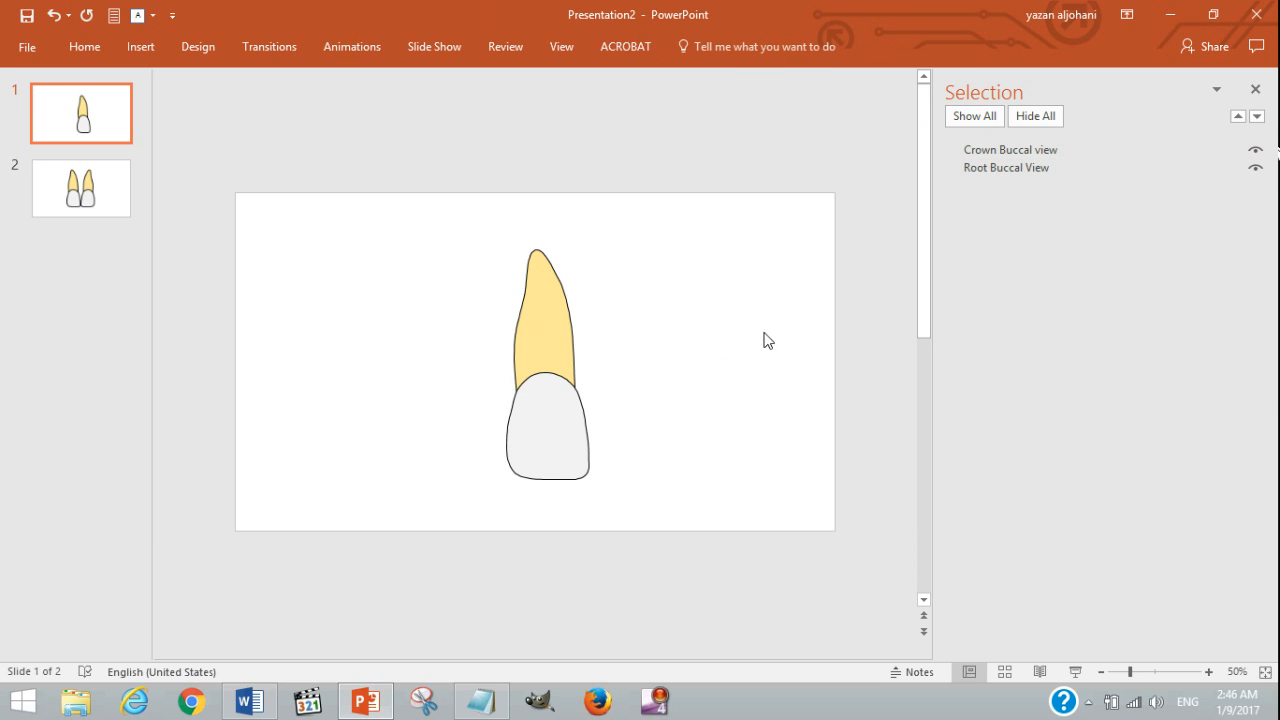
{"action": "mouse_move", "coordinate": [1010, 148]}
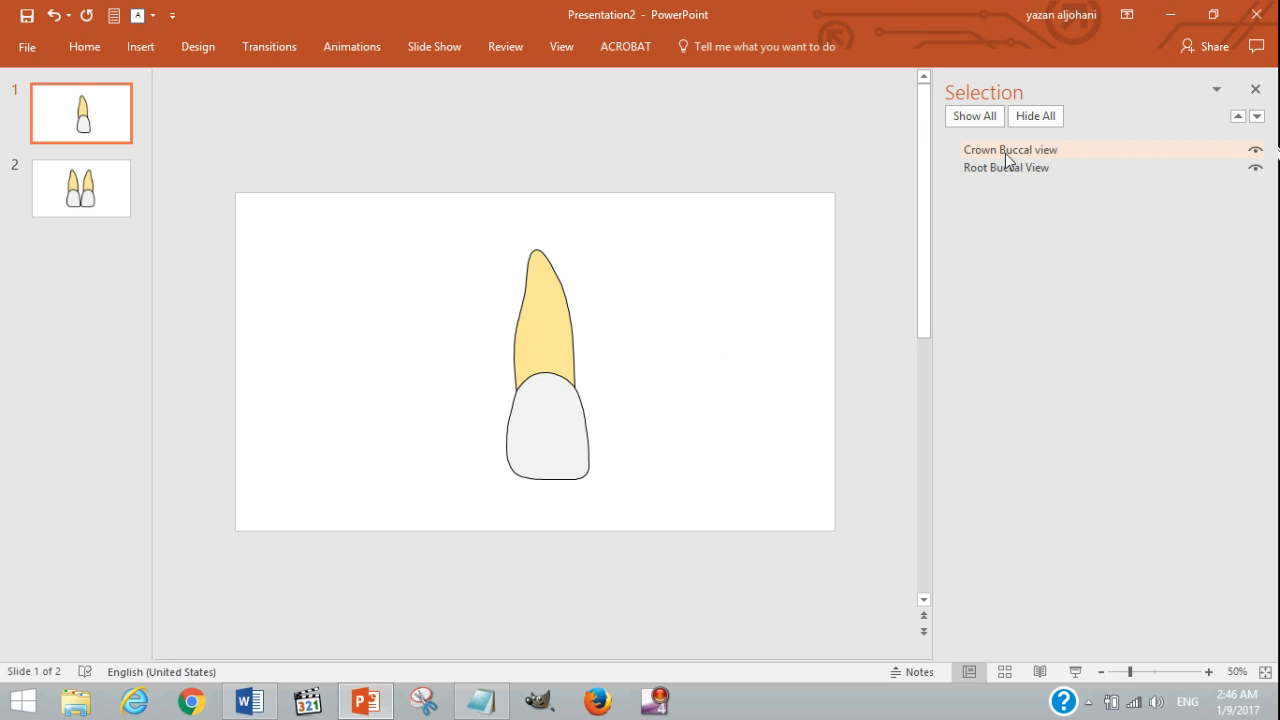
{"action": "mouse_move", "coordinate": [1012, 160]}
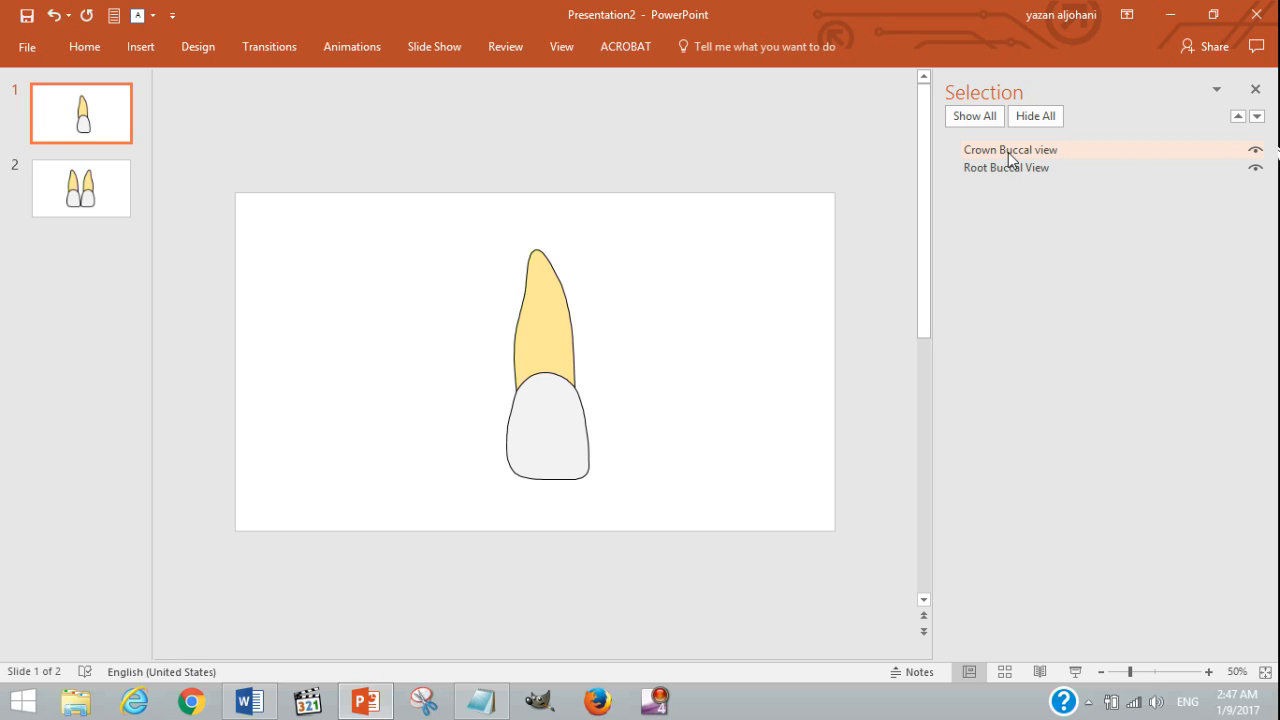
{"action": "mouse_move", "coordinate": [1088, 156]}
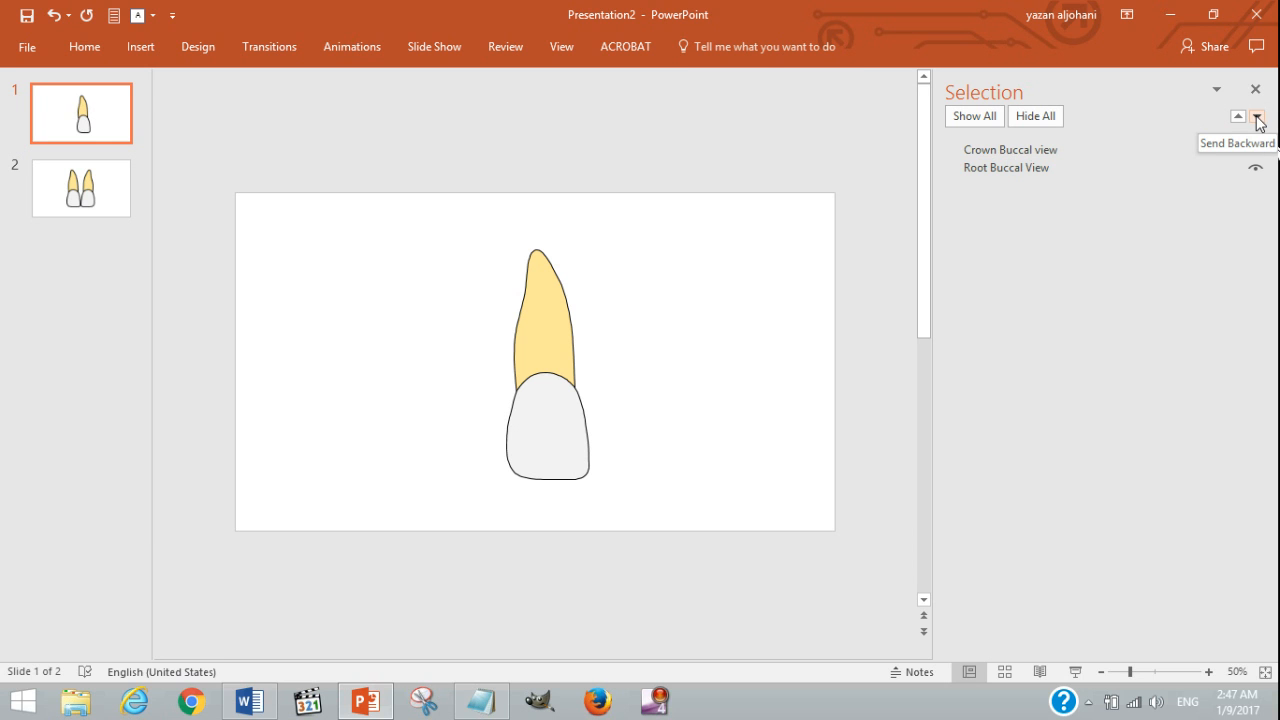
Send the crown behind the root and set the root's Shape Fill to No Fill.
{"action": "left_click", "coordinate": [1012, 148]}
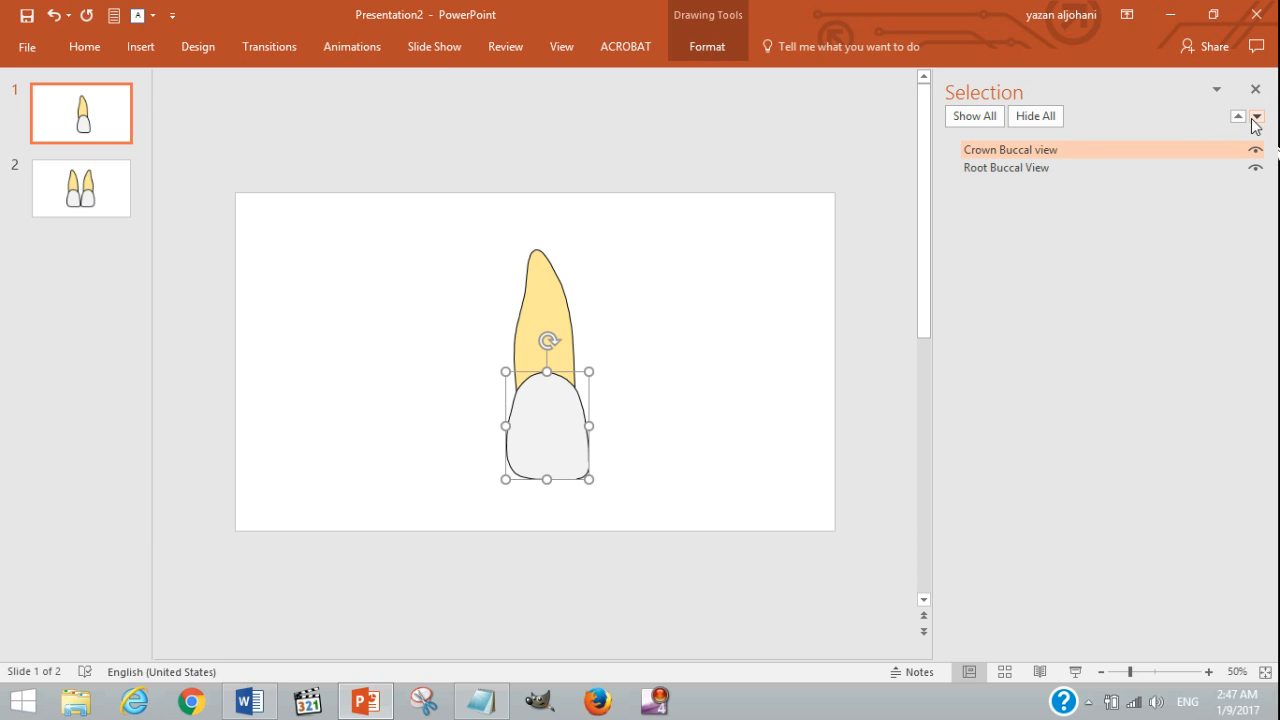
{"action": "mouse_move", "coordinate": [1256, 116]}
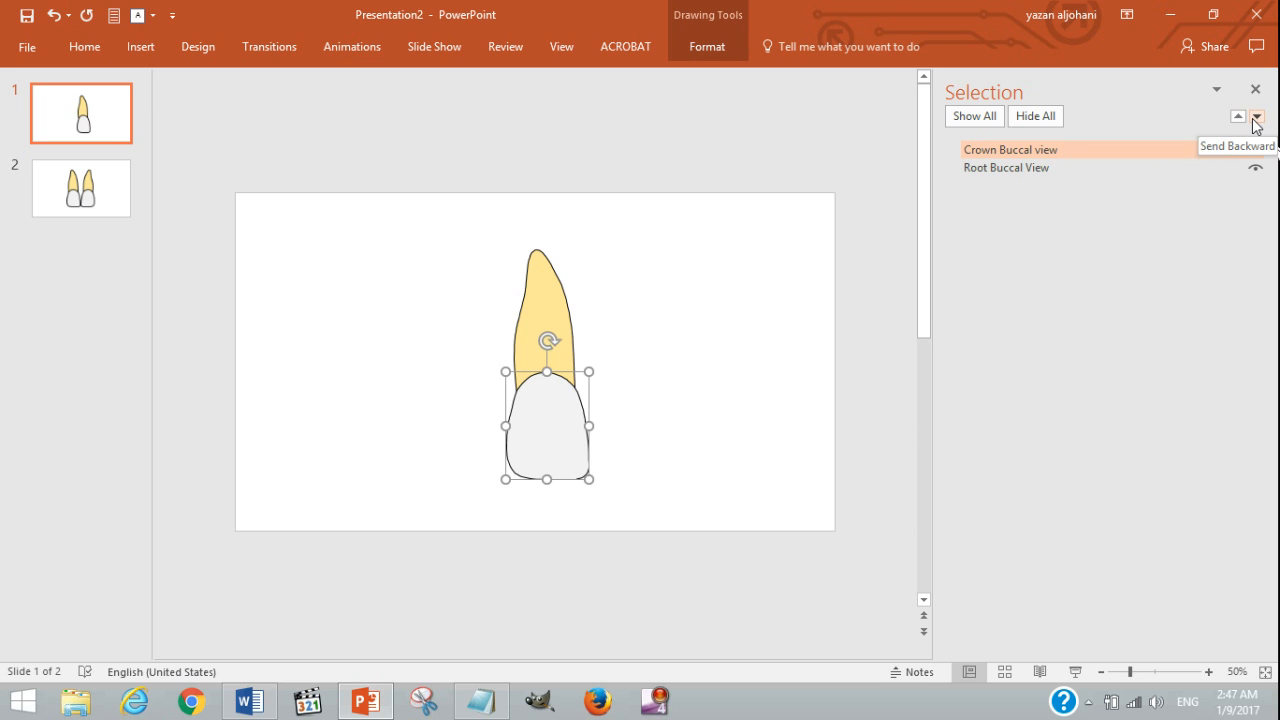
{"action": "left_click", "coordinate": [1256, 116]}
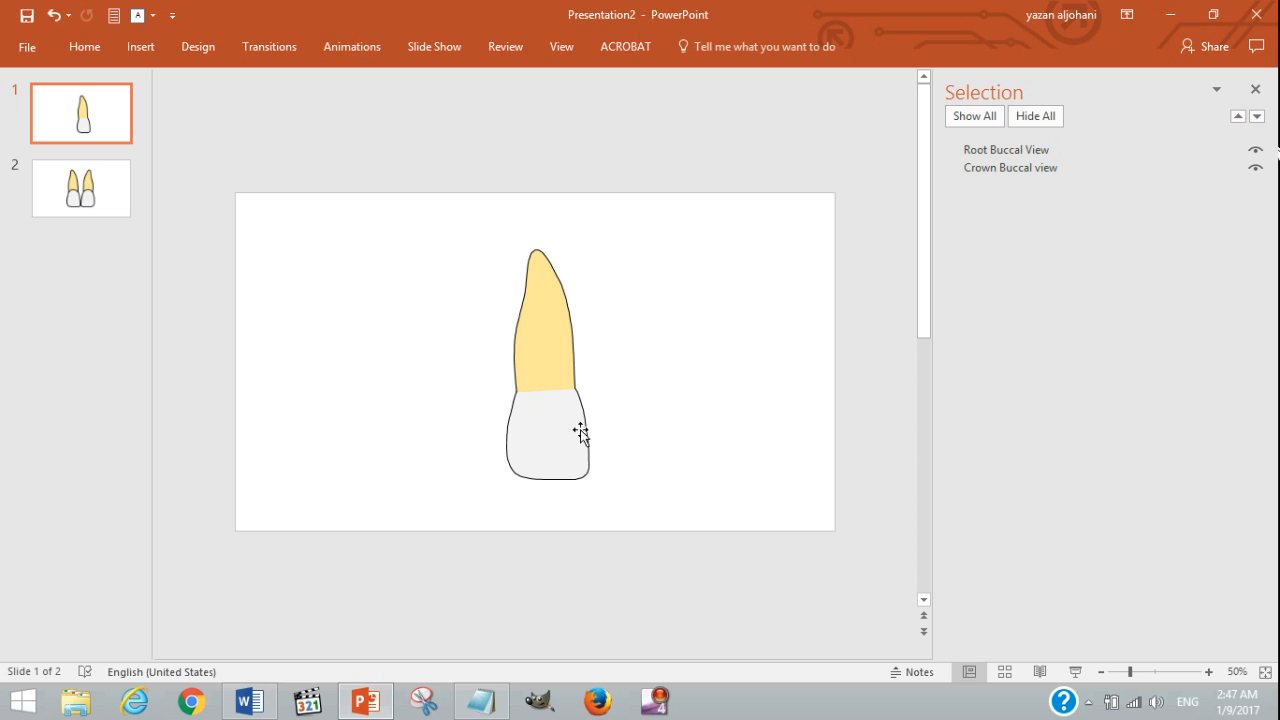
{"action": "left_click", "coordinate": [1006, 148]}
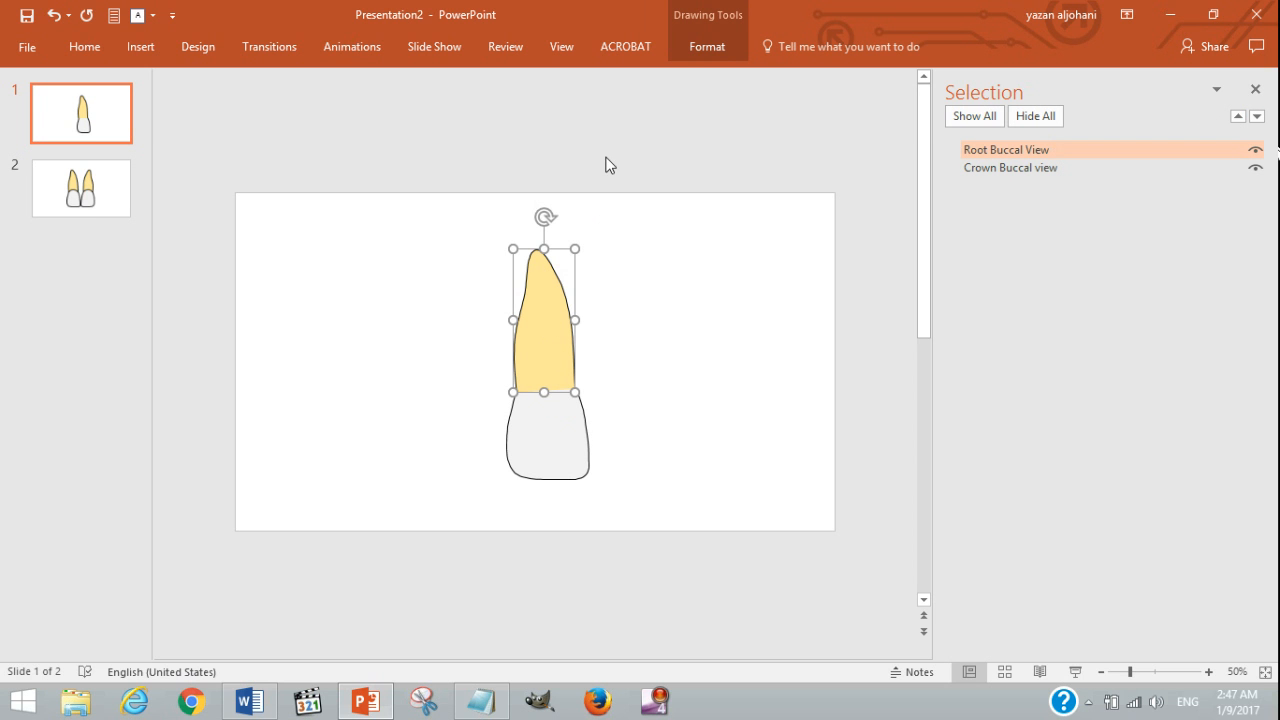
{"action": "left_click", "coordinate": [708, 46]}
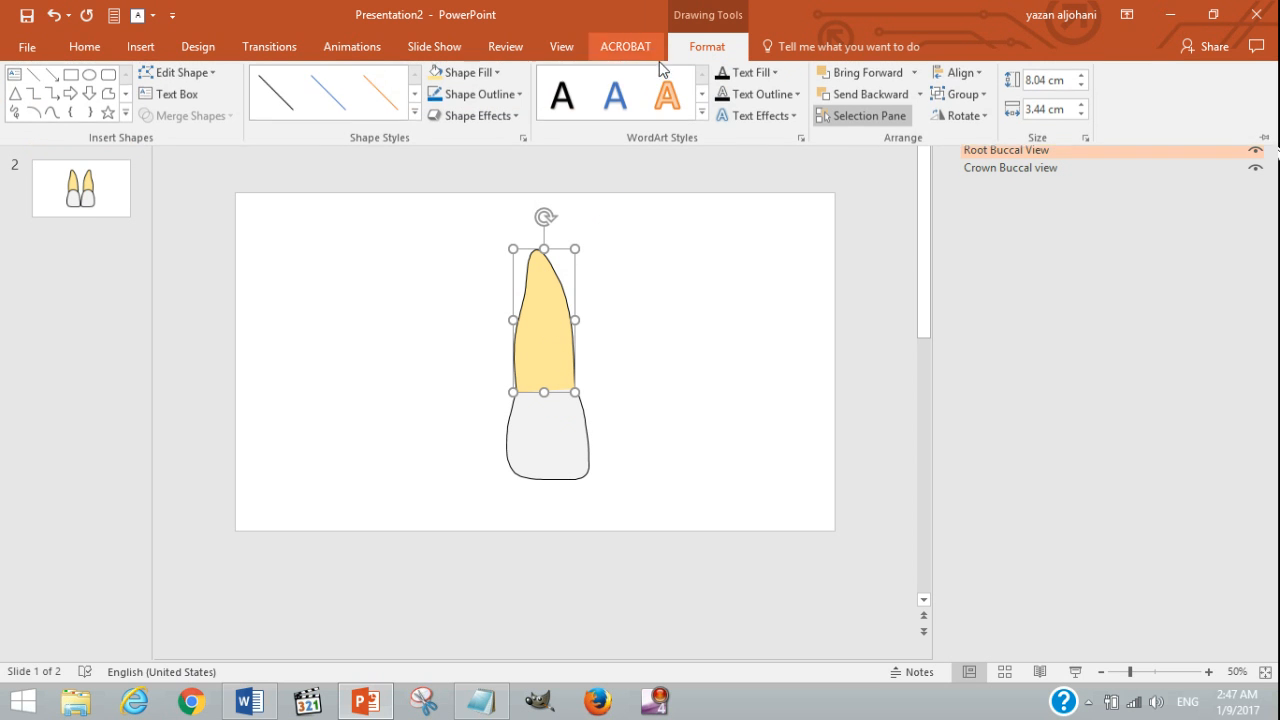
{"action": "left_click", "coordinate": [462, 72]}
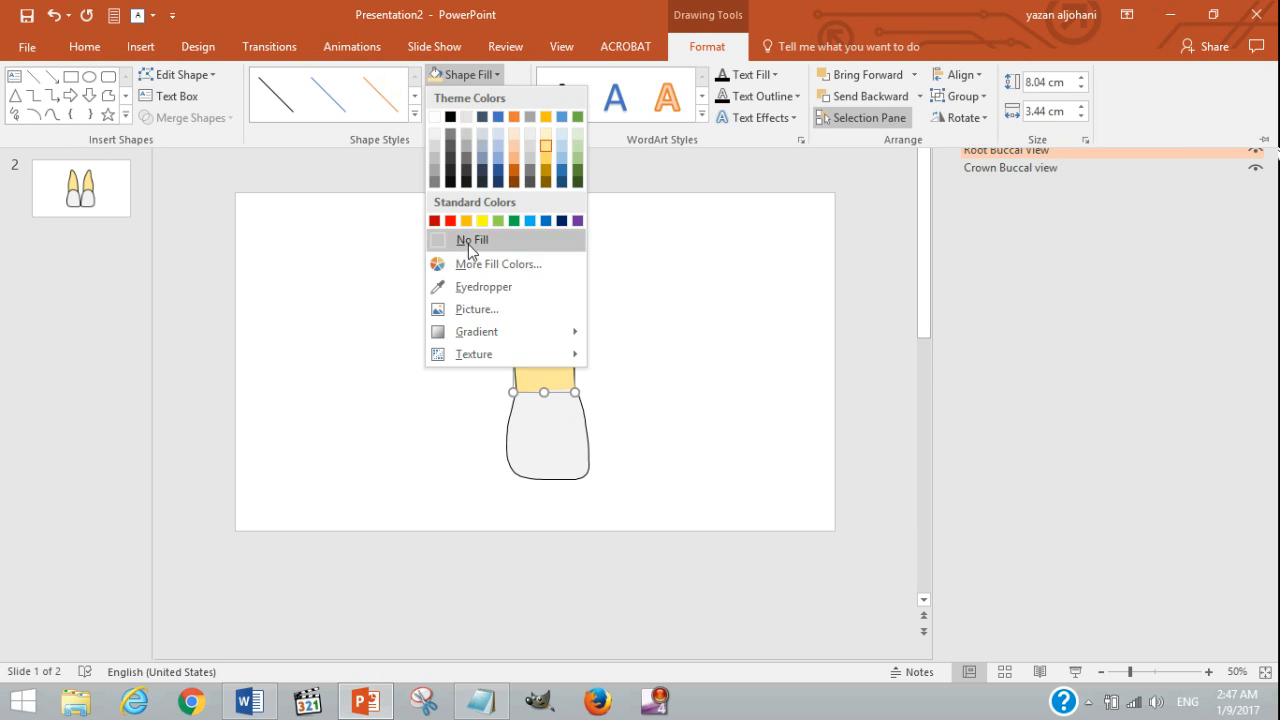
{"action": "left_click", "coordinate": [472, 240]}
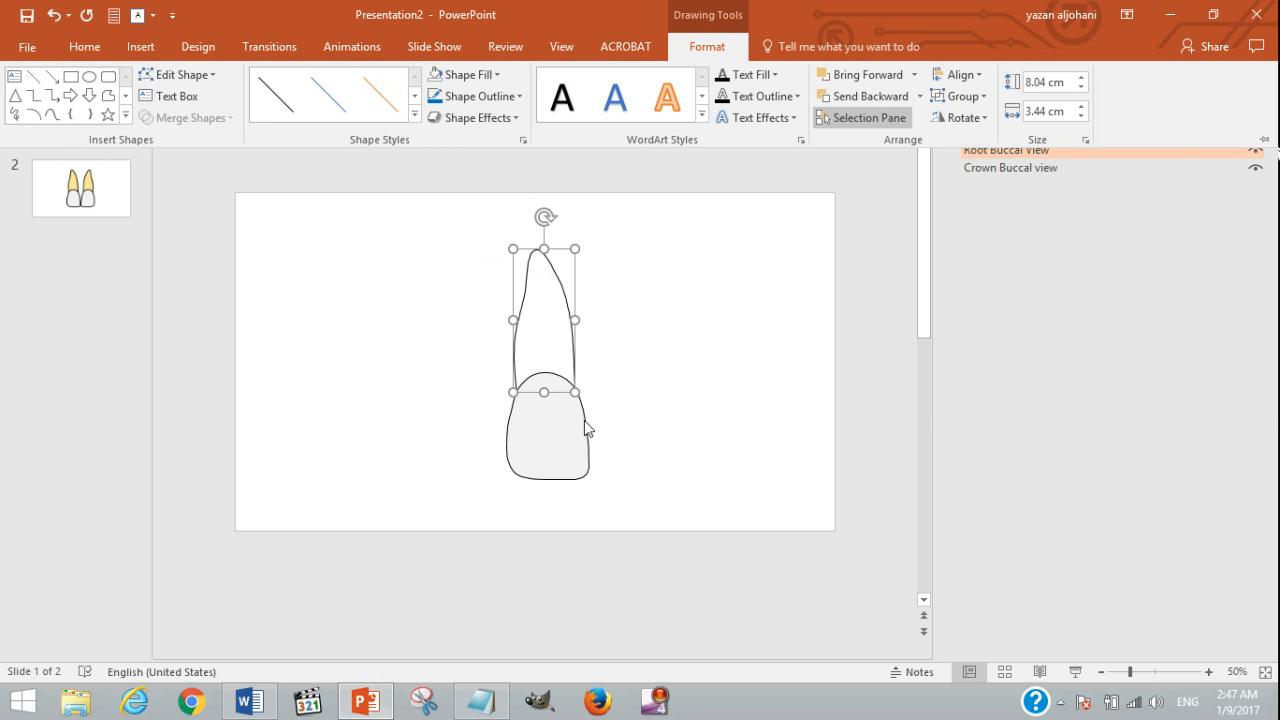
{"action": "mouse_move", "coordinate": [656, 348]}
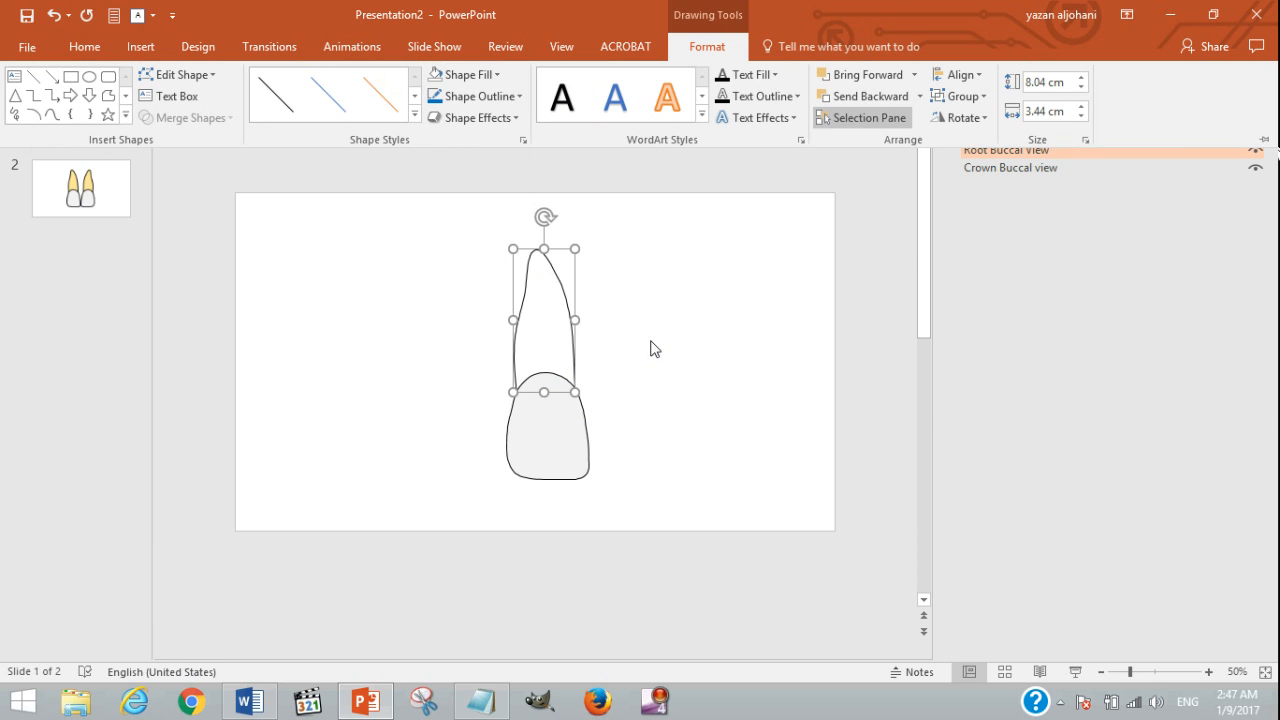
{"action": "mouse_move", "coordinate": [784, 324]}
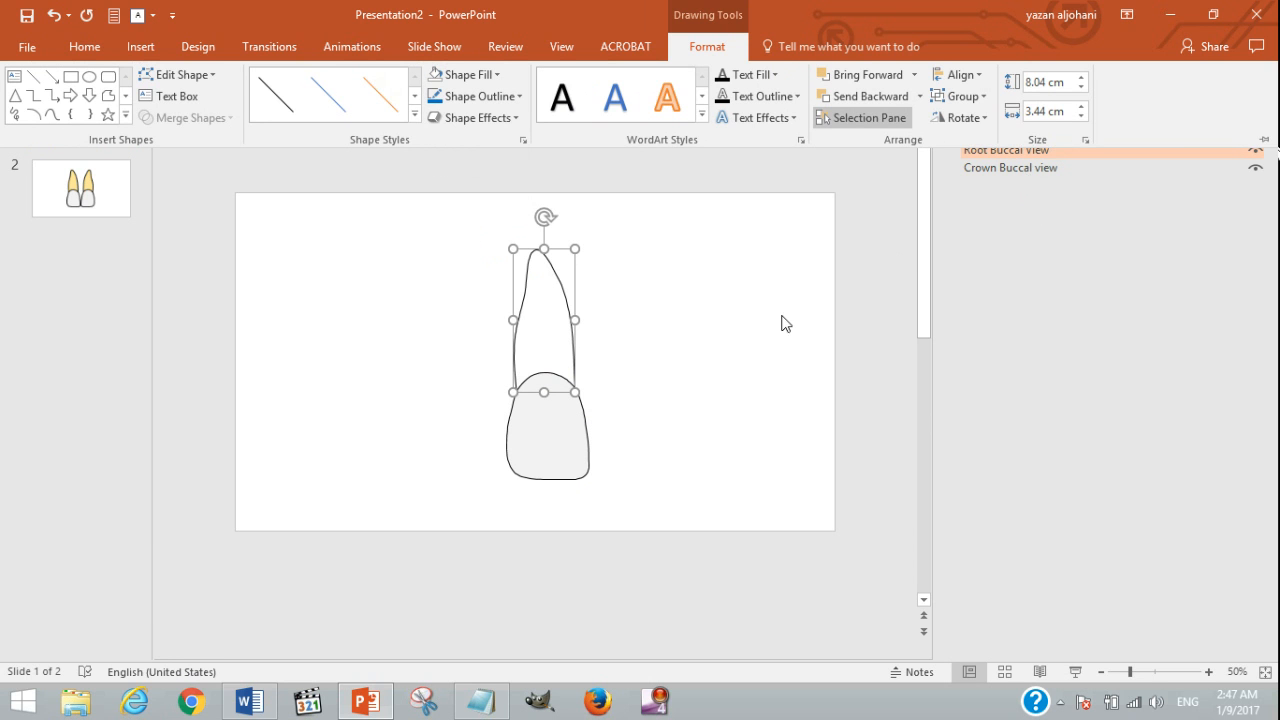
{"action": "mouse_move", "coordinate": [824, 310]}
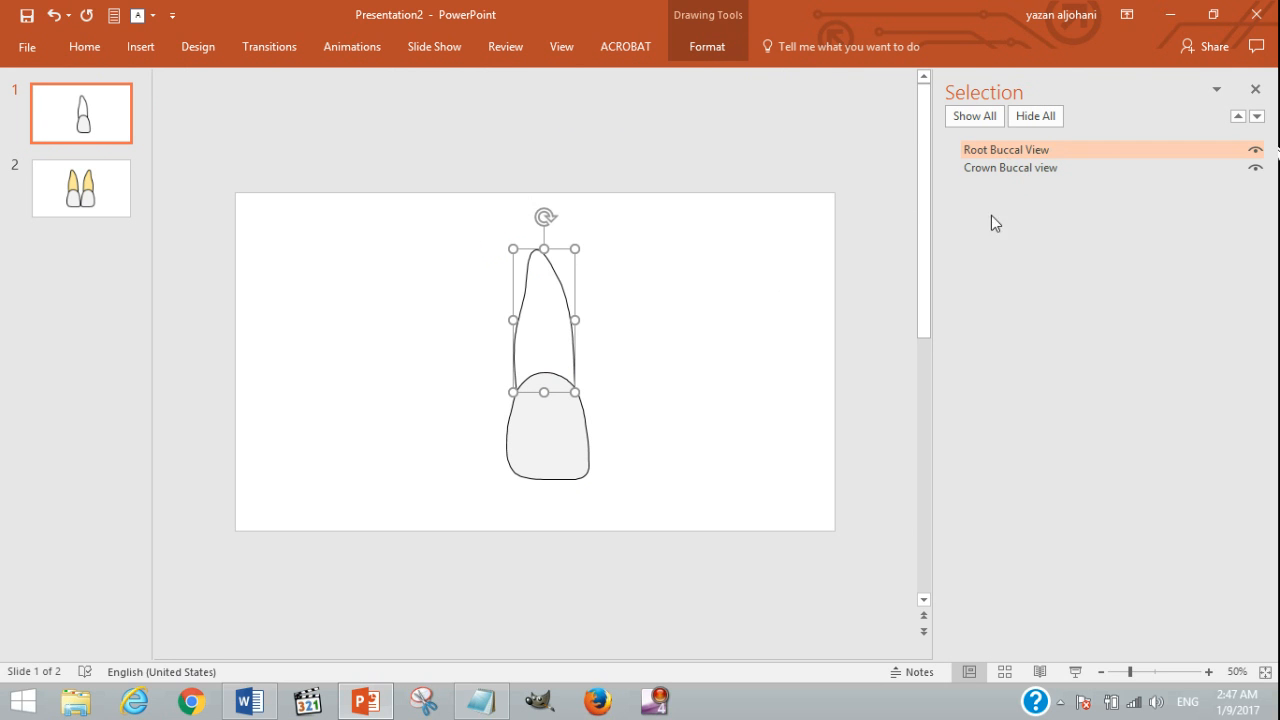
Start renaming the root shape in the Selection Pane, then leave it unchanged.
{"action": "double_click", "coordinate": [1006, 148]}
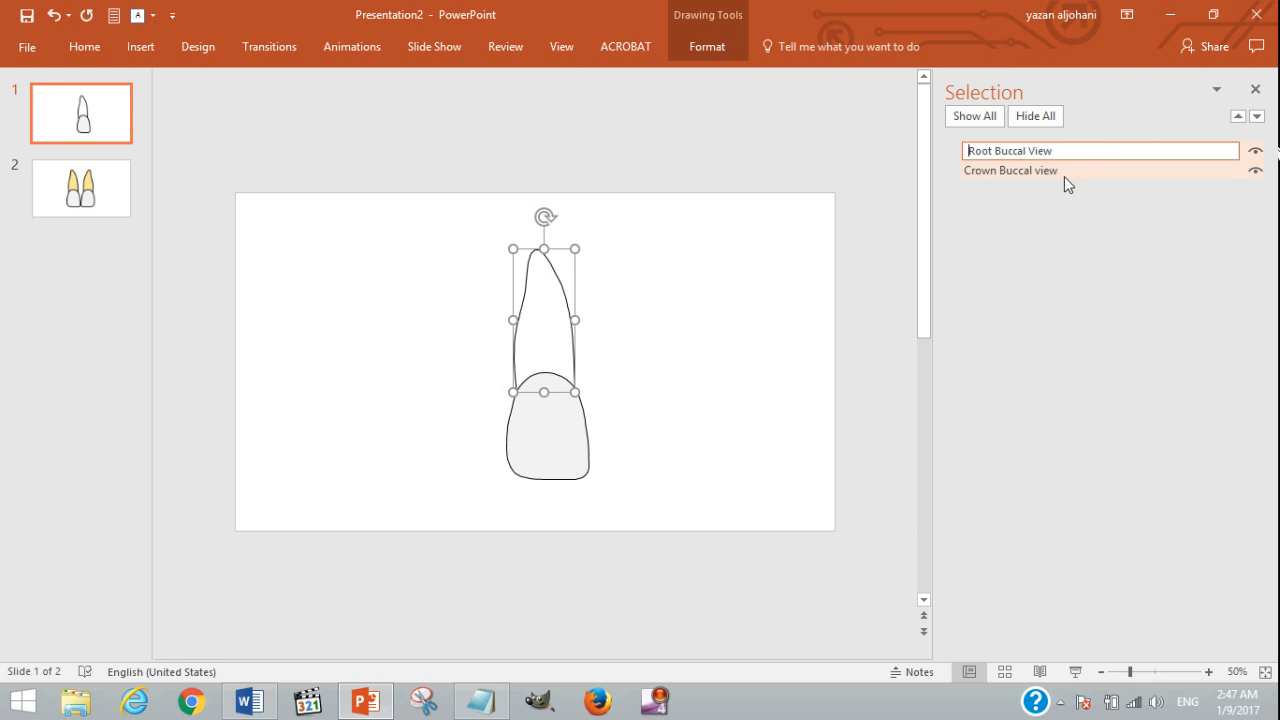
{"action": "left_click", "coordinate": [784, 296]}
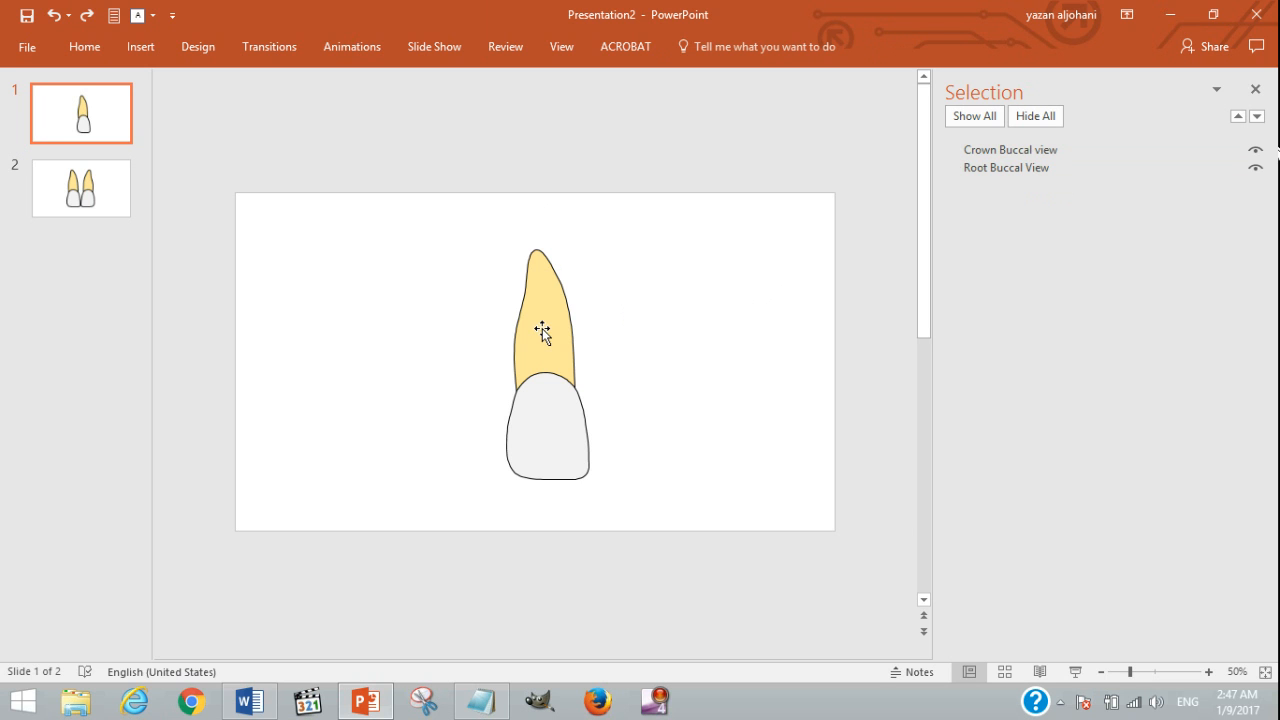
{"action": "mouse_move", "coordinate": [572, 356]}
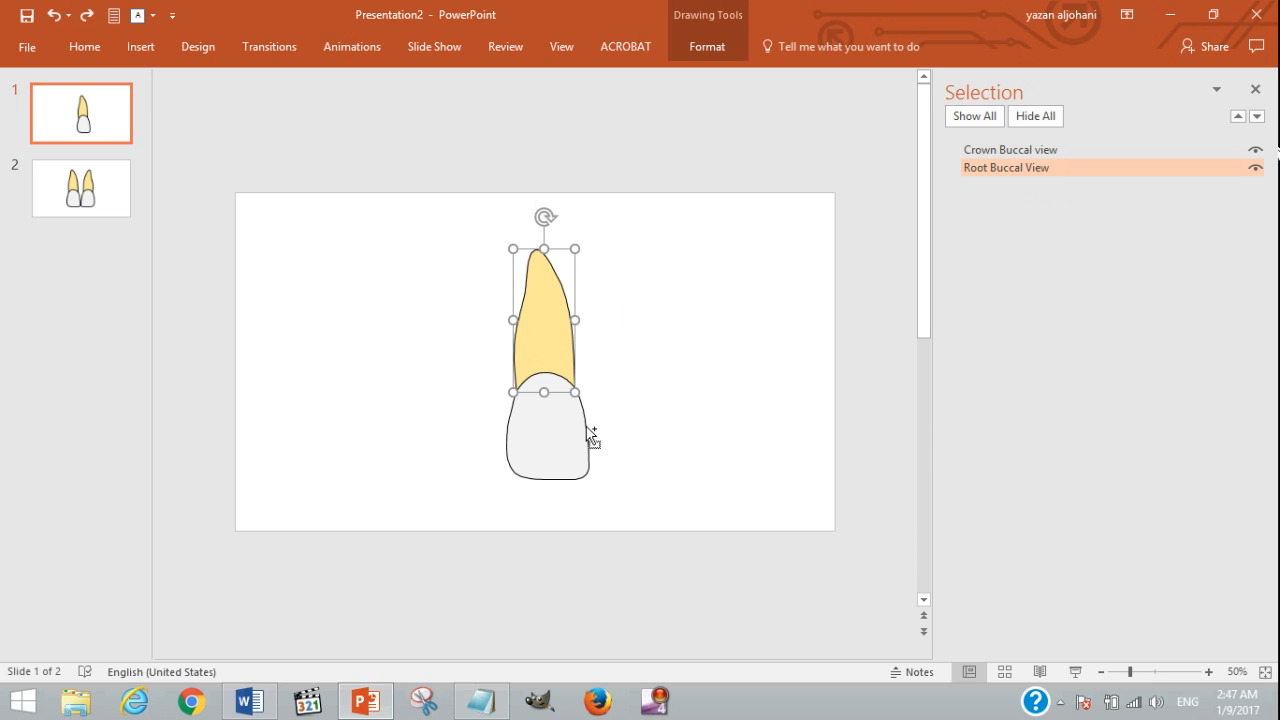
{"action": "mouse_move", "coordinate": [576, 340]}
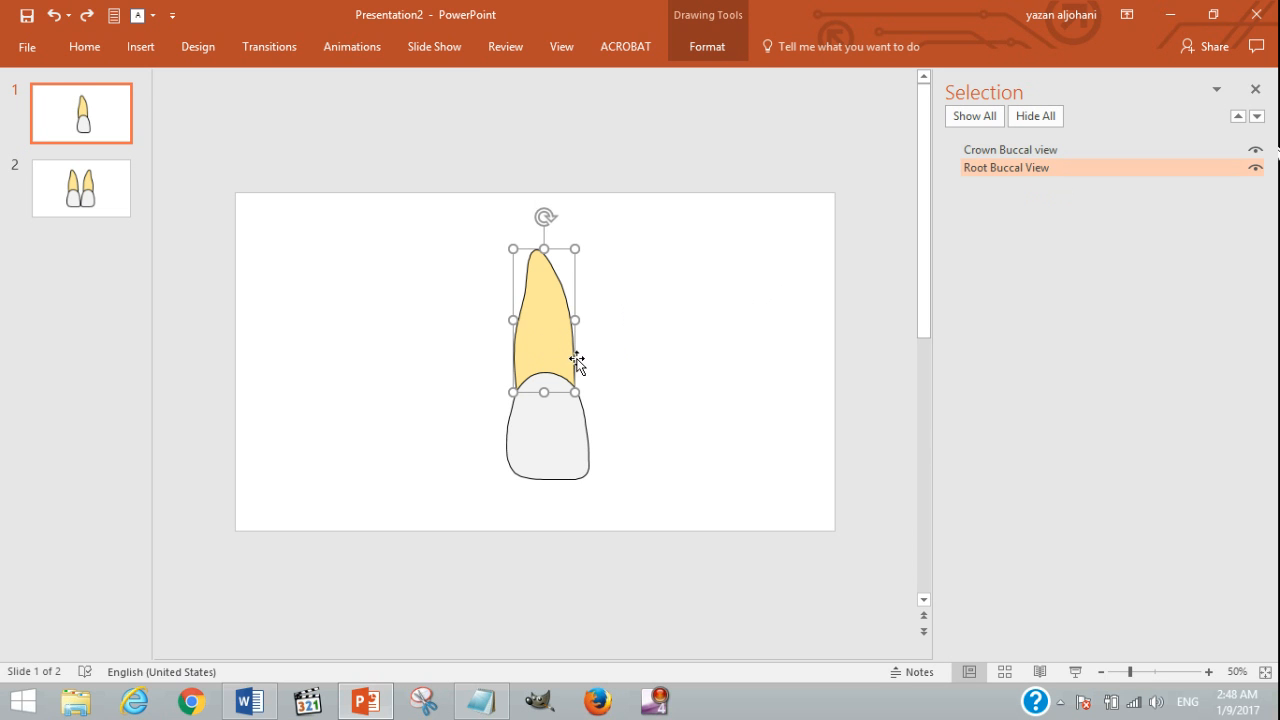
{"action": "mouse_move", "coordinate": [596, 422]}
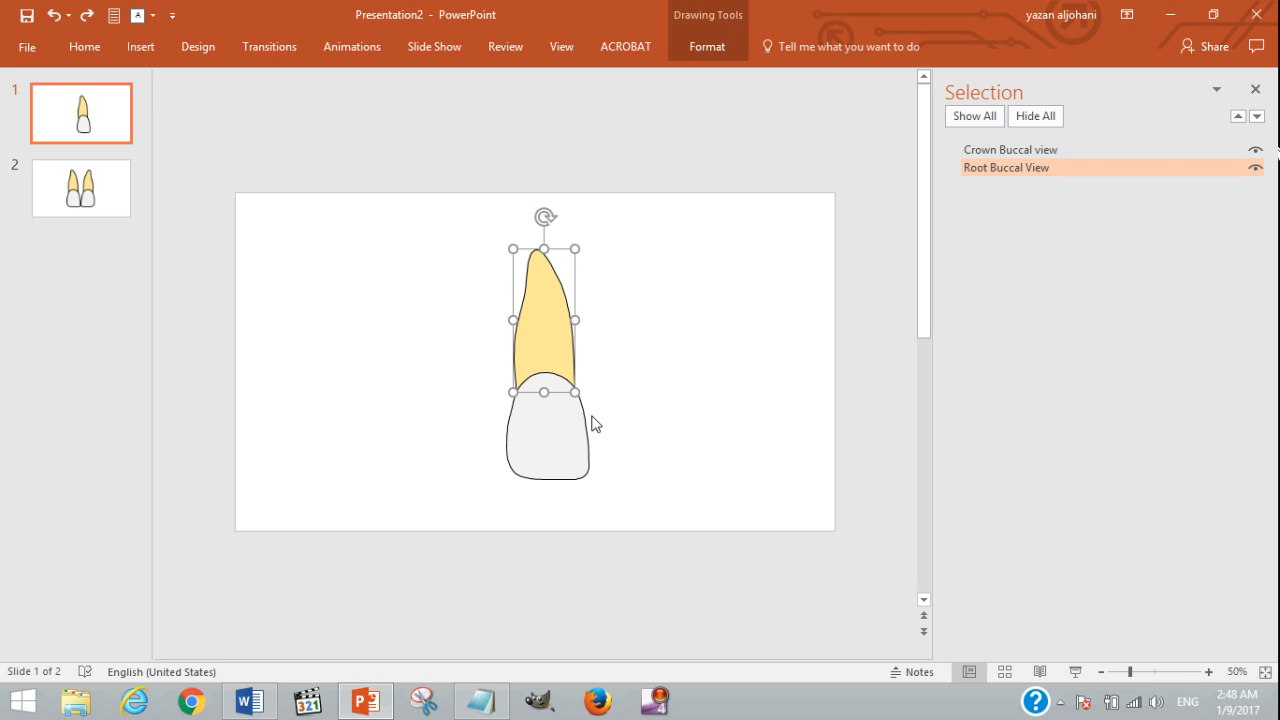
{"action": "mouse_move", "coordinate": [588, 428]}
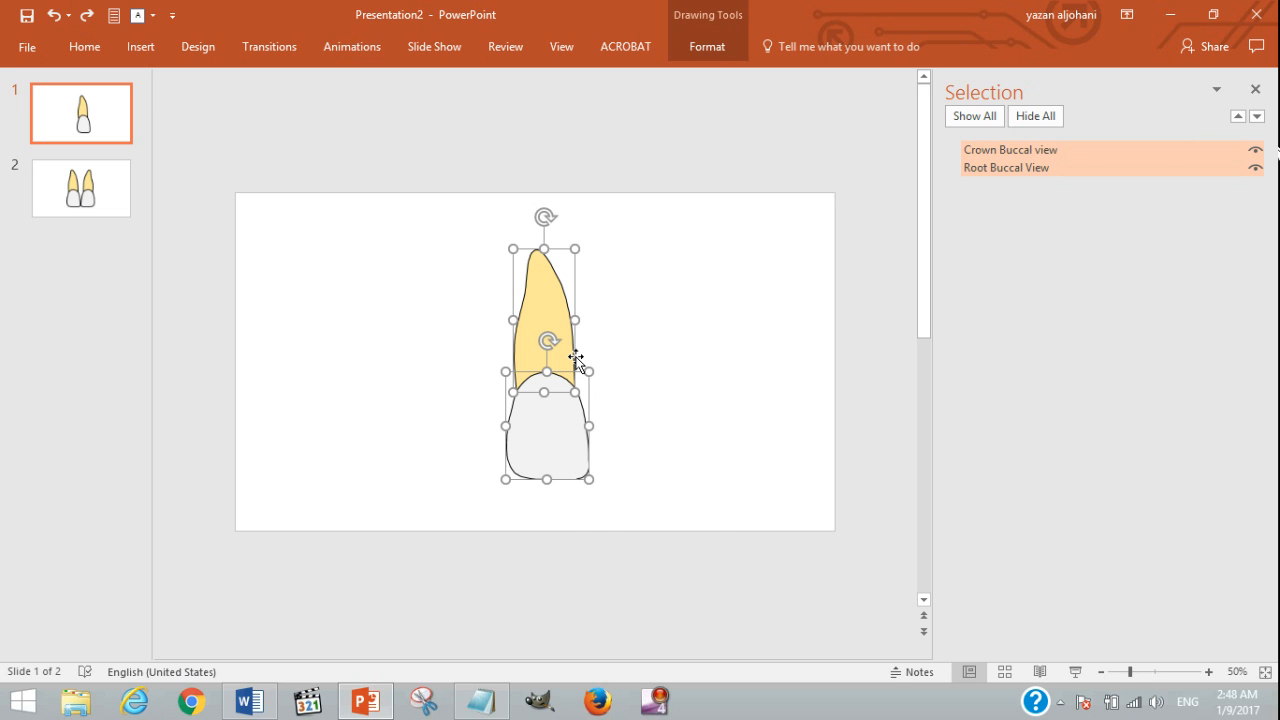
Group the crown and root into one tooth and rename the group #11.
{"action": "right_click", "coordinate": [576, 356]}
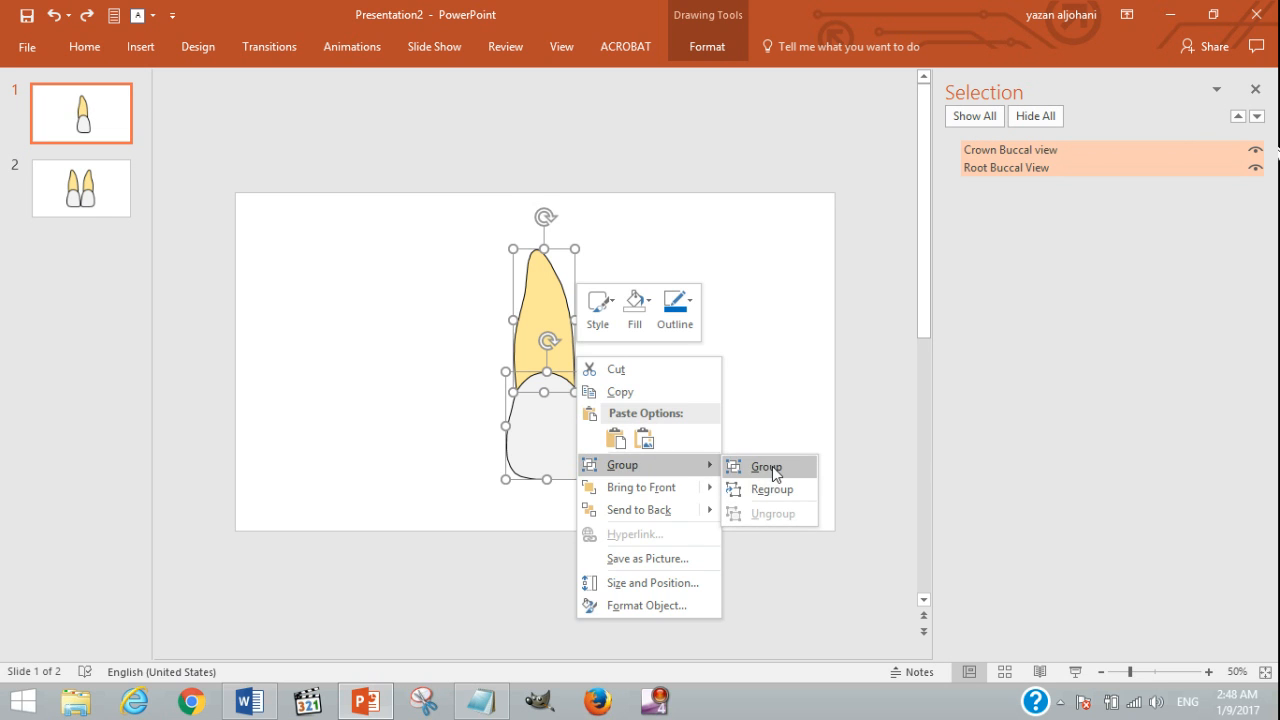
{"action": "left_click", "coordinate": [766, 466]}
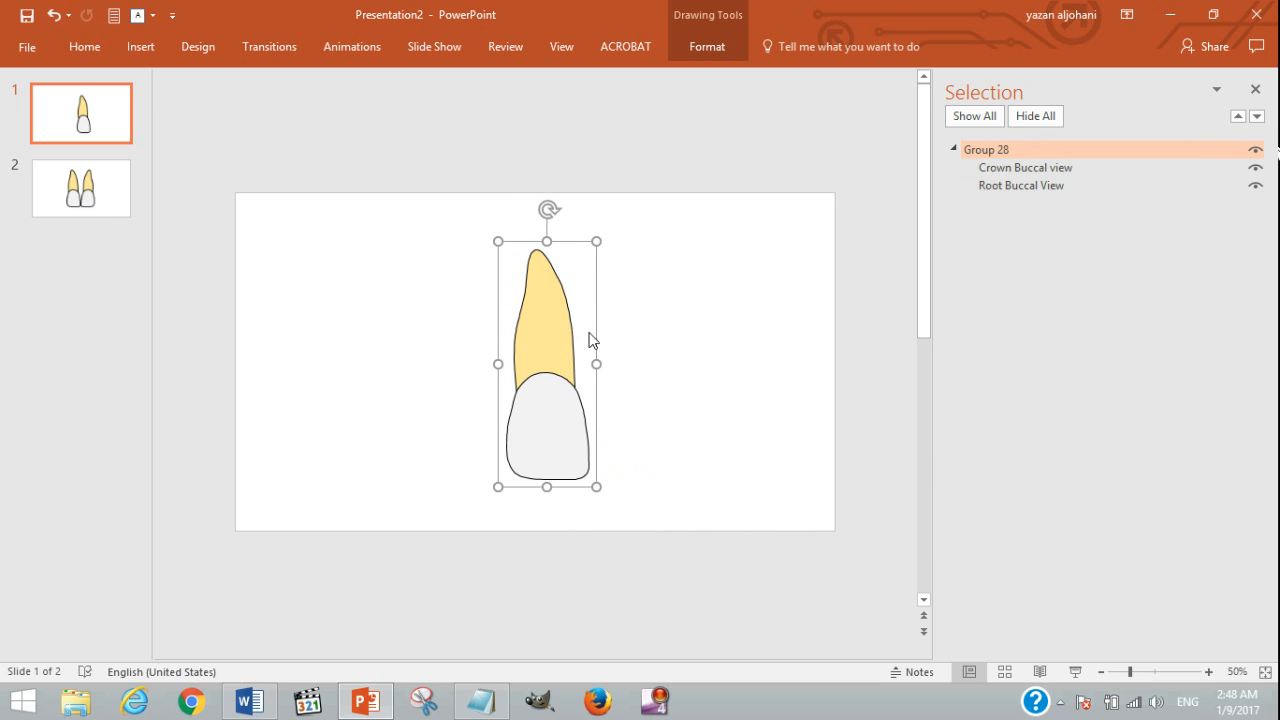
{"action": "mouse_move", "coordinate": [598, 546]}
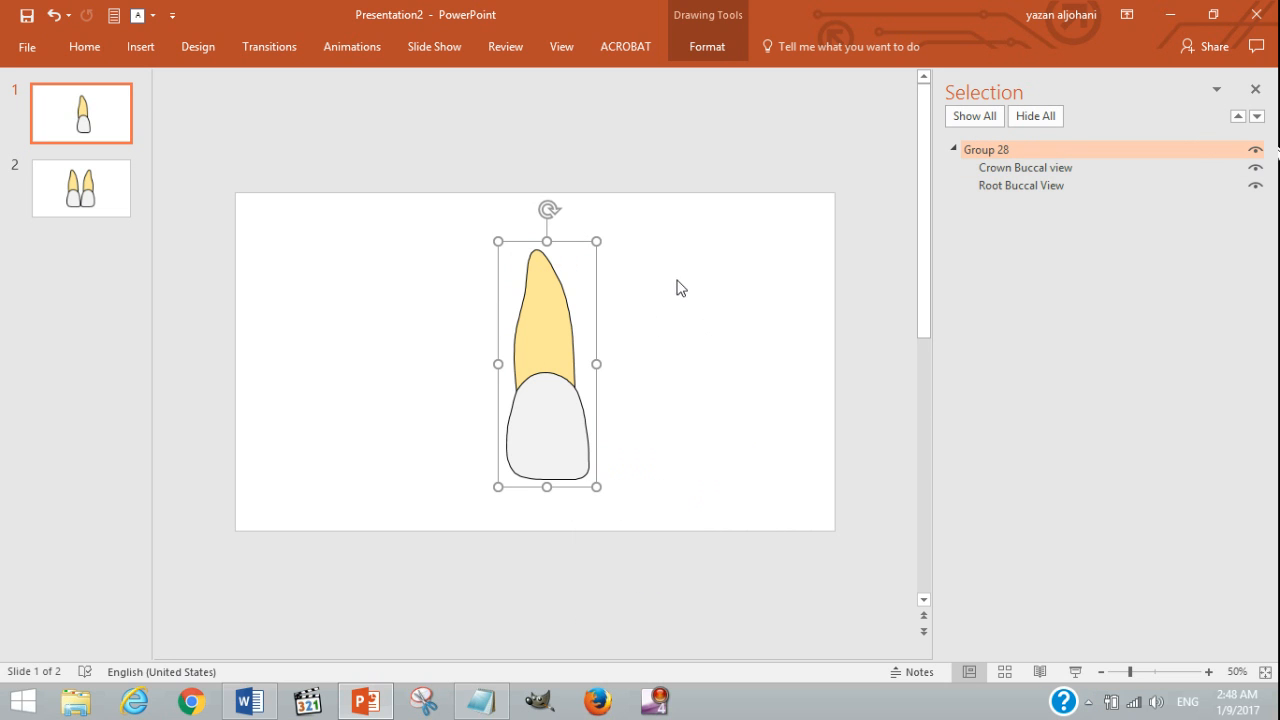
{"action": "mouse_move", "coordinate": [556, 244]}
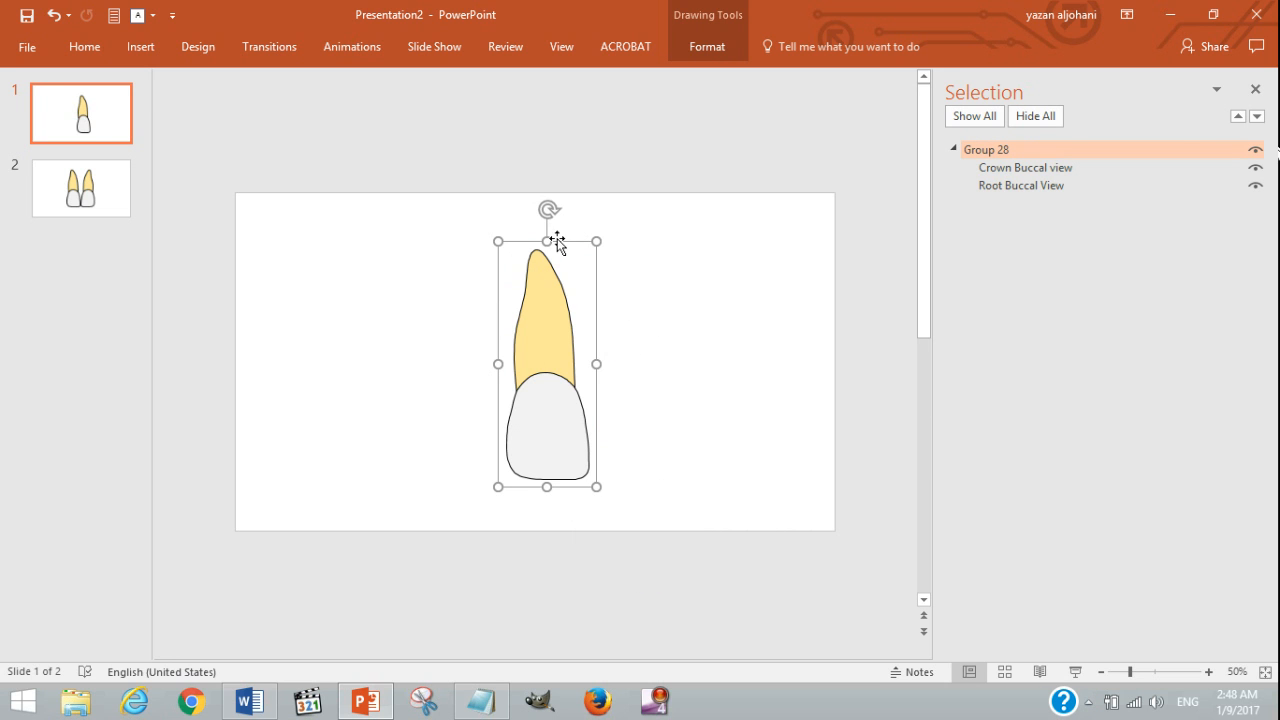
{"action": "mouse_move", "coordinate": [552, 380]}
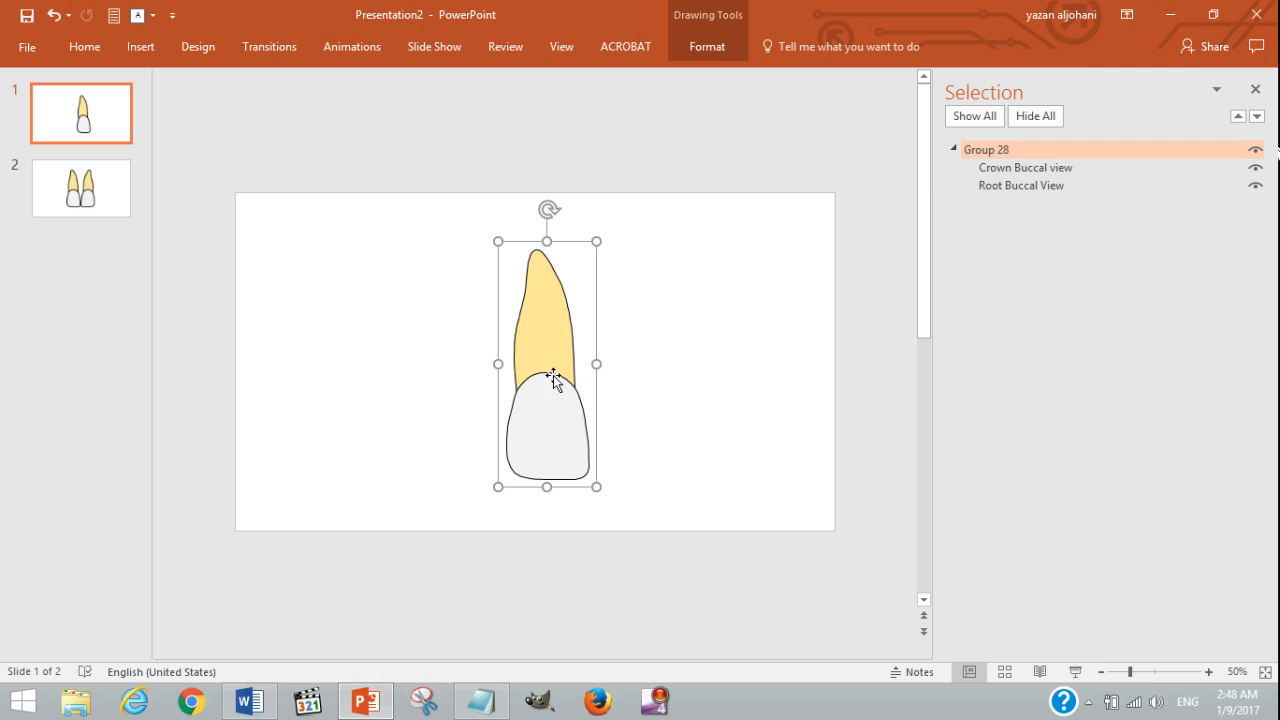
{"action": "double_click", "coordinate": [988, 148]}
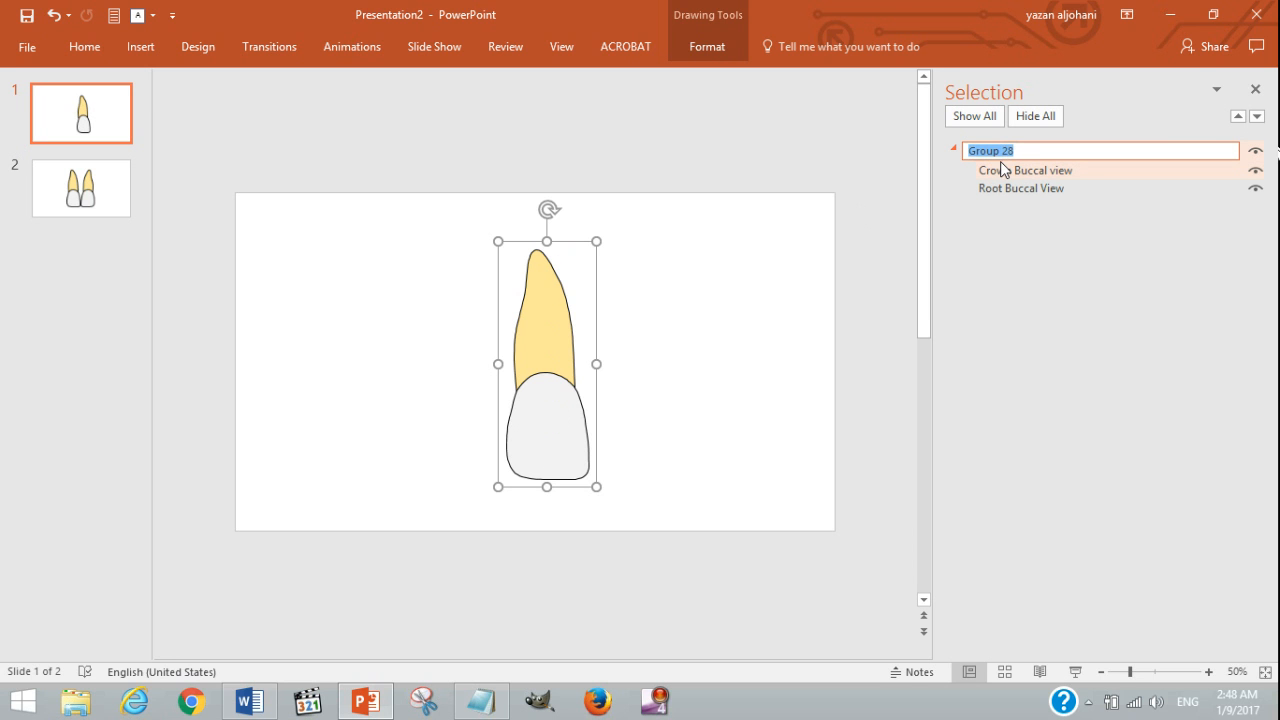
{"action": "type", "text": "#11"}
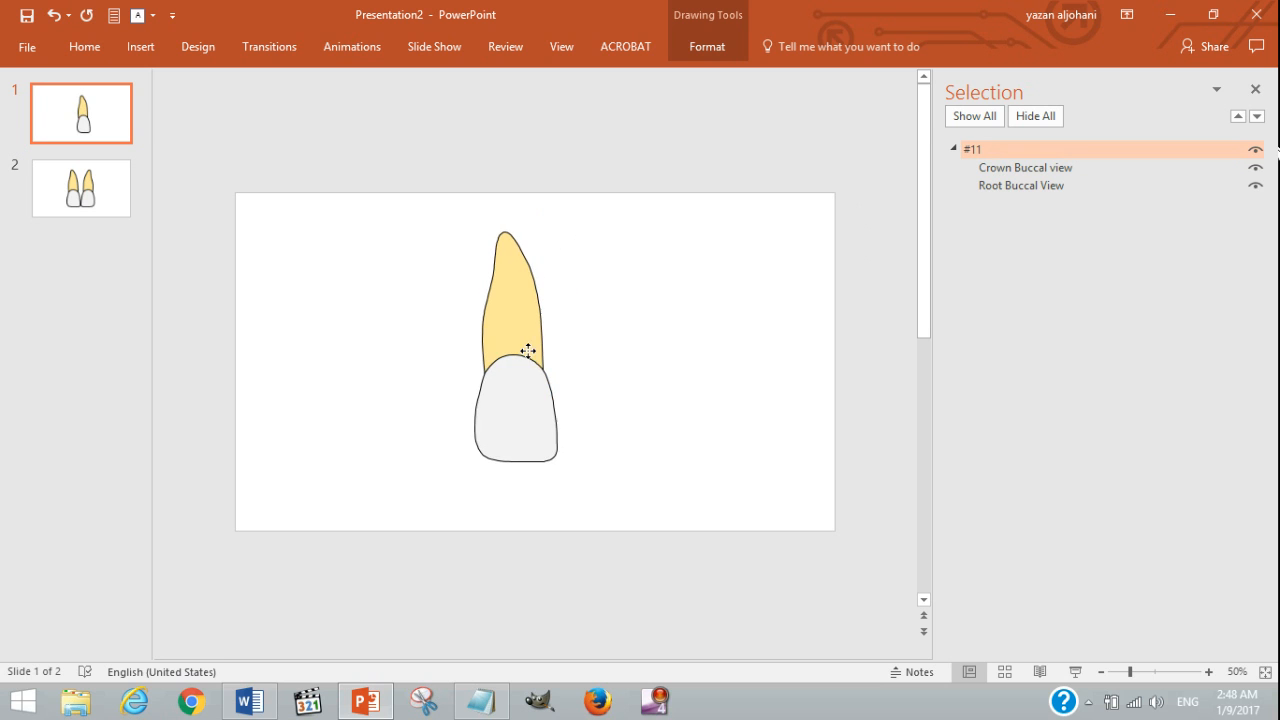
Scale the grouped tooth down by dragging a corner handle inward.
{"action": "left_click", "coordinate": [516, 350]}
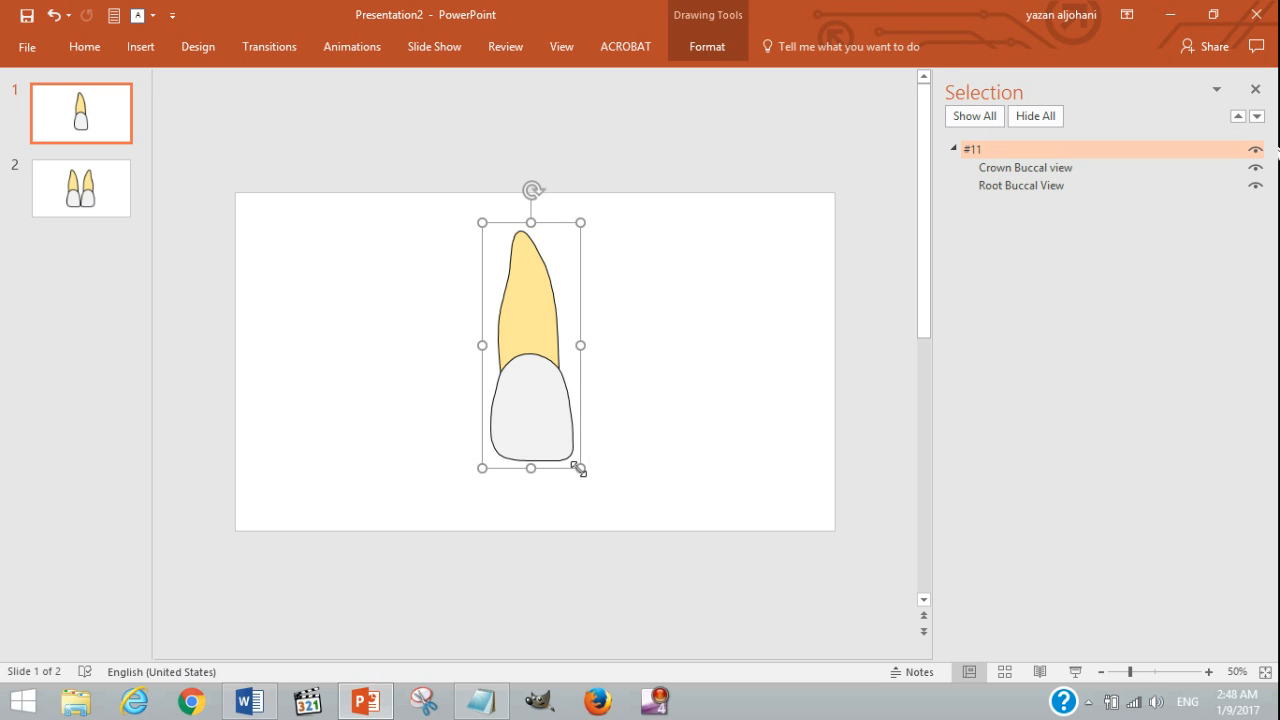
{"action": "mouse_move", "coordinate": [604, 482]}
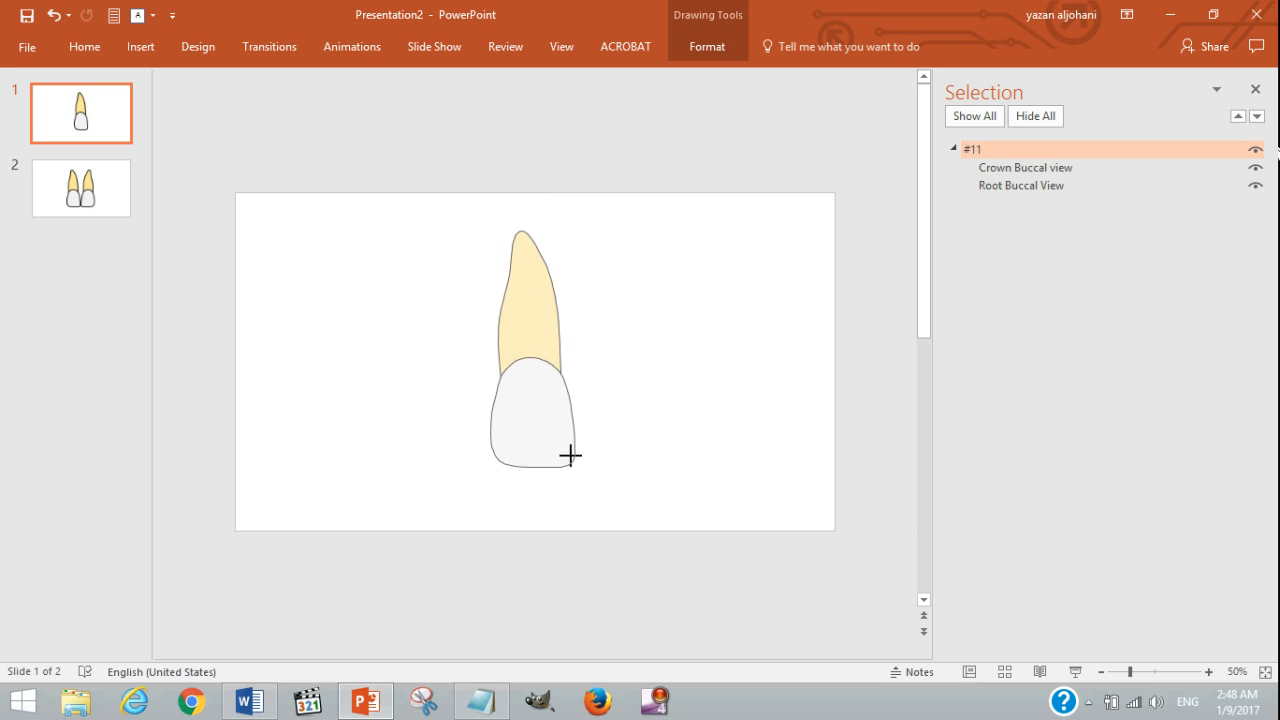
{"action": "left_click_drag", "start_coordinate": [570, 456], "coordinate": [520, 372]}
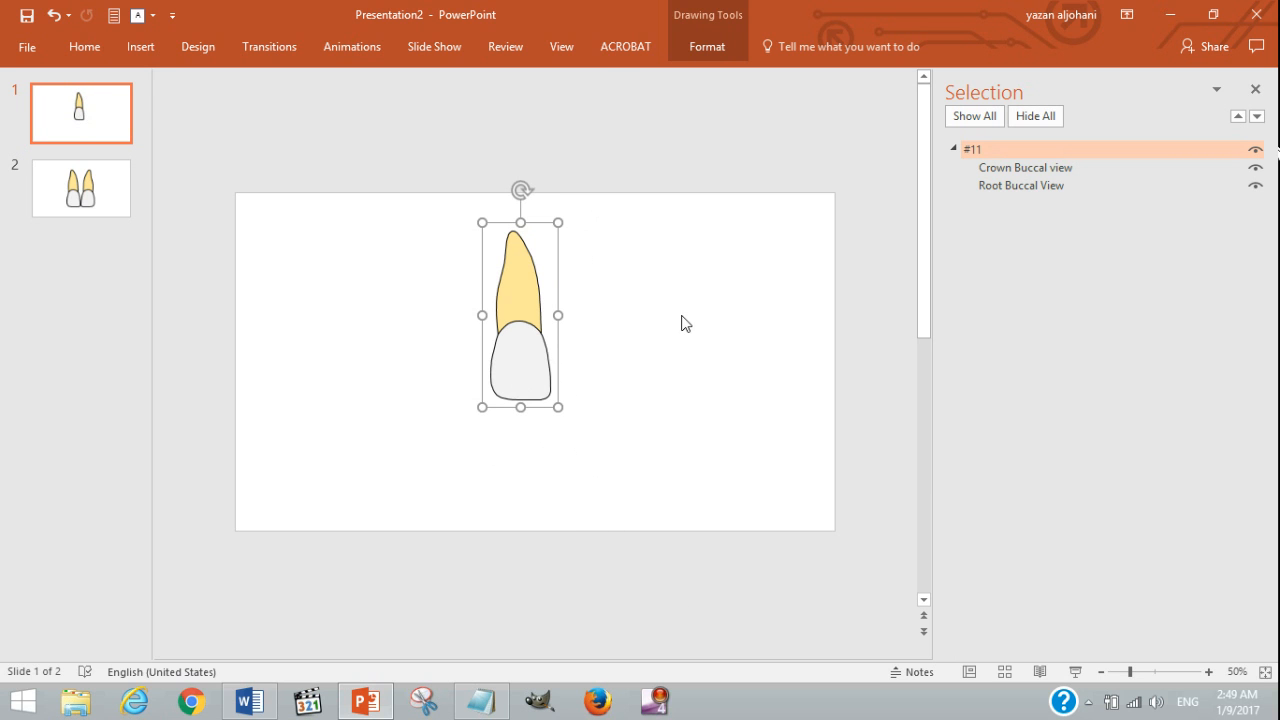
{"action": "mouse_move", "coordinate": [630, 148]}
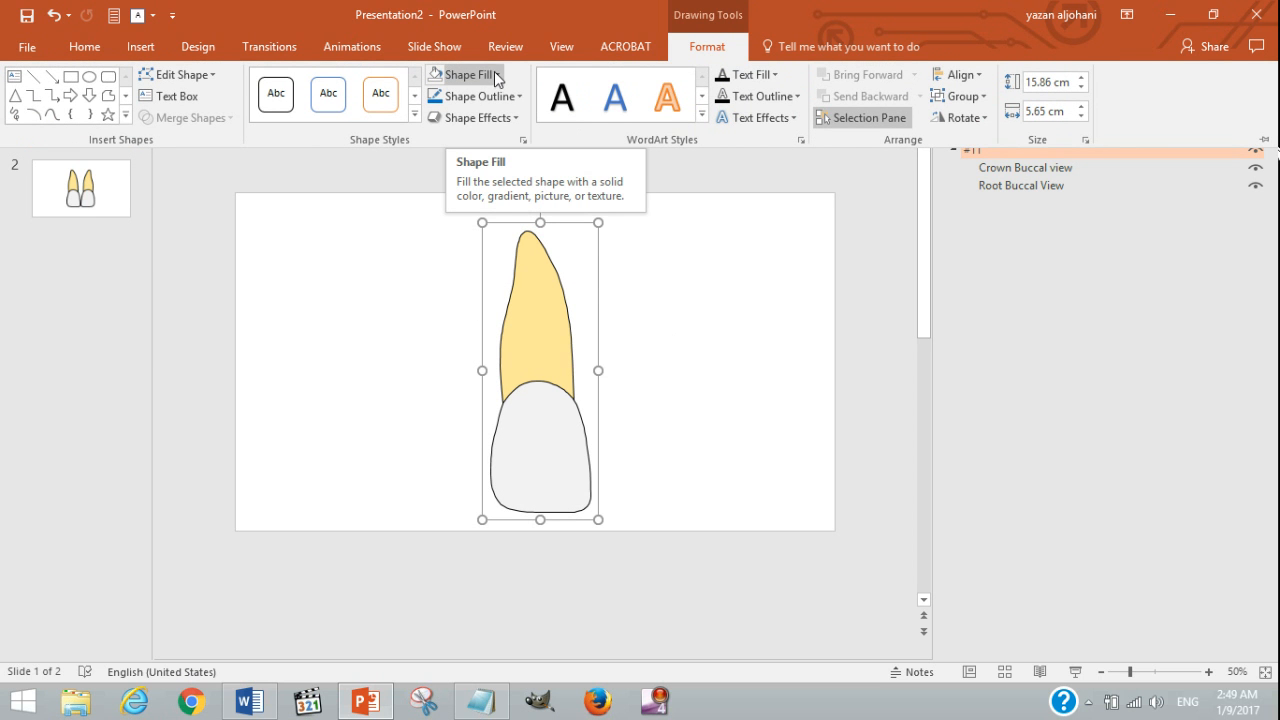
{"action": "mouse_move", "coordinate": [588, 352]}
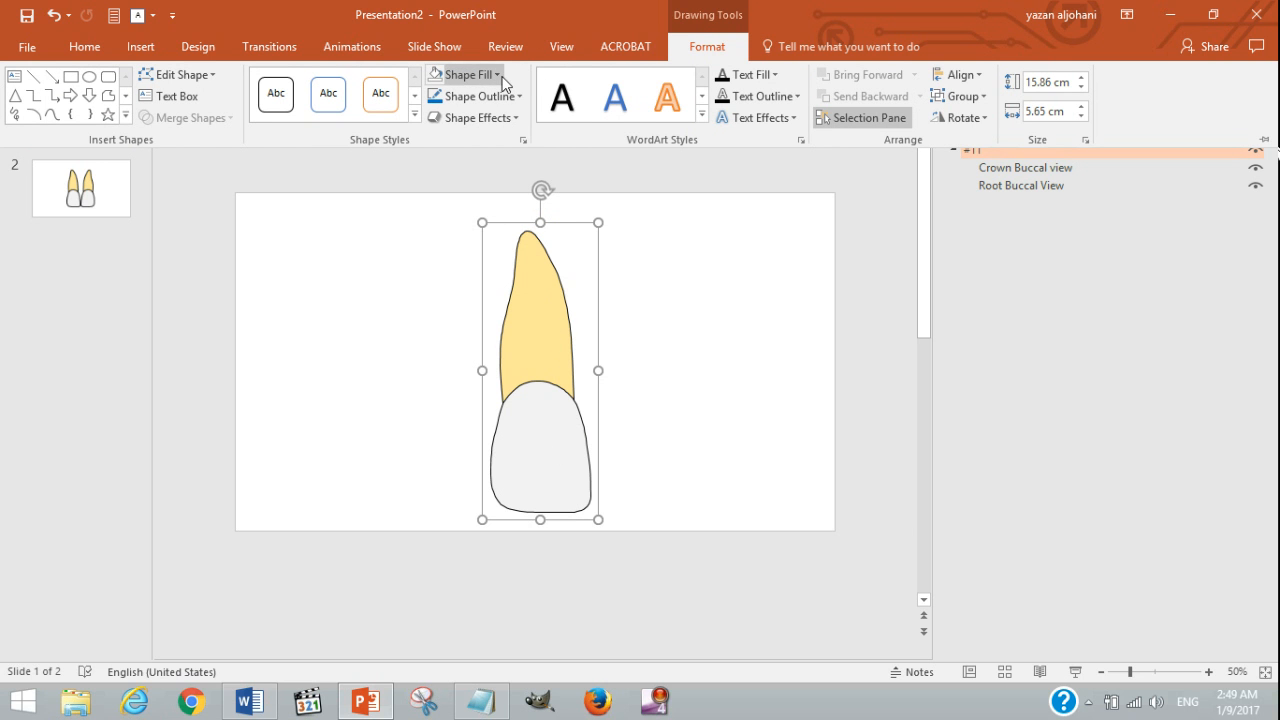
Try a blue Shape Fill on the whole tooth group, then revert to the original fills.
{"action": "left_click", "coordinate": [460, 74]}
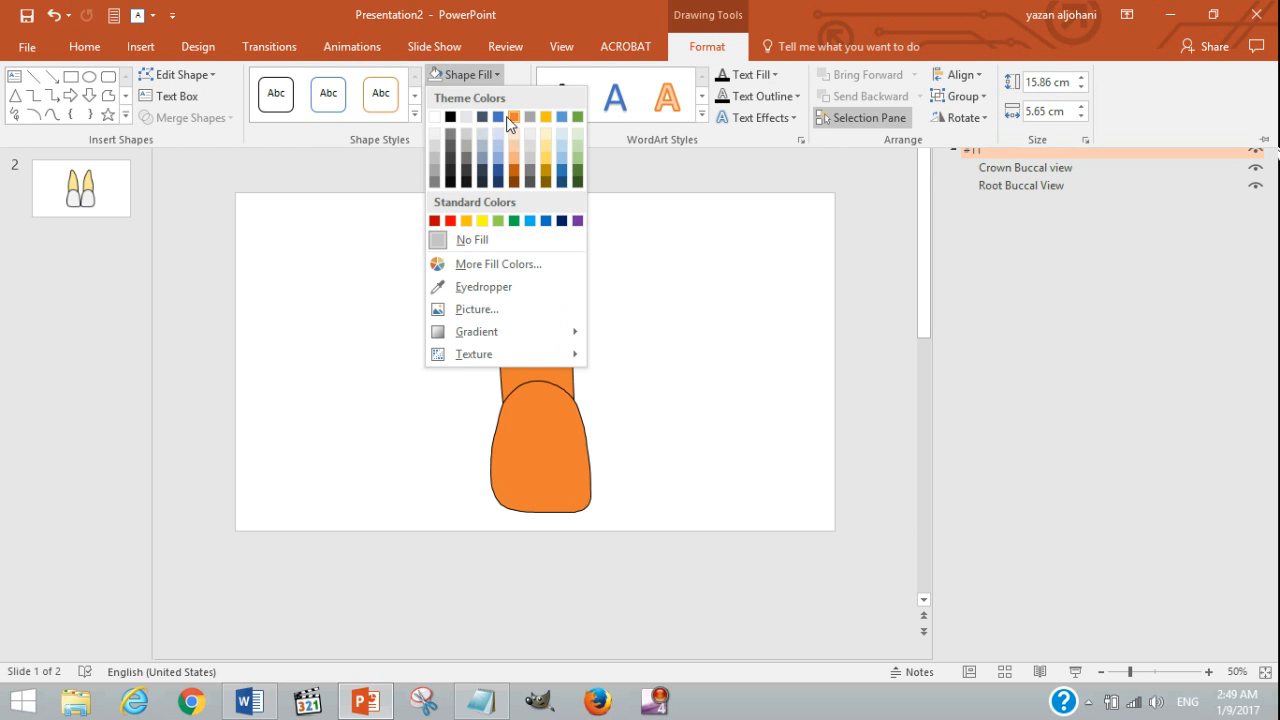
{"action": "left_click", "coordinate": [466, 220]}
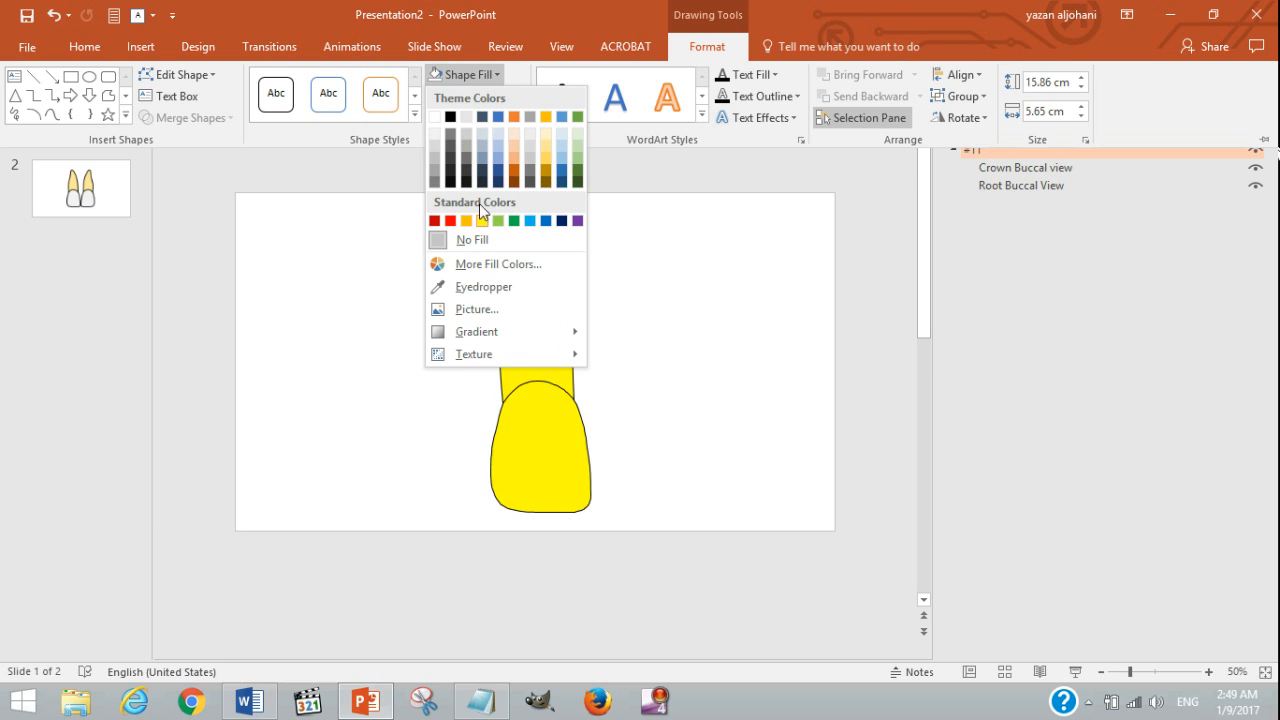
{"action": "left_click", "coordinate": [498, 172]}
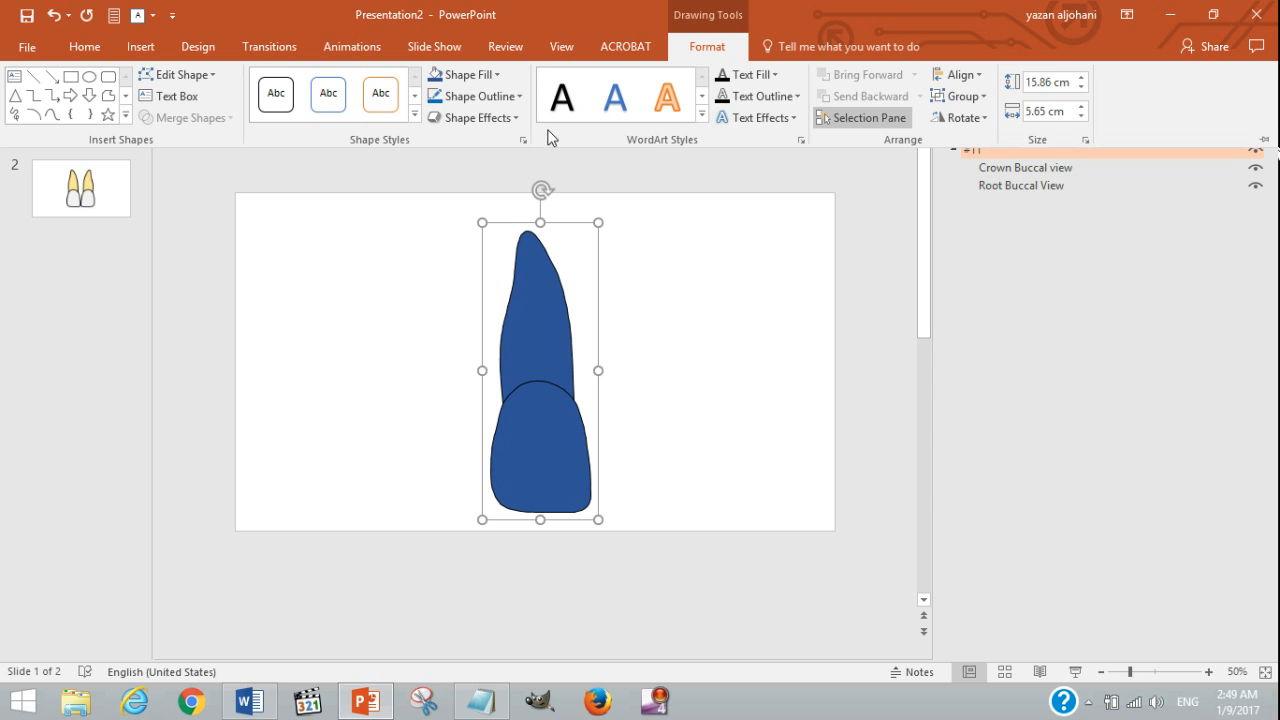
{"action": "left_click", "coordinate": [470, 96]}
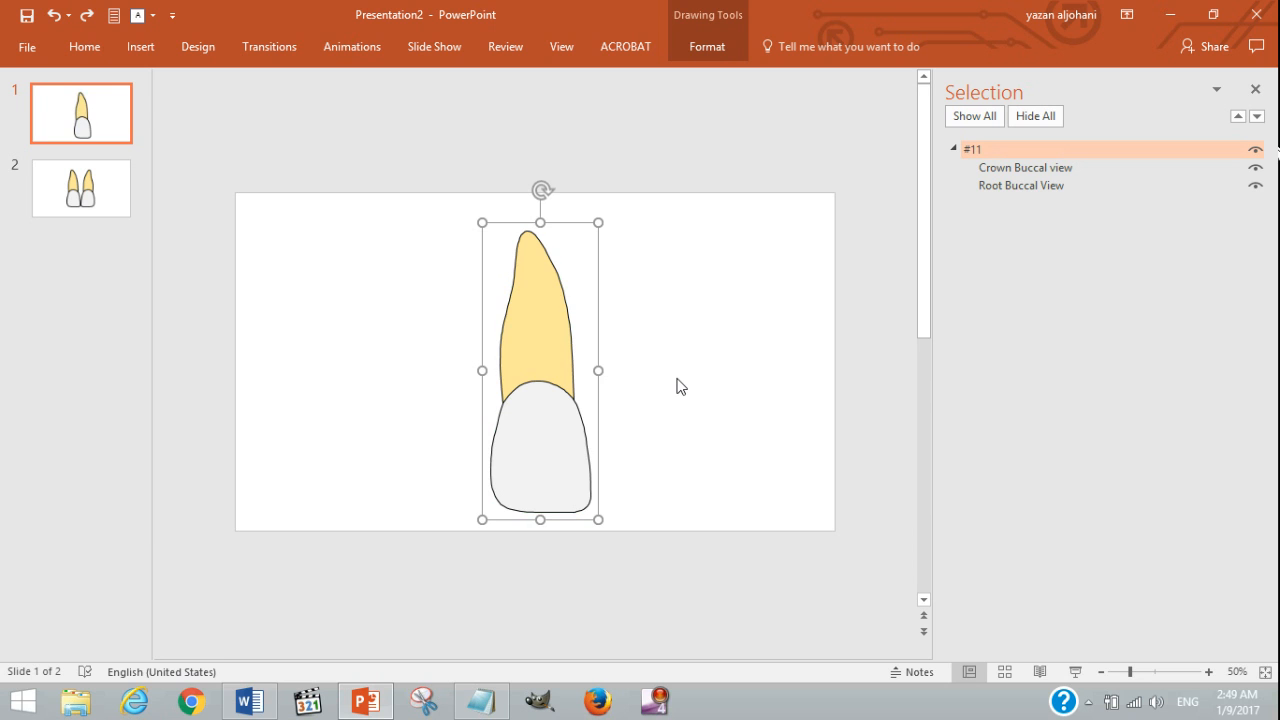
{"action": "mouse_move", "coordinate": [632, 344]}
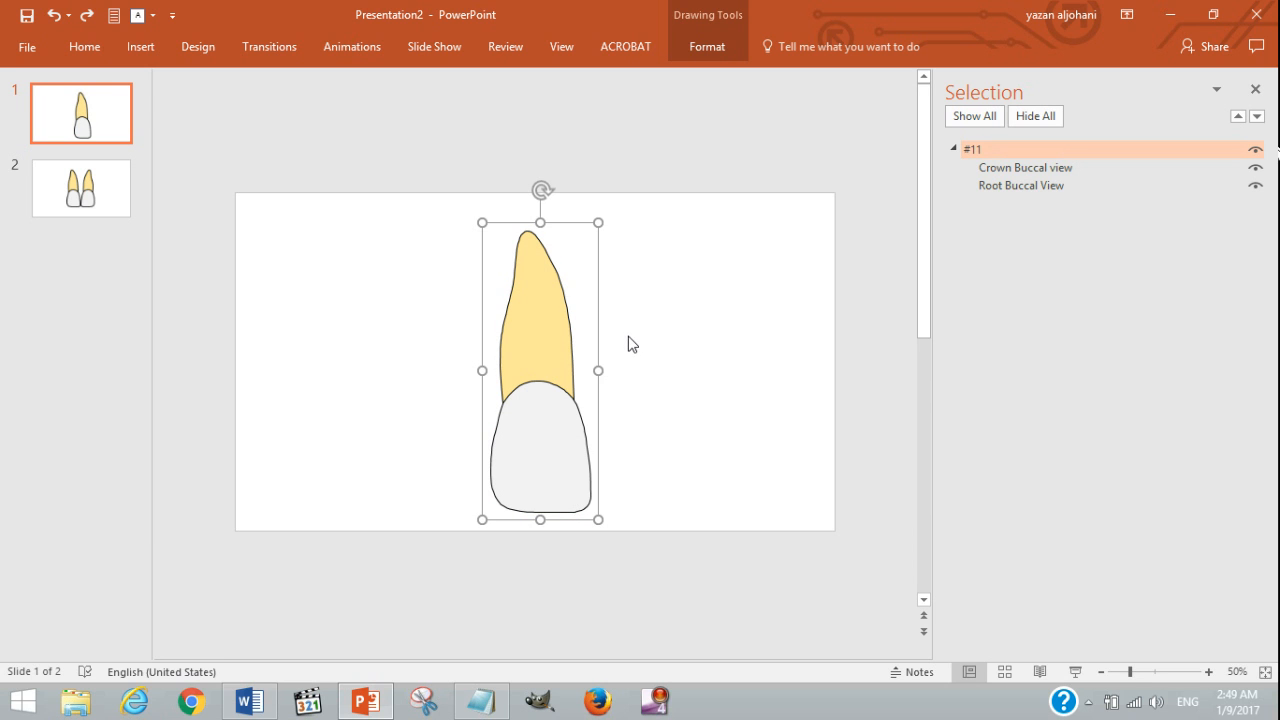
{"action": "mouse_move", "coordinate": [640, 376]}
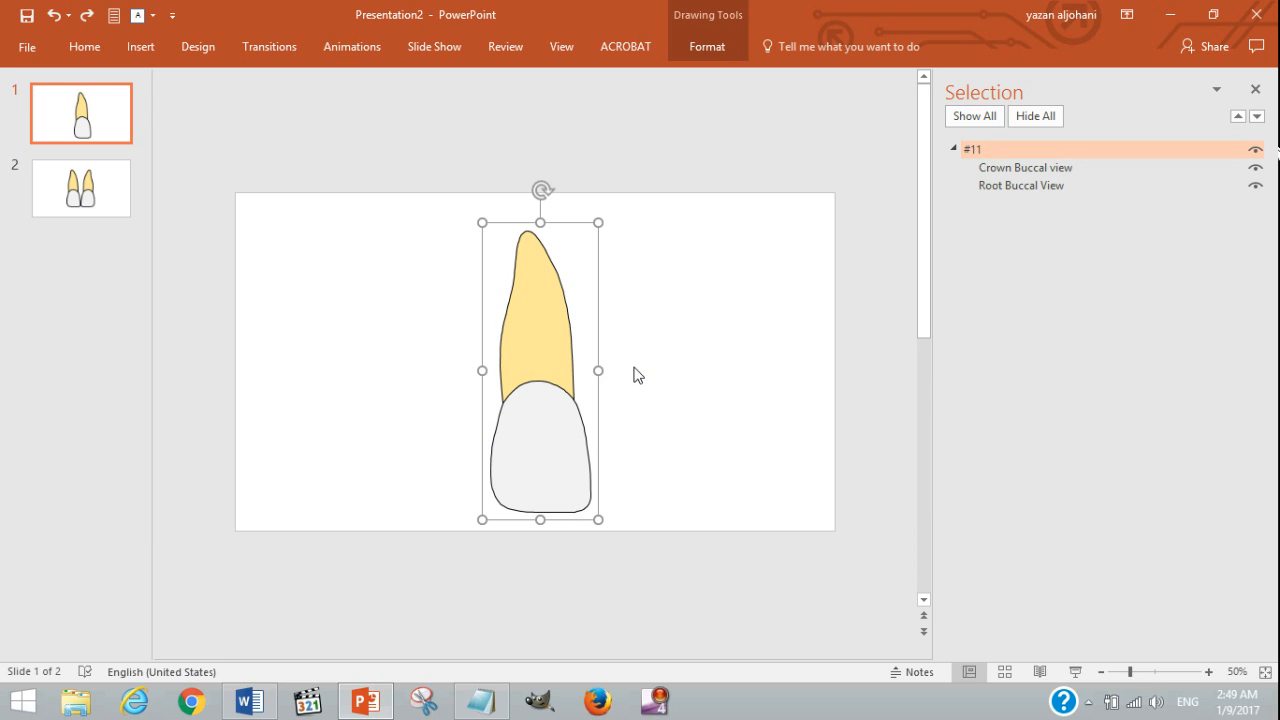
Fill only the root piece inside the group dark blue, leaving the crown white.
{"action": "left_click", "coordinate": [1022, 184]}
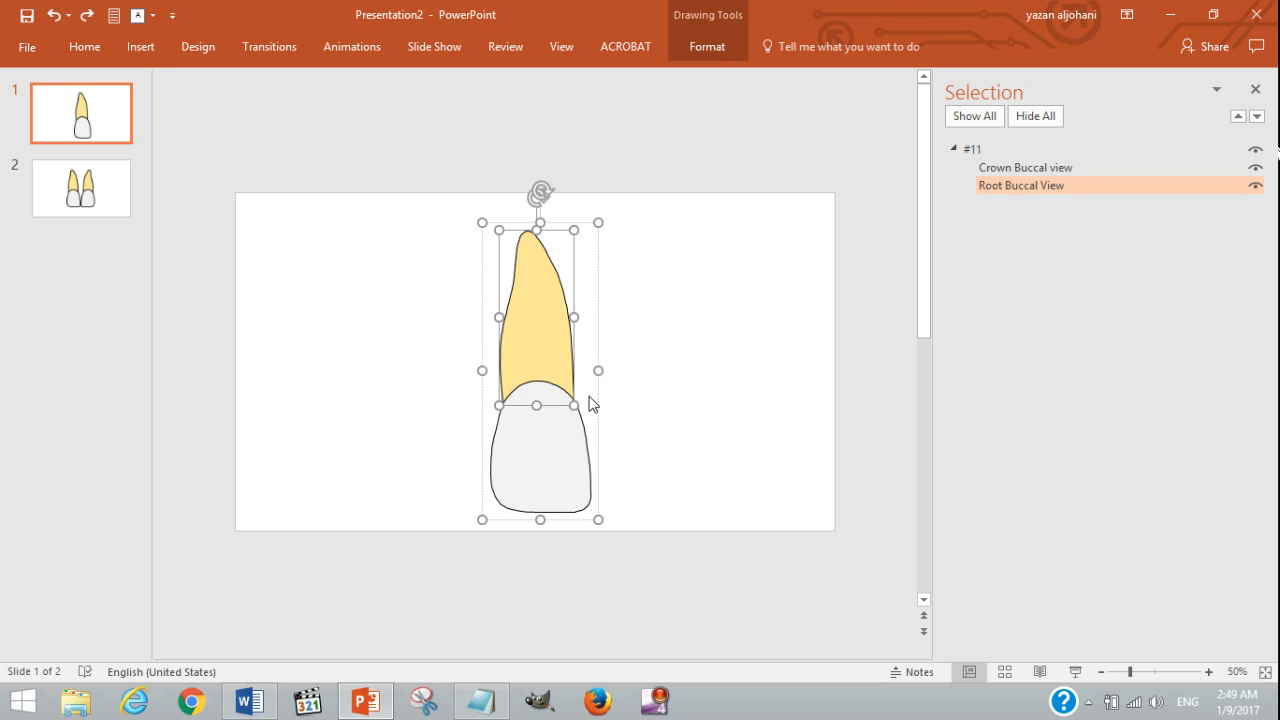
{"action": "mouse_move", "coordinate": [660, 466]}
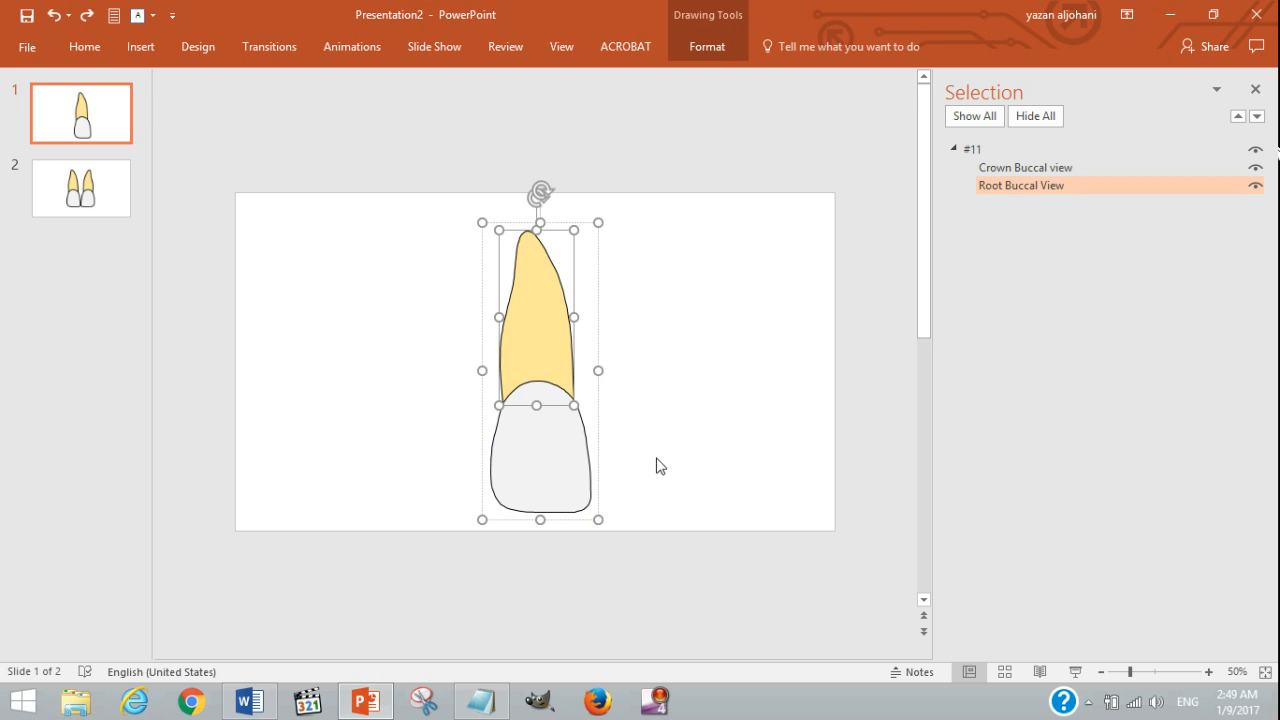
{"action": "left_click", "coordinate": [972, 148]}
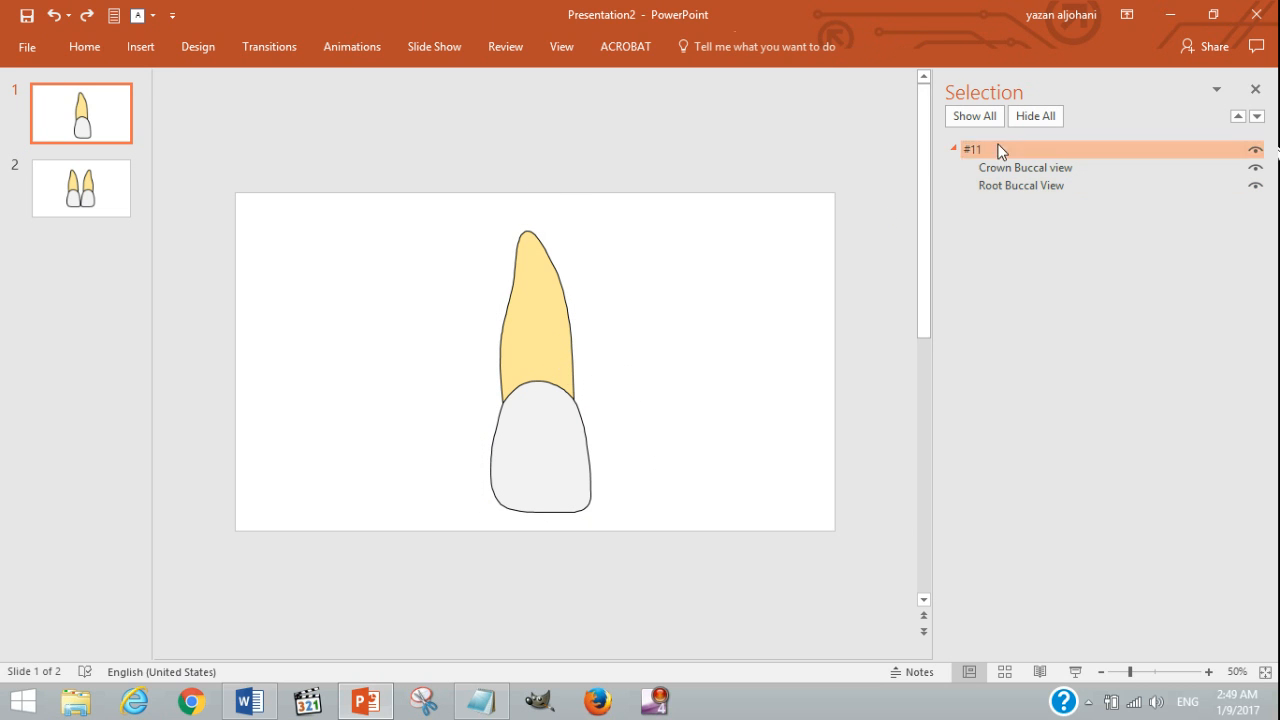
{"action": "left_click", "coordinate": [1020, 184]}
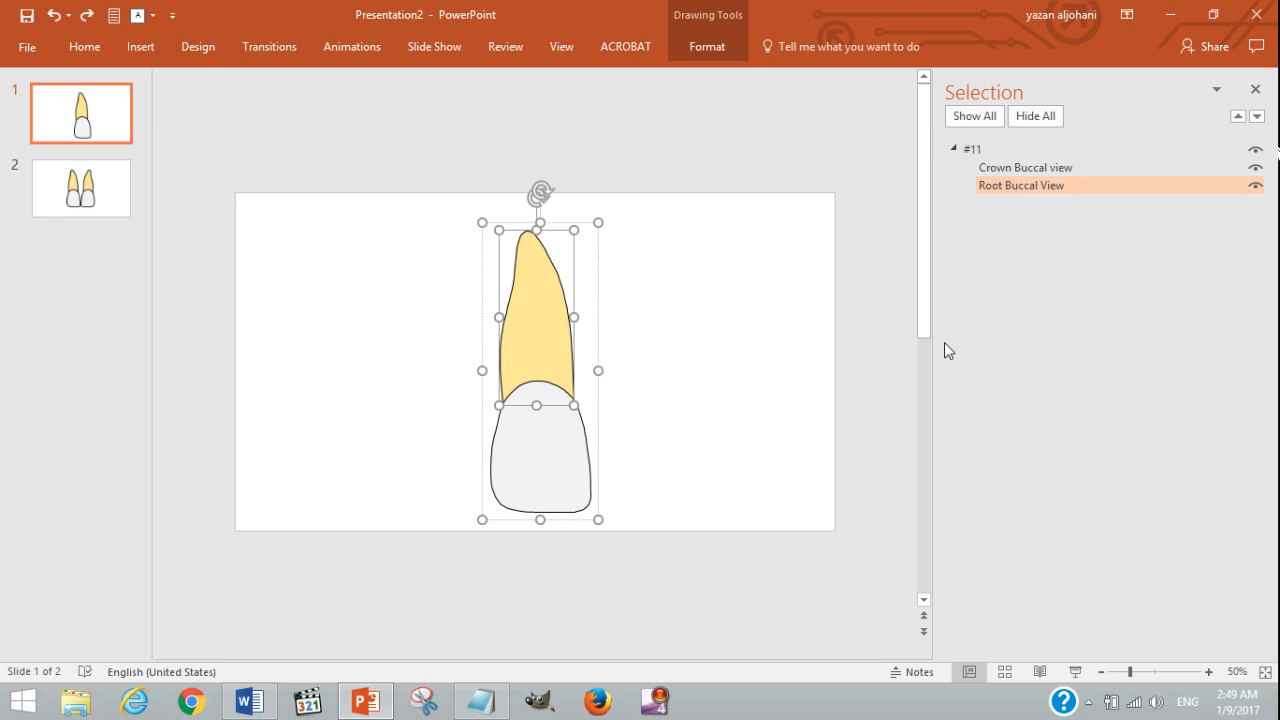
{"action": "left_click", "coordinate": [708, 46]}
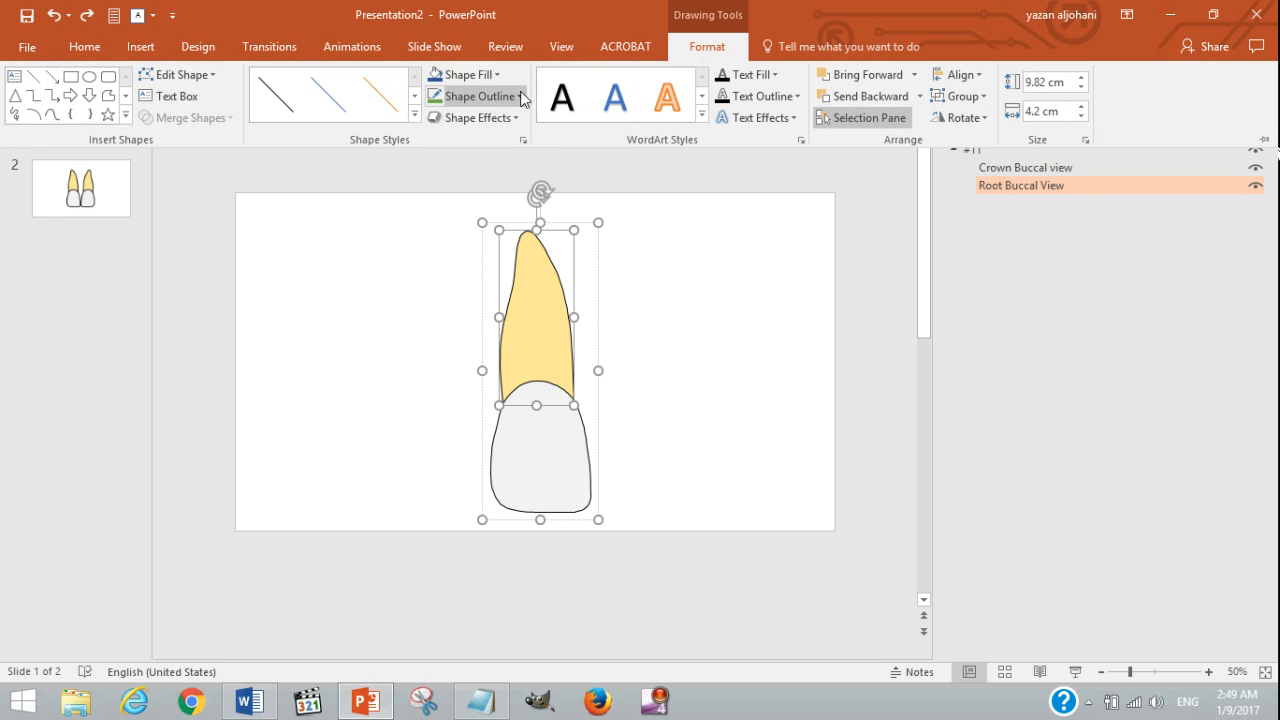
{"action": "left_click", "coordinate": [472, 96]}
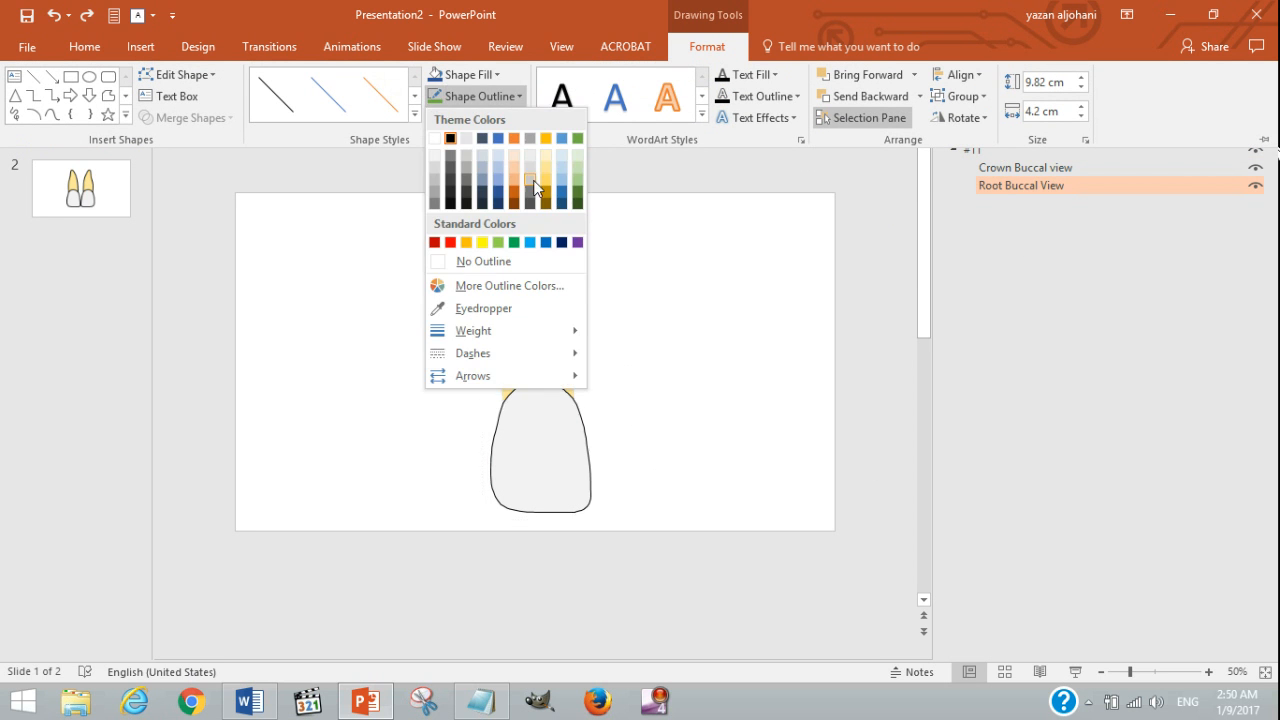
{"action": "mouse_move", "coordinate": [578, 190]}
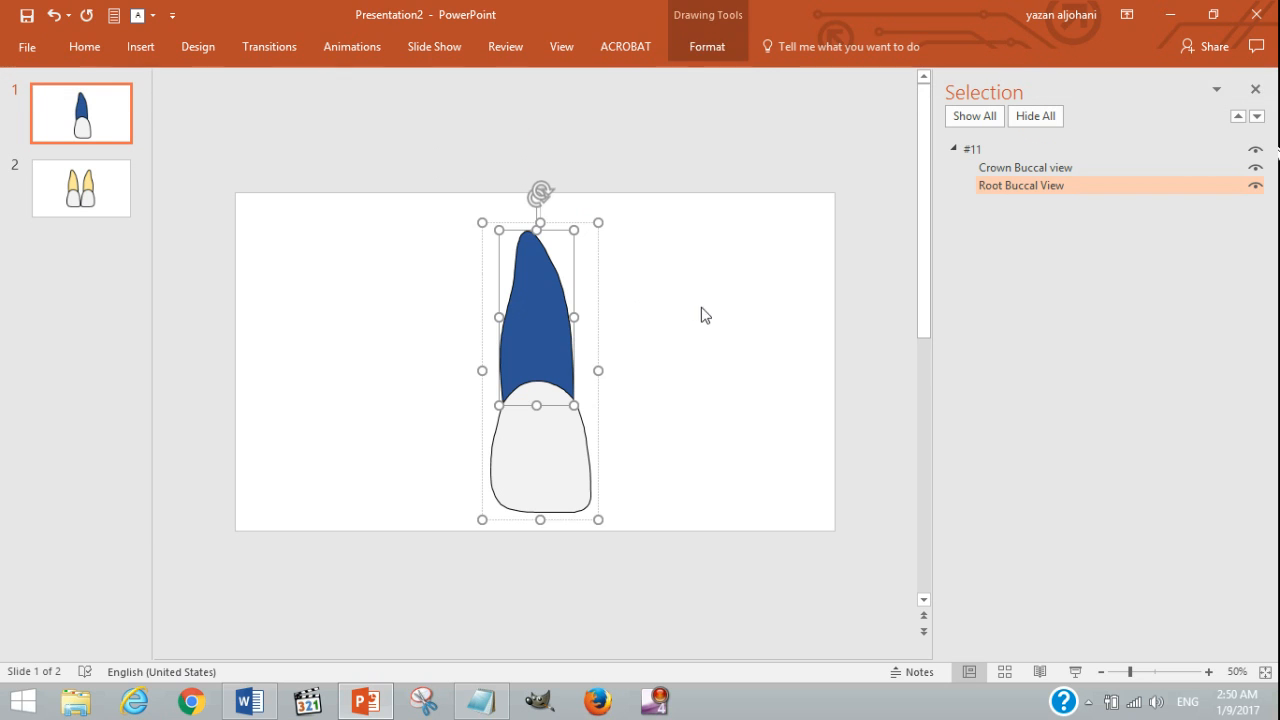
{"action": "left_click", "coordinate": [688, 336]}
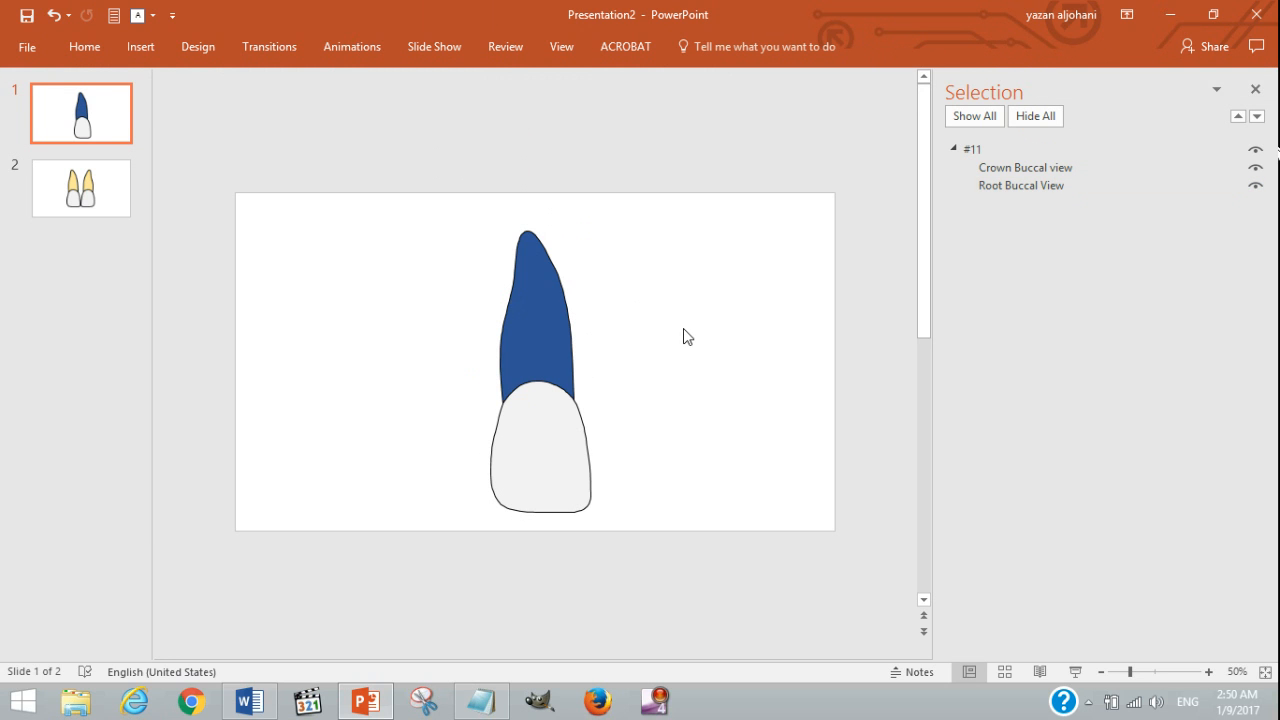
{"action": "mouse_move", "coordinate": [682, 336]}
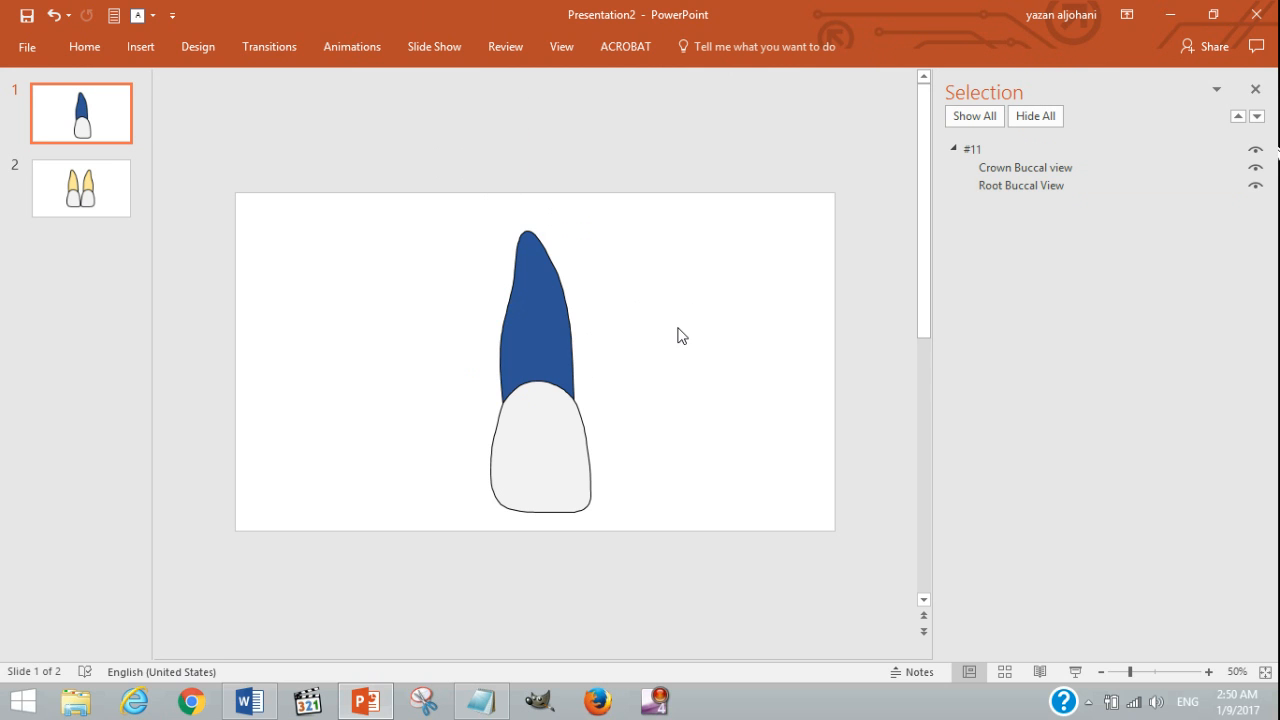
On slide 2, ungroup and regroup both teeth and rename the second tooth's group #21.
{"action": "left_click", "coordinate": [80, 188]}
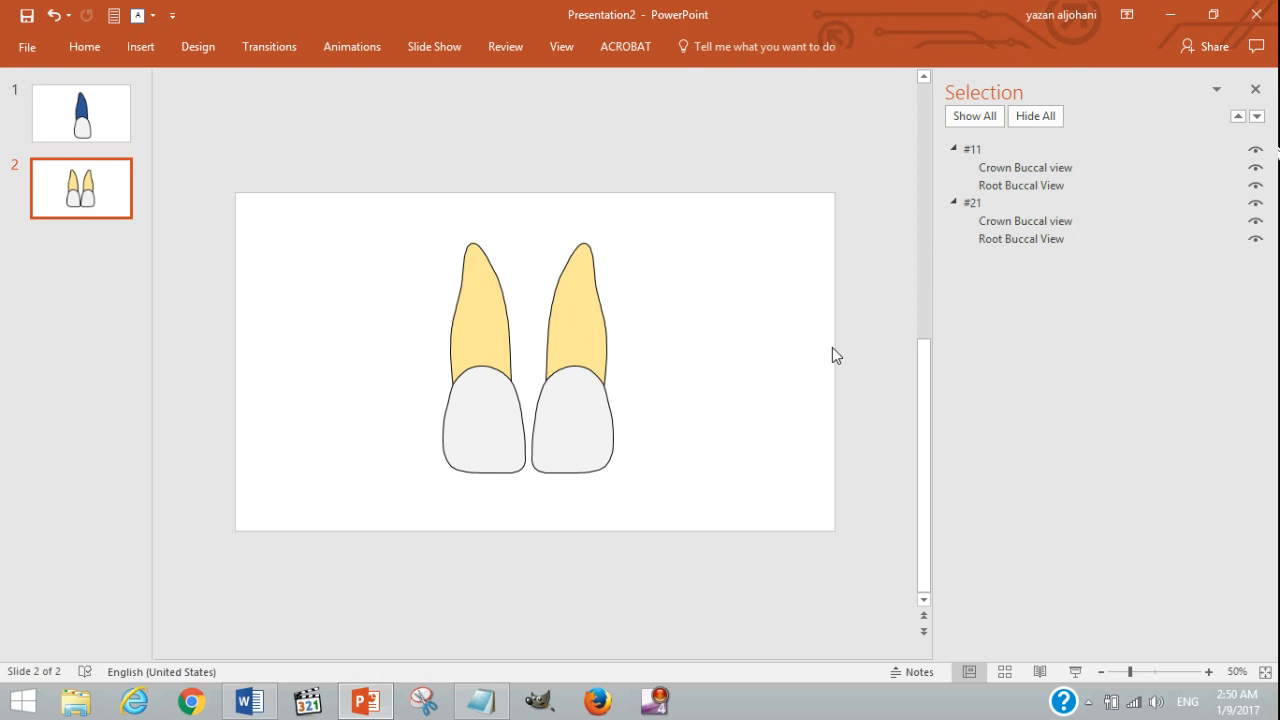
{"action": "mouse_move", "coordinate": [792, 290]}
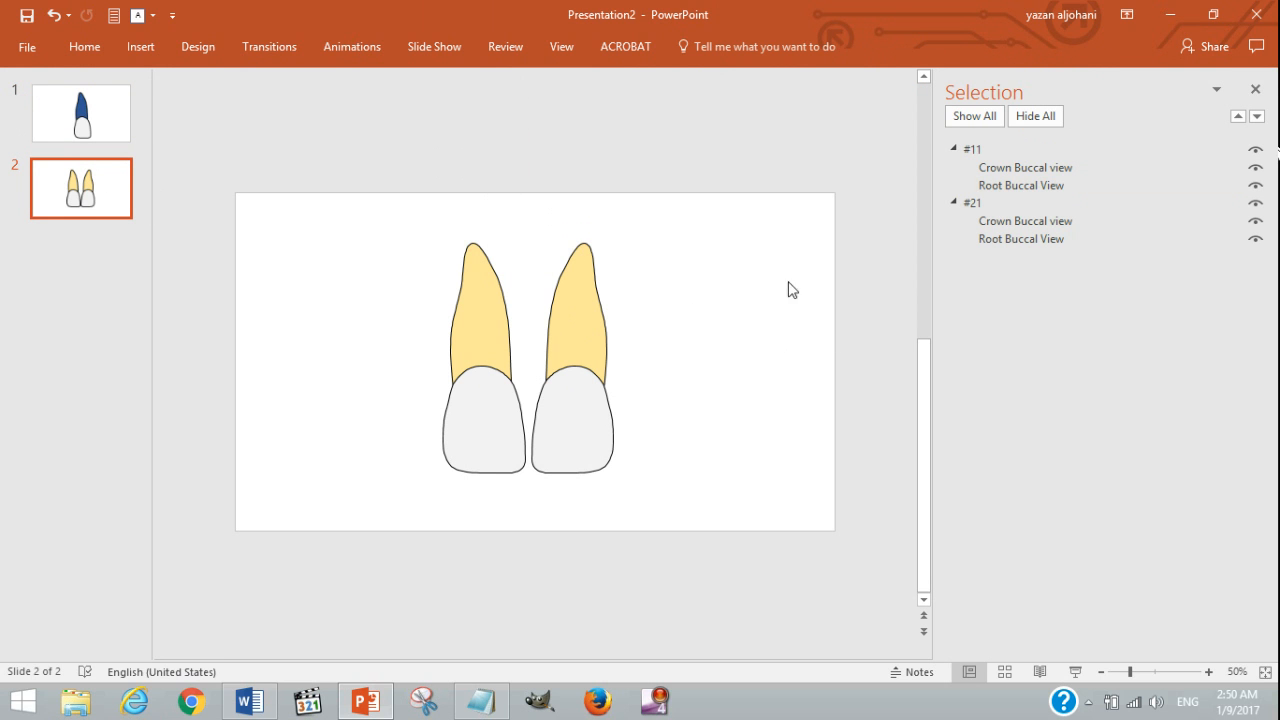
{"action": "mouse_move", "coordinate": [908, 176]}
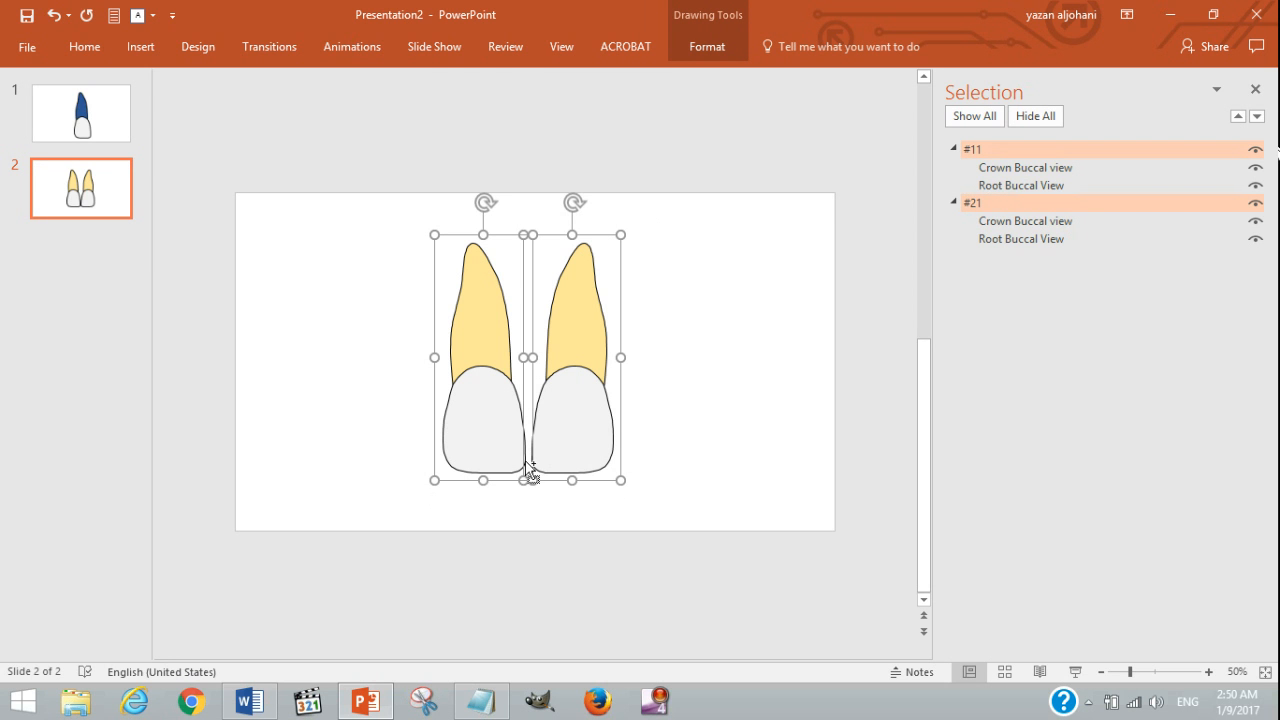
{"action": "left_click", "coordinate": [632, 332]}
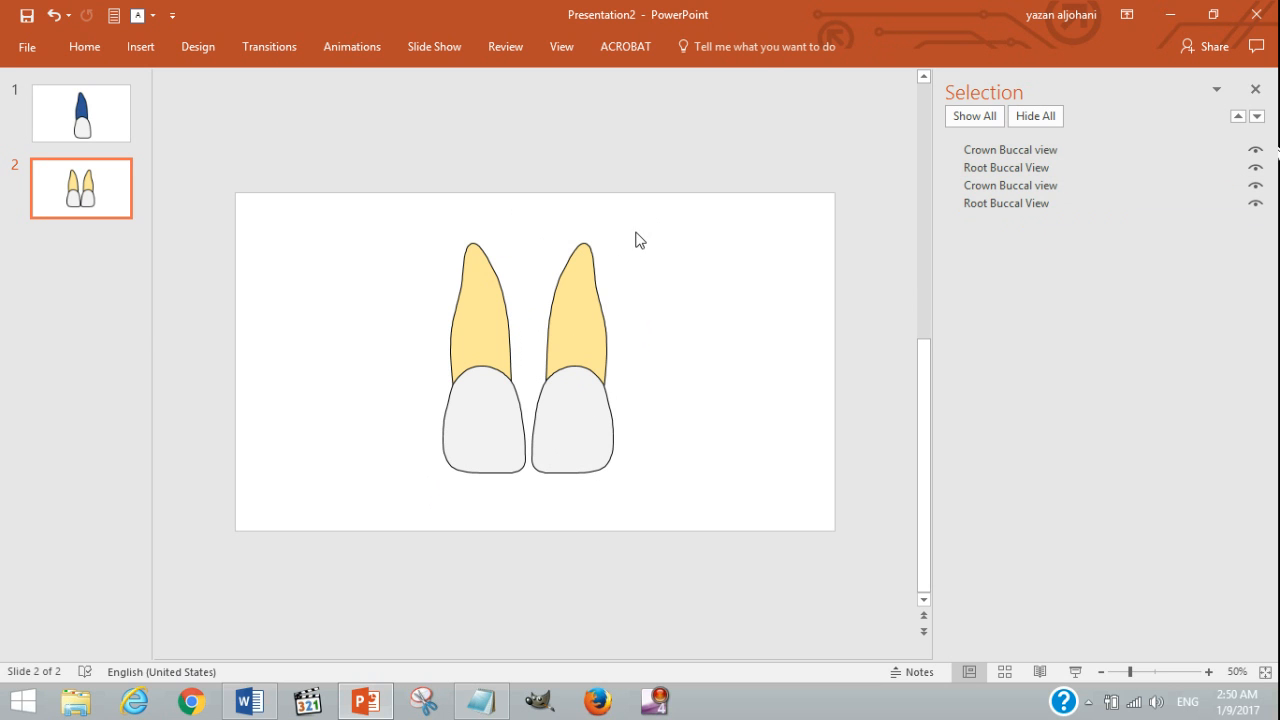
{"action": "left_click", "coordinate": [1008, 148]}
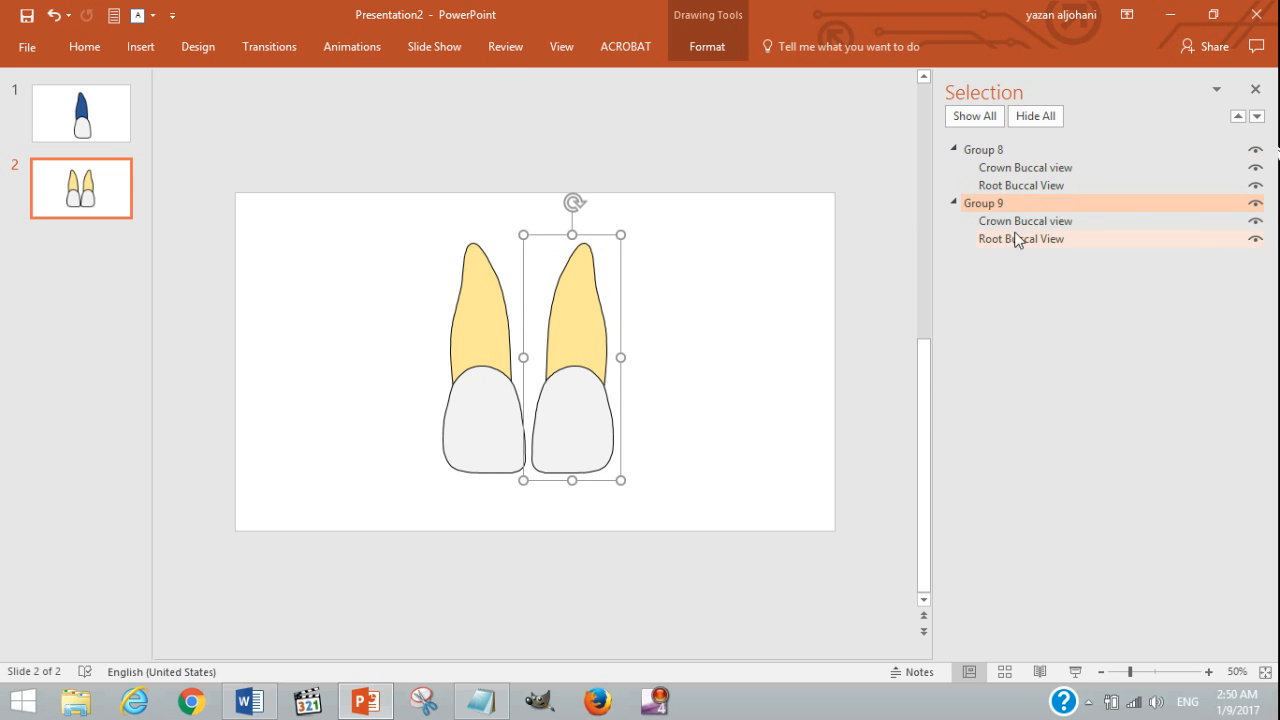
{"action": "double_click", "coordinate": [984, 204]}
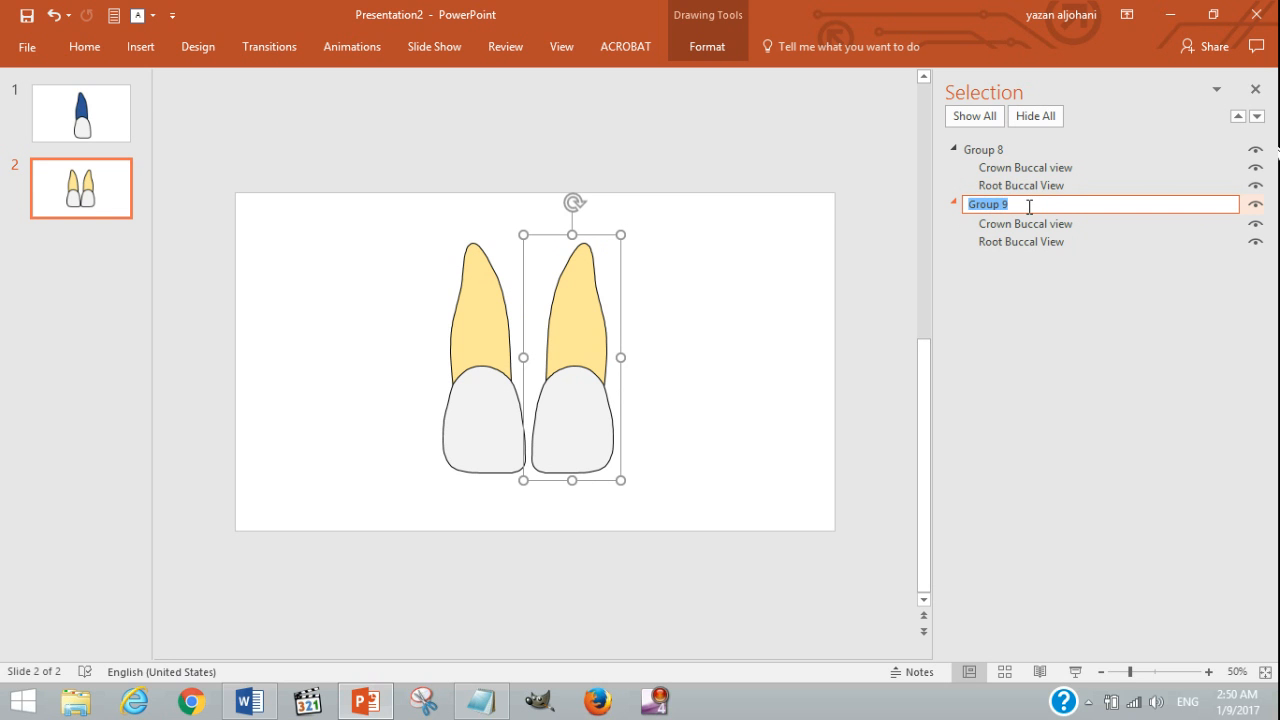
{"action": "type", "text": "#"}
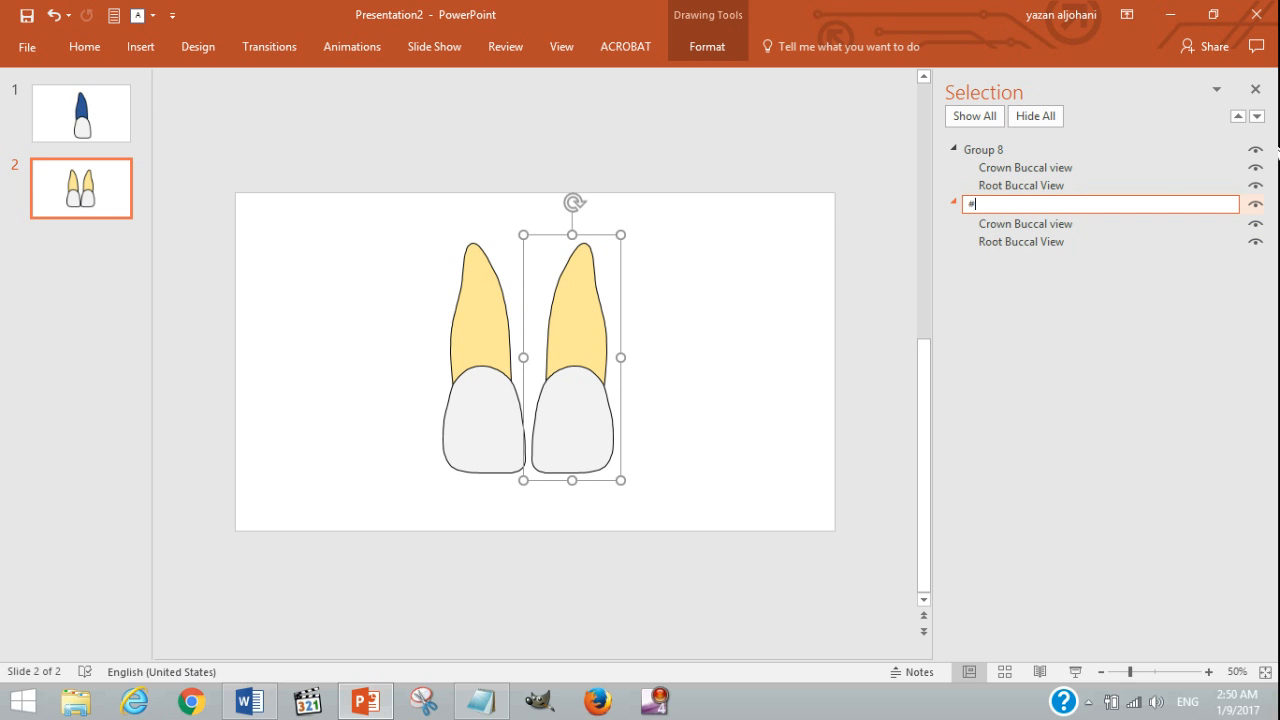
{"action": "type", "text": "21"}
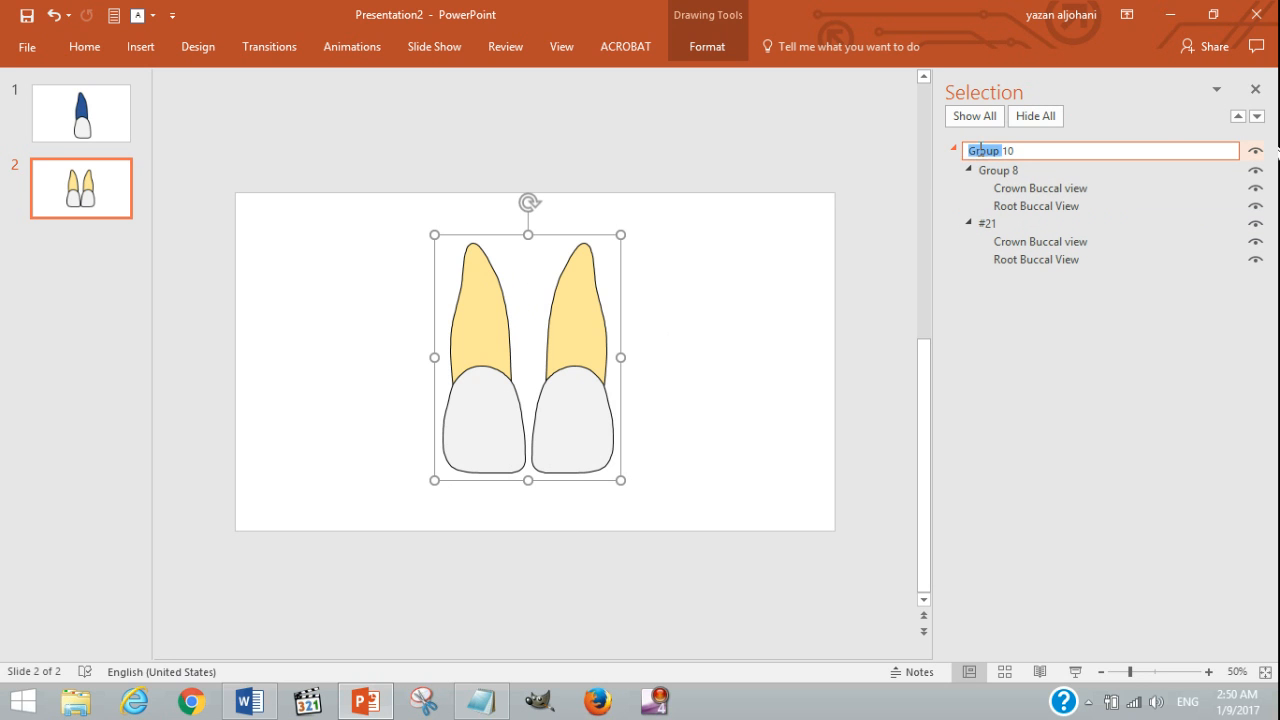
Name the combined group of both teeth Central Incisors and expand it to show its parts.
{"action": "type", "text": "Central Incisors"}
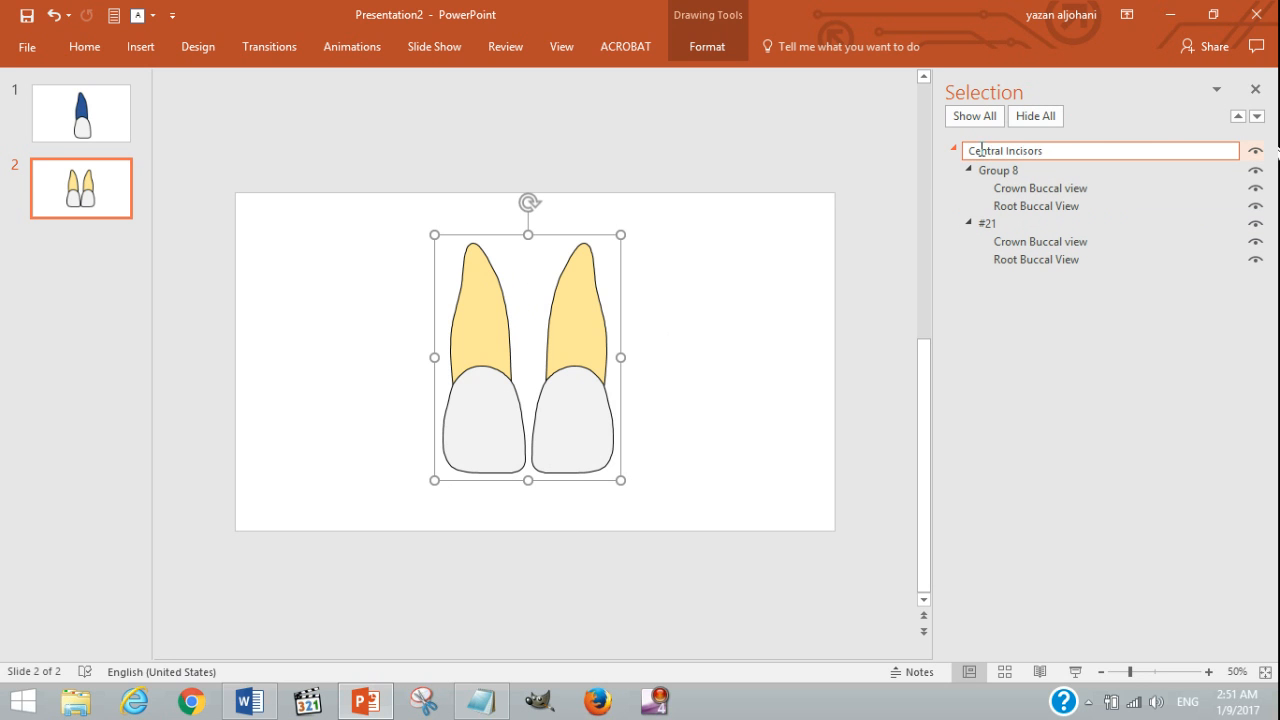
{"action": "left_click", "coordinate": [952, 150]}
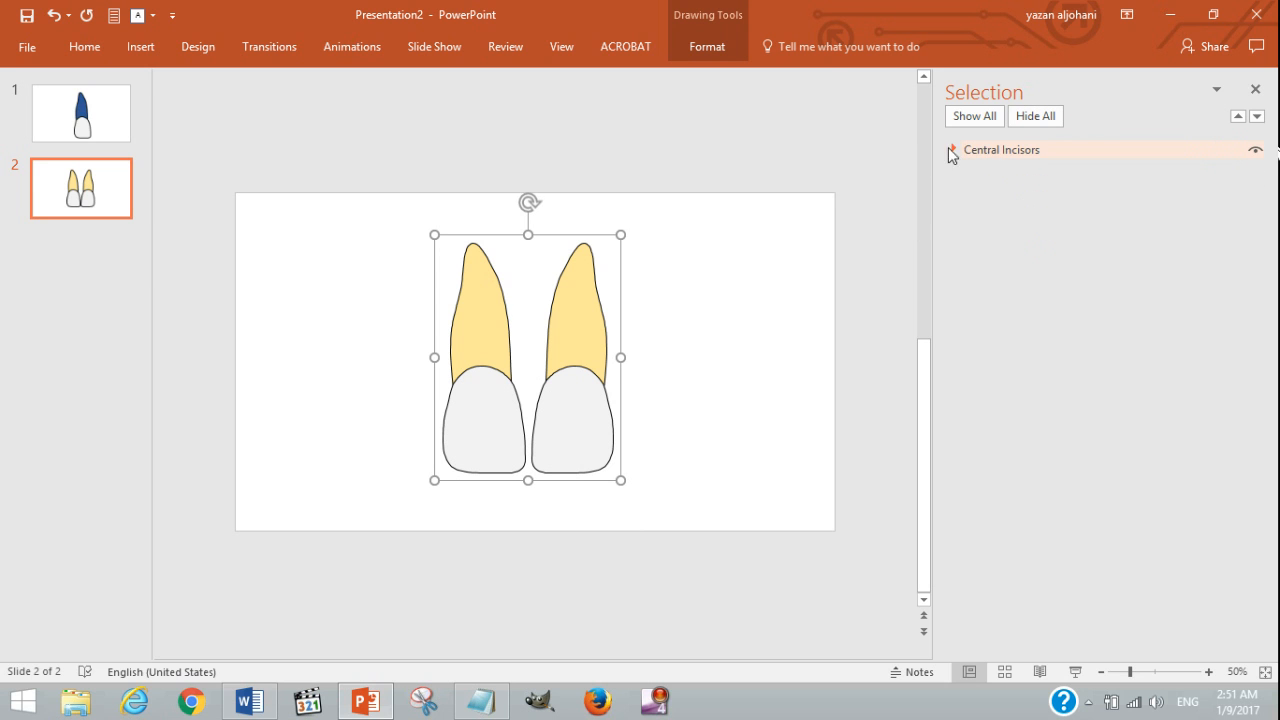
{"action": "left_click", "coordinate": [952, 148]}
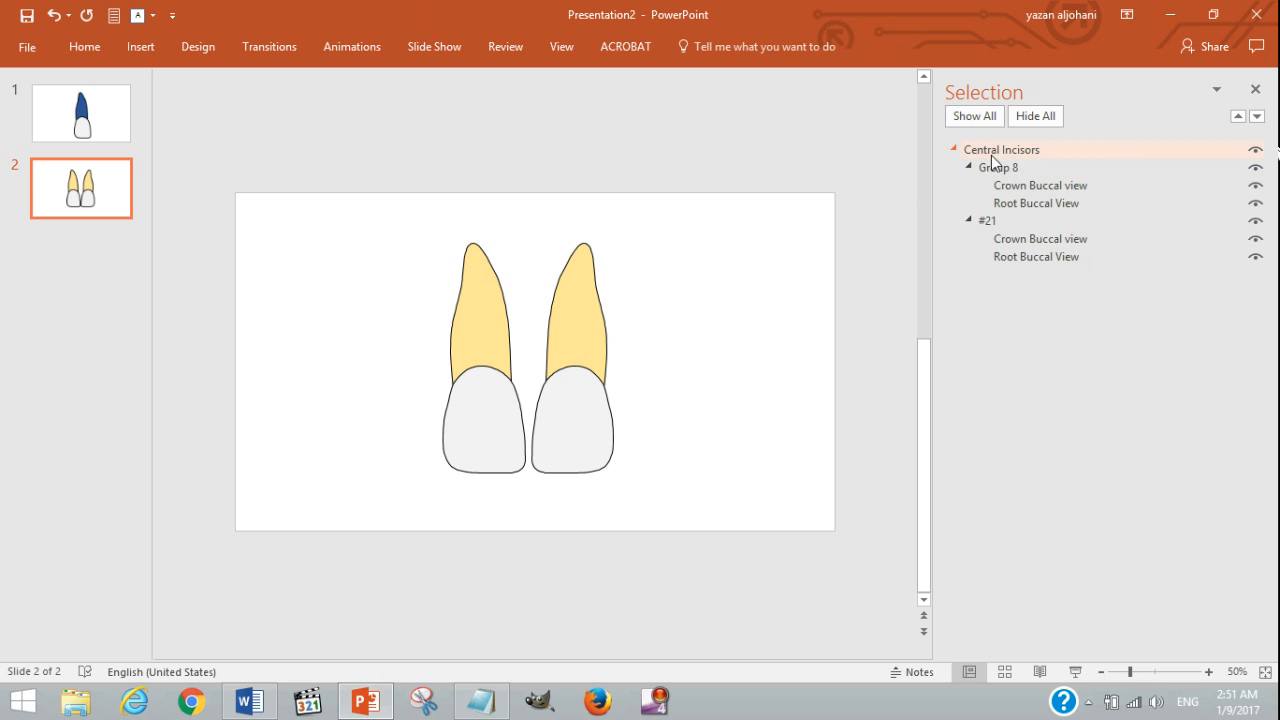
Select the whole Central Incisors group and change its Shape Outline colour.
{"action": "left_click", "coordinate": [1040, 184]}
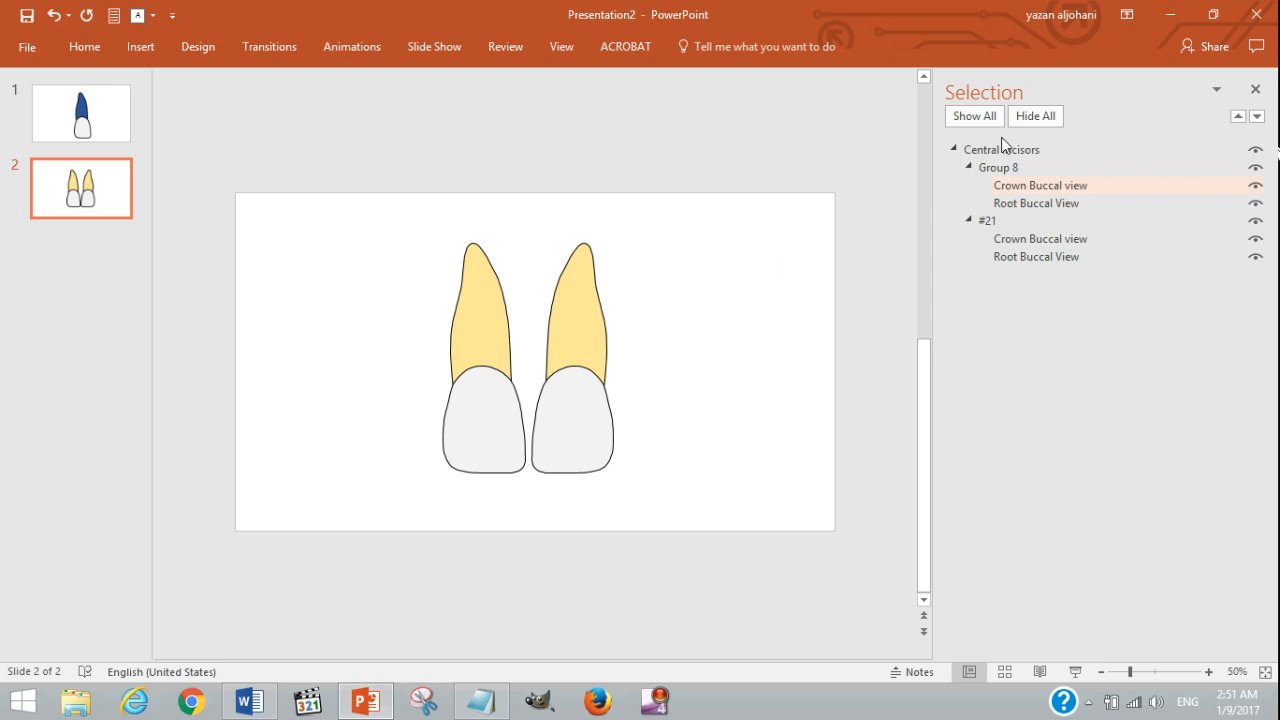
{"action": "mouse_move", "coordinate": [1010, 198]}
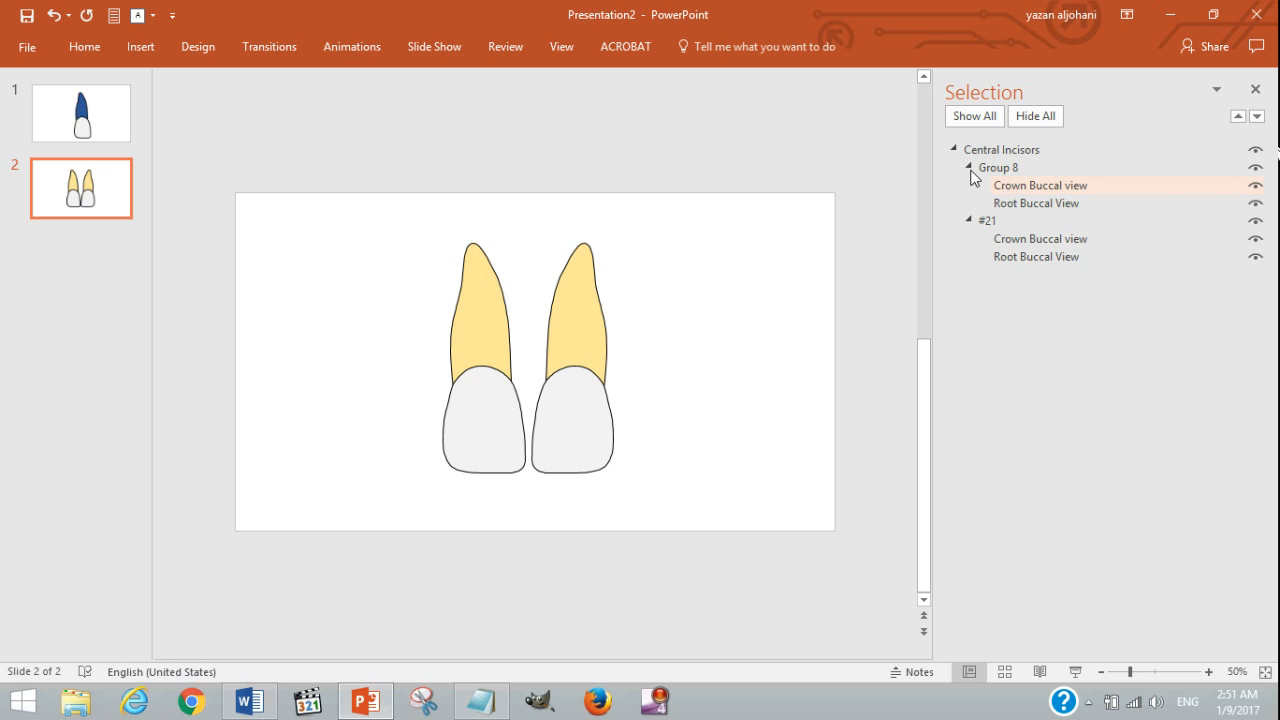
{"action": "left_click", "coordinate": [1036, 204]}
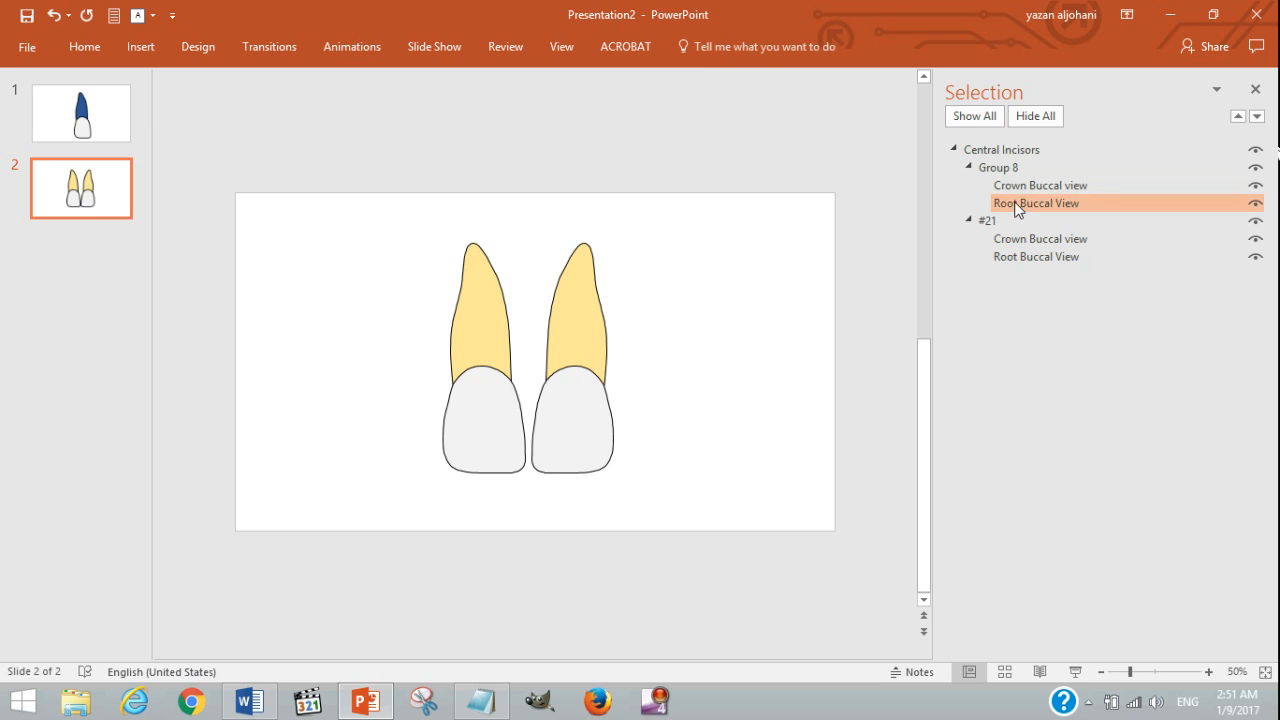
{"action": "left_click", "coordinate": [996, 168]}
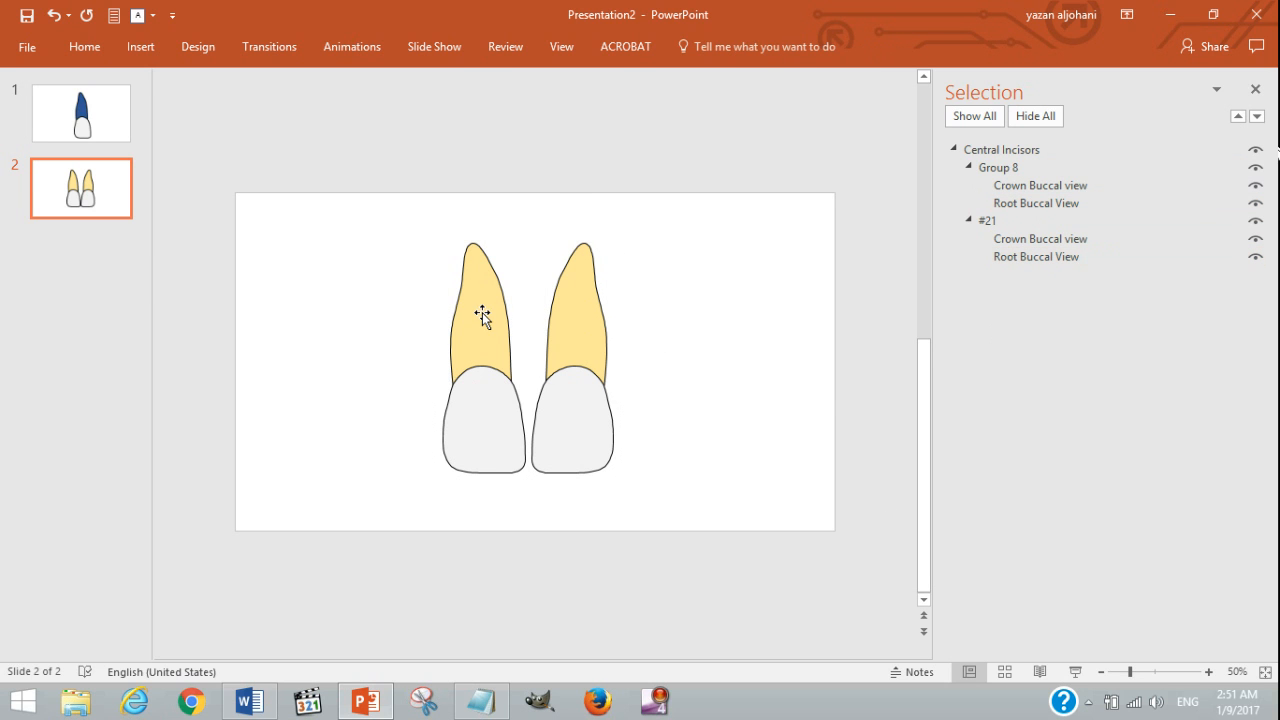
{"action": "left_click", "coordinate": [484, 316]}
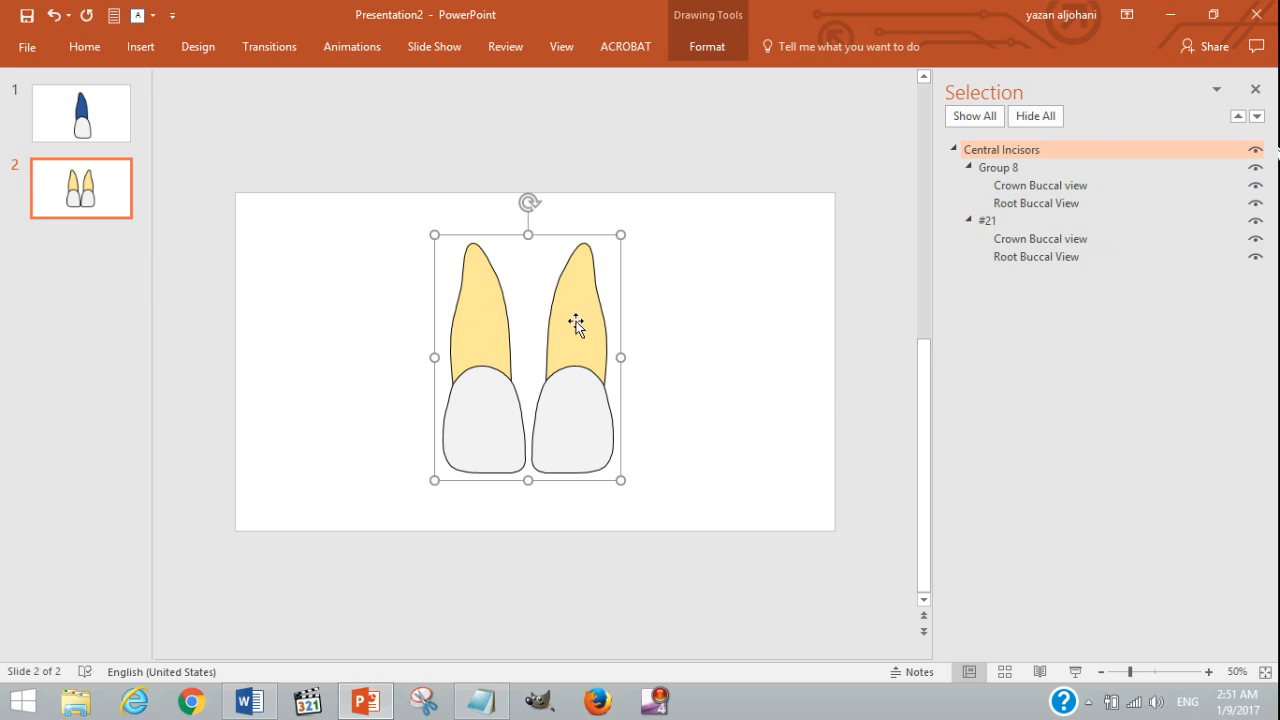
{"action": "mouse_move", "coordinate": [494, 336]}
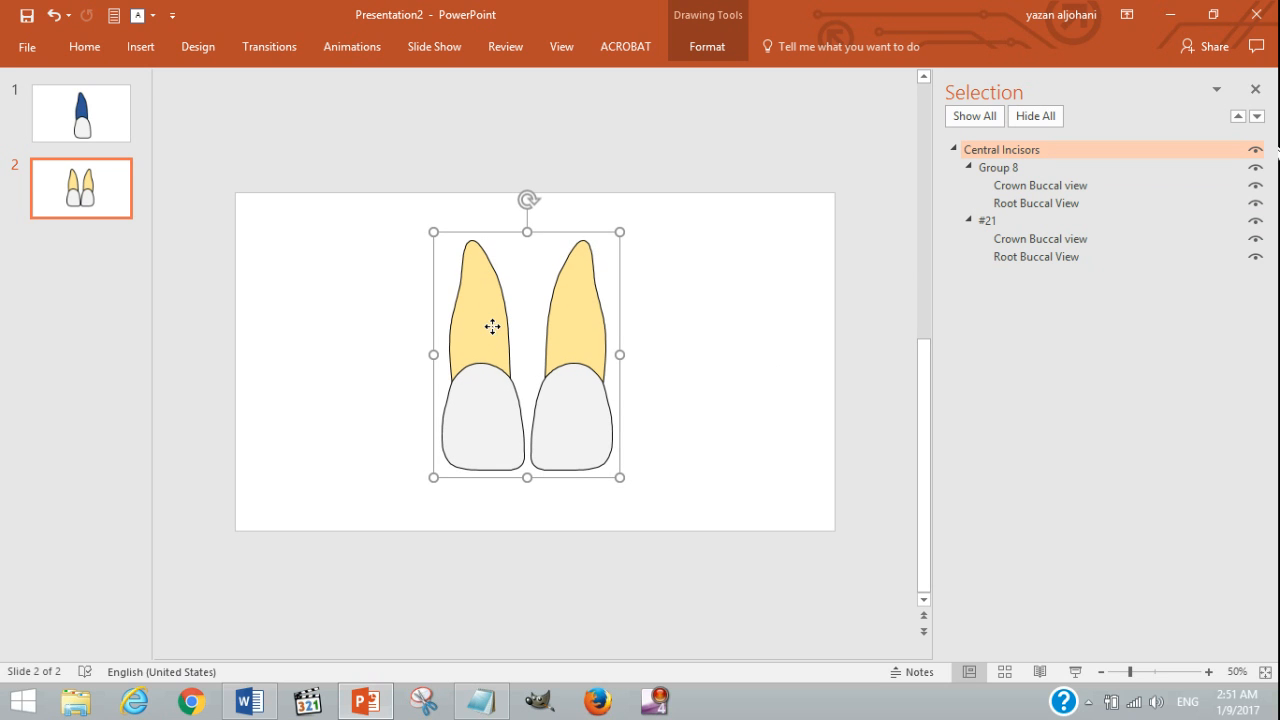
{"action": "left_click", "coordinate": [1036, 204]}
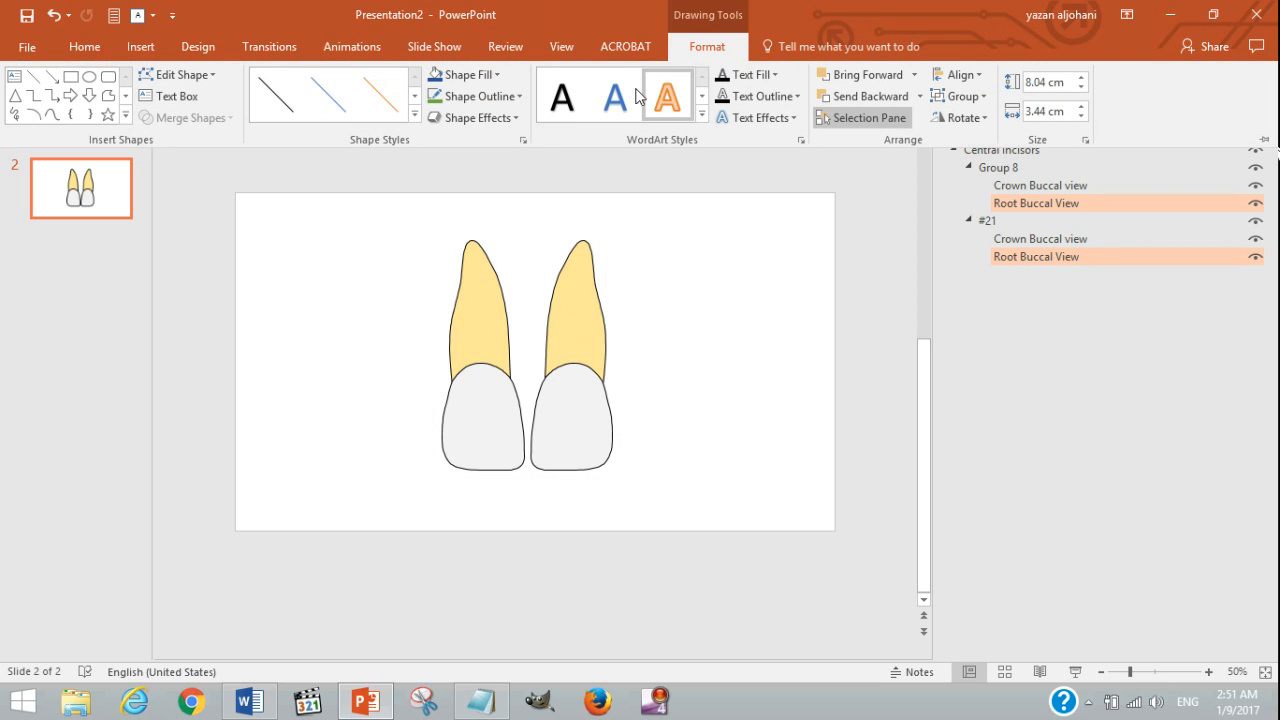
{"action": "left_click", "coordinate": [476, 96]}
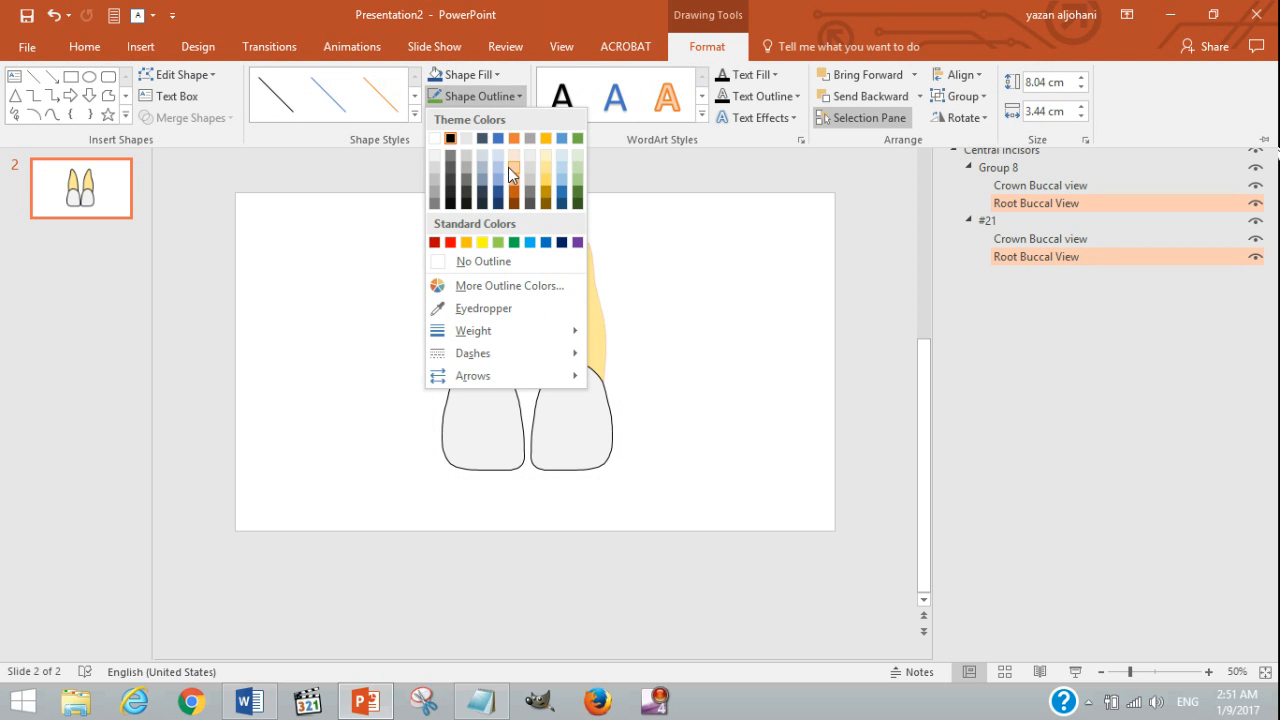
{"action": "left_click", "coordinate": [508, 172]}
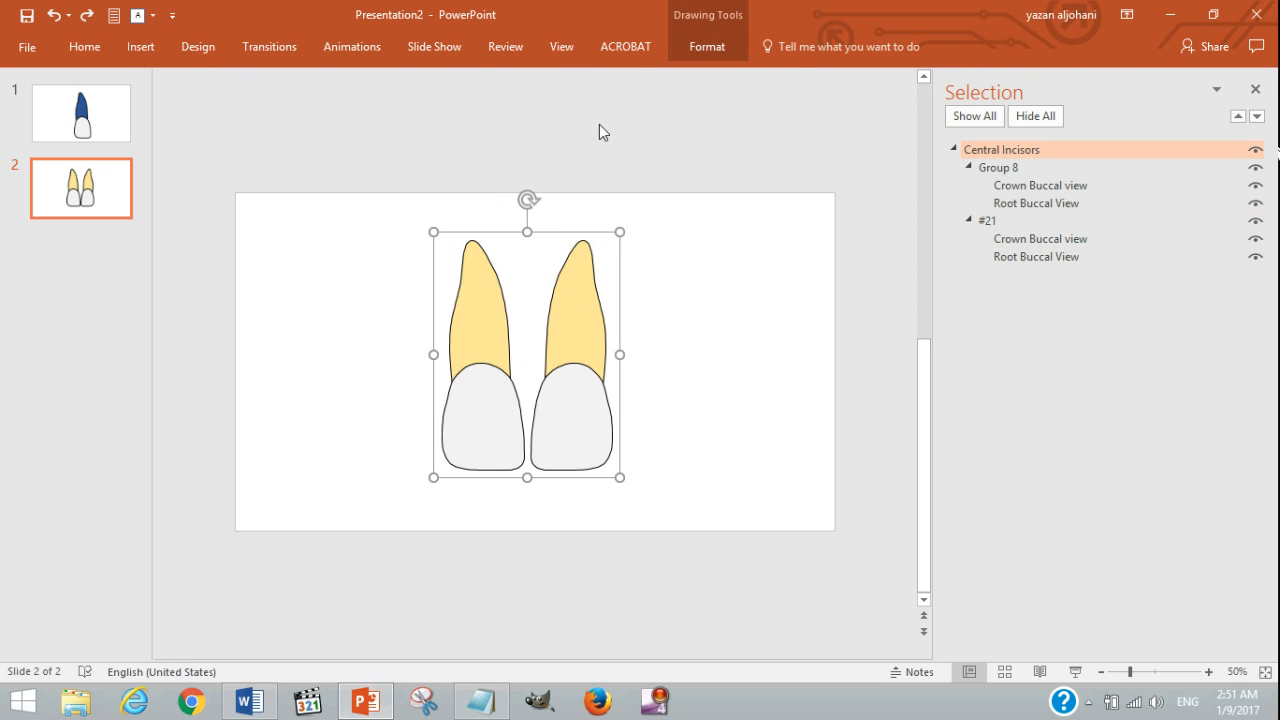
Set the Central Incisors group's Shape Fill to No Fill so both teeth show only outlines.
{"action": "left_click", "coordinate": [706, 46]}
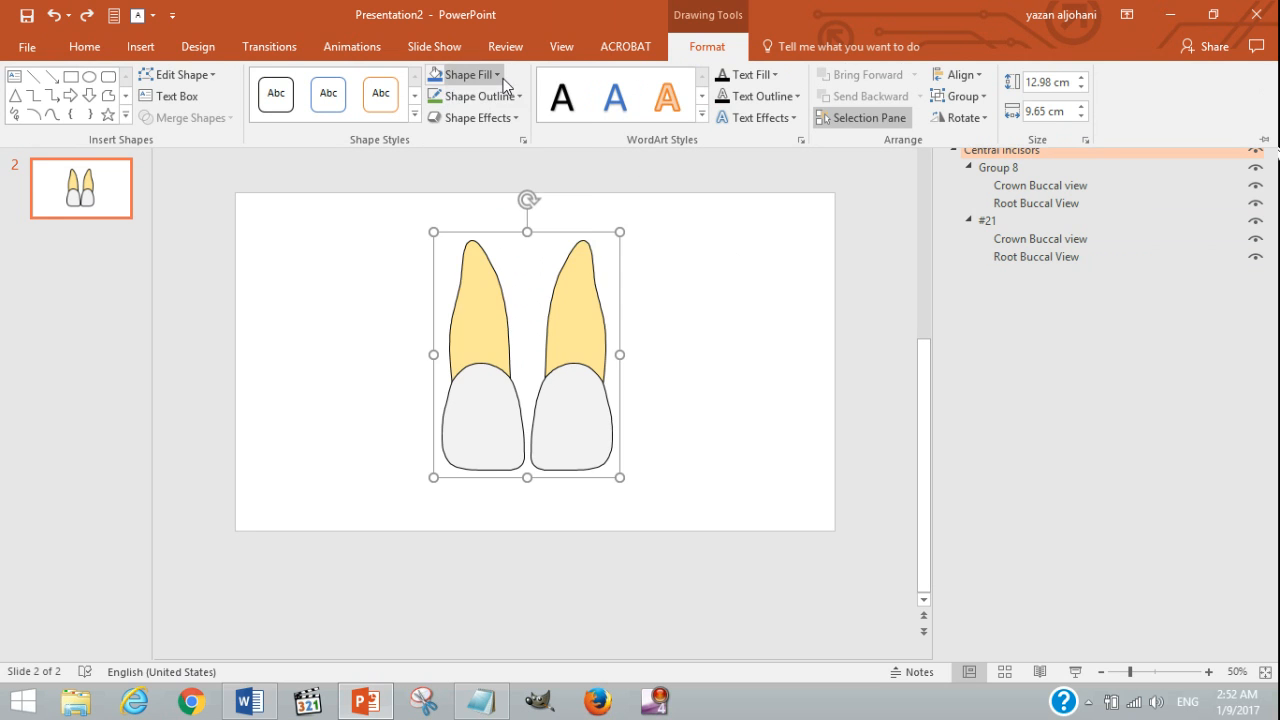
{"action": "left_click", "coordinate": [464, 74]}
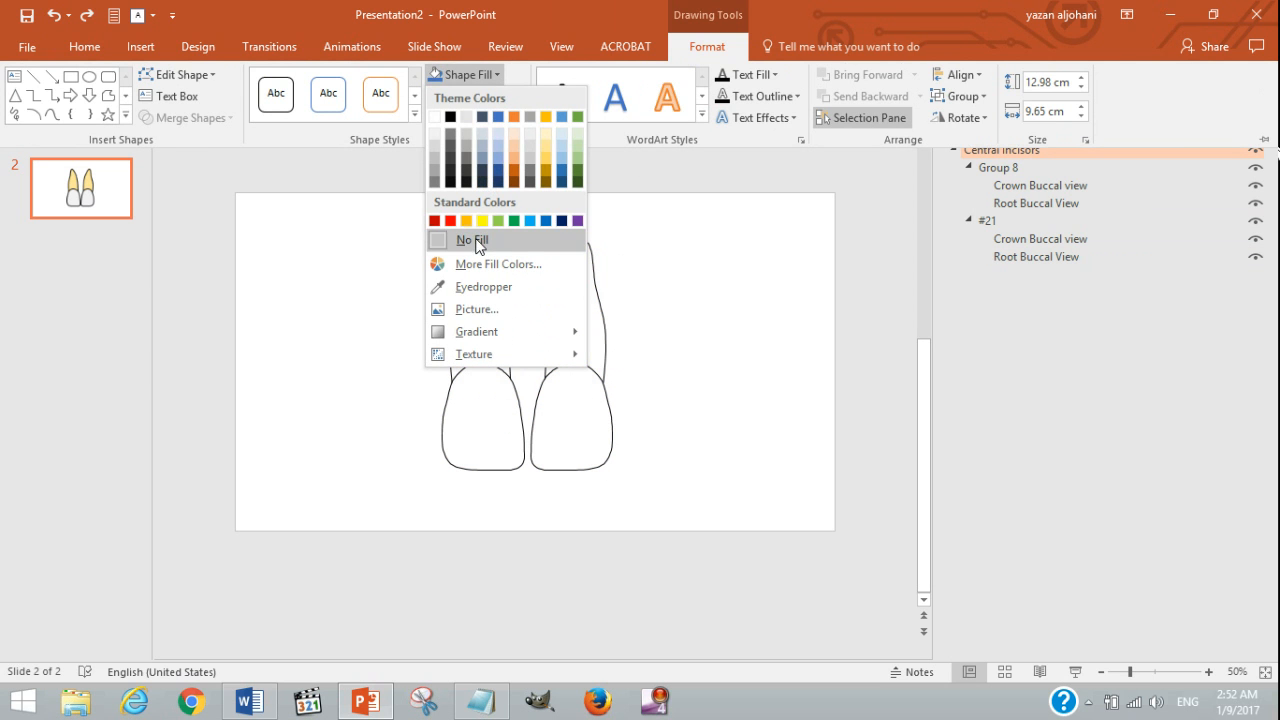
{"action": "left_click", "coordinate": [470, 240]}
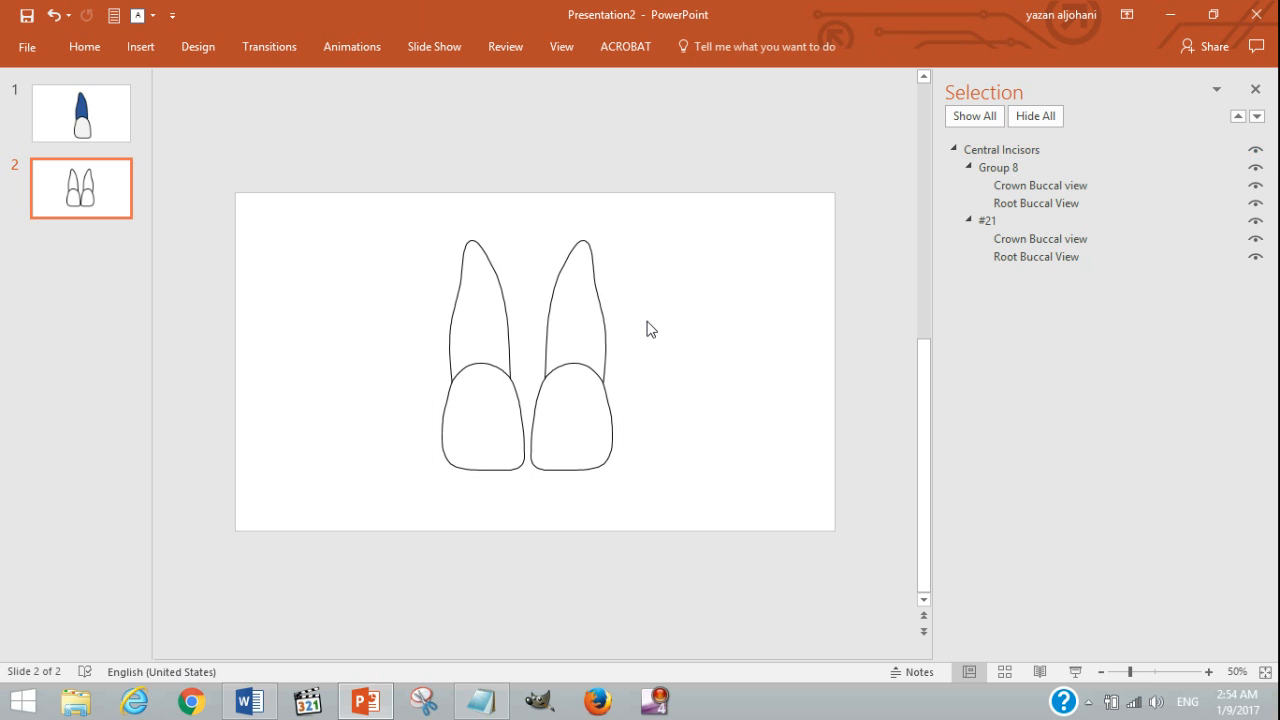
{"action": "mouse_move", "coordinate": [632, 340]}
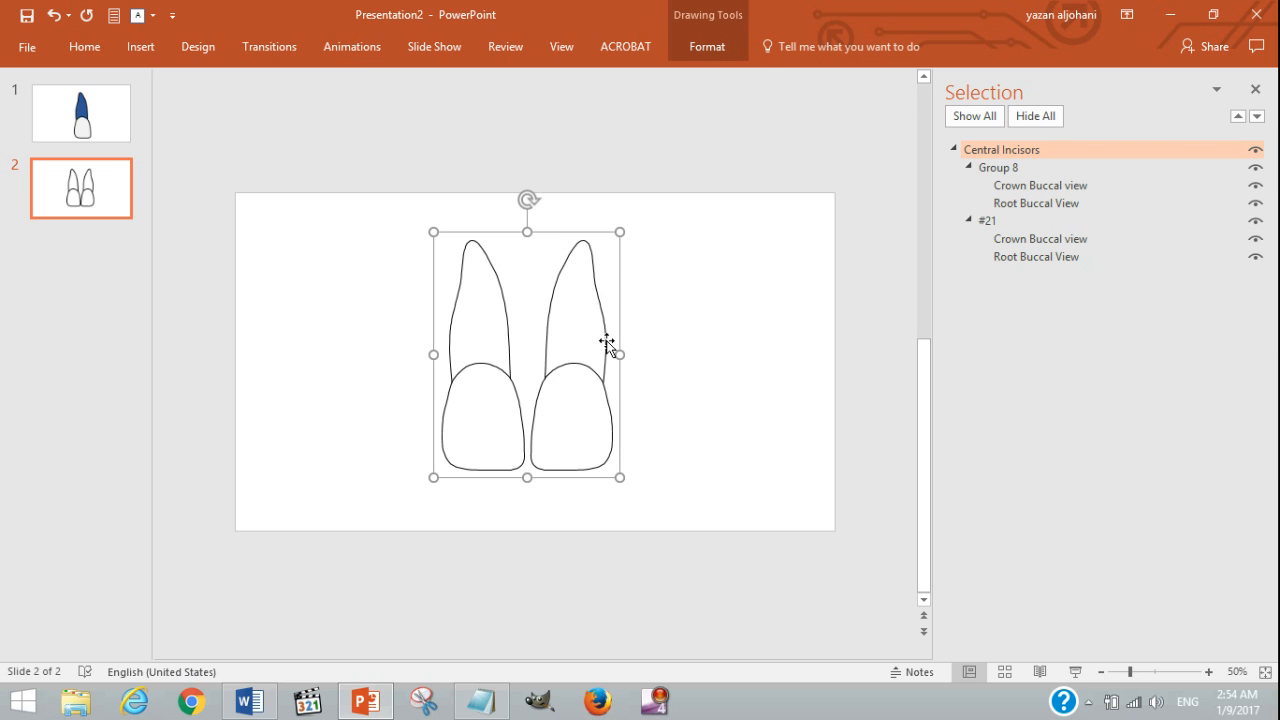
{"action": "mouse_move", "coordinate": [612, 352]}
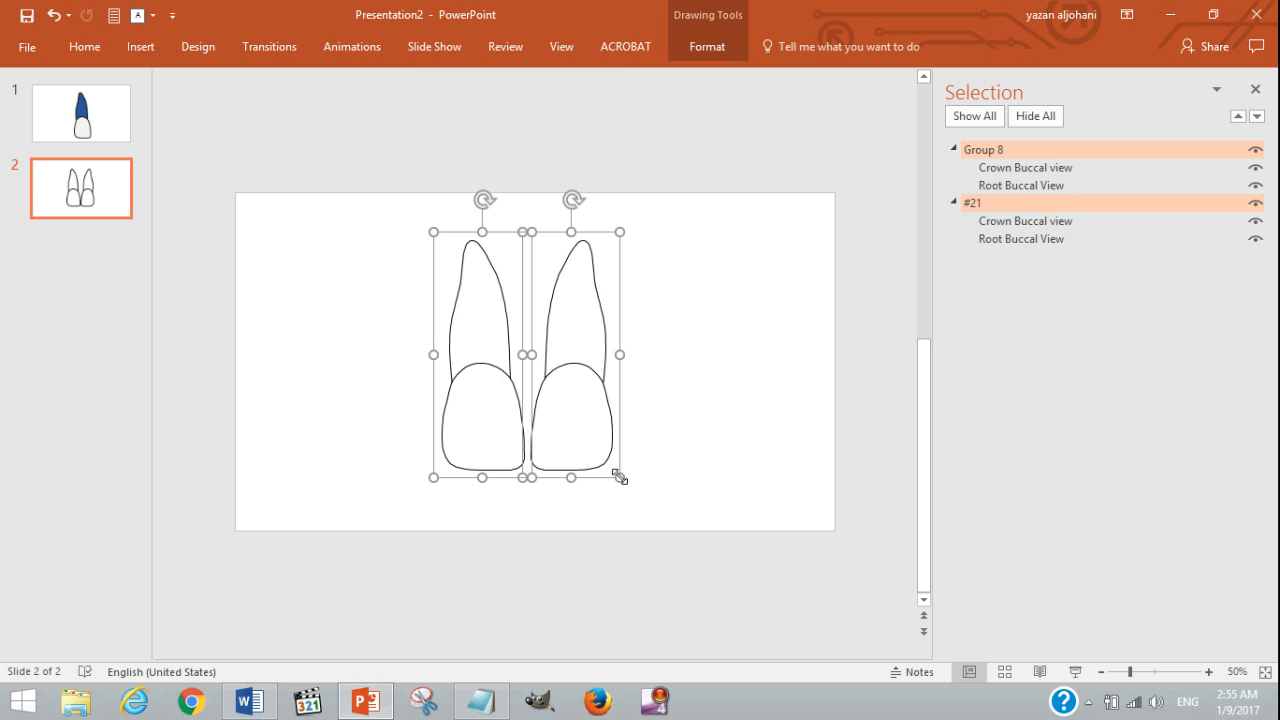
Shrink the grouped teeth to a small size and move them to the top centre of the slide.
{"action": "left_click_drag", "start_coordinate": [620, 476], "coordinate": [552, 344]}
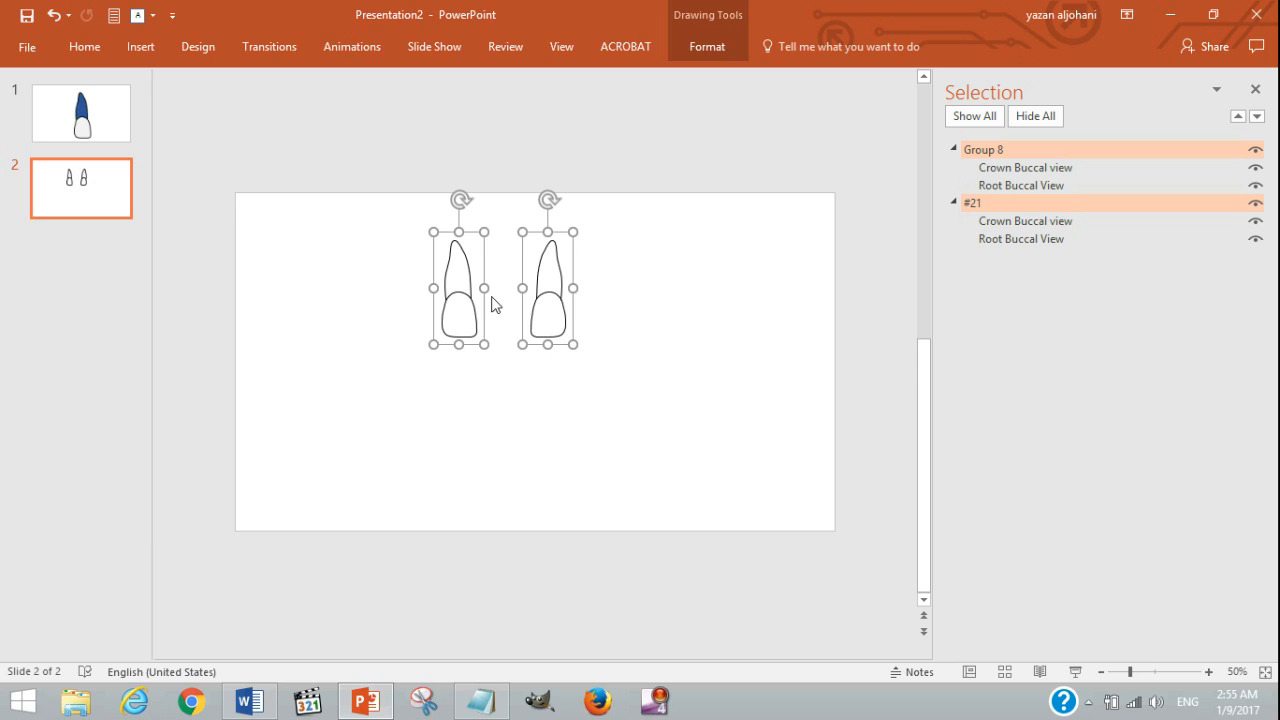
{"action": "mouse_move", "coordinate": [680, 348]}
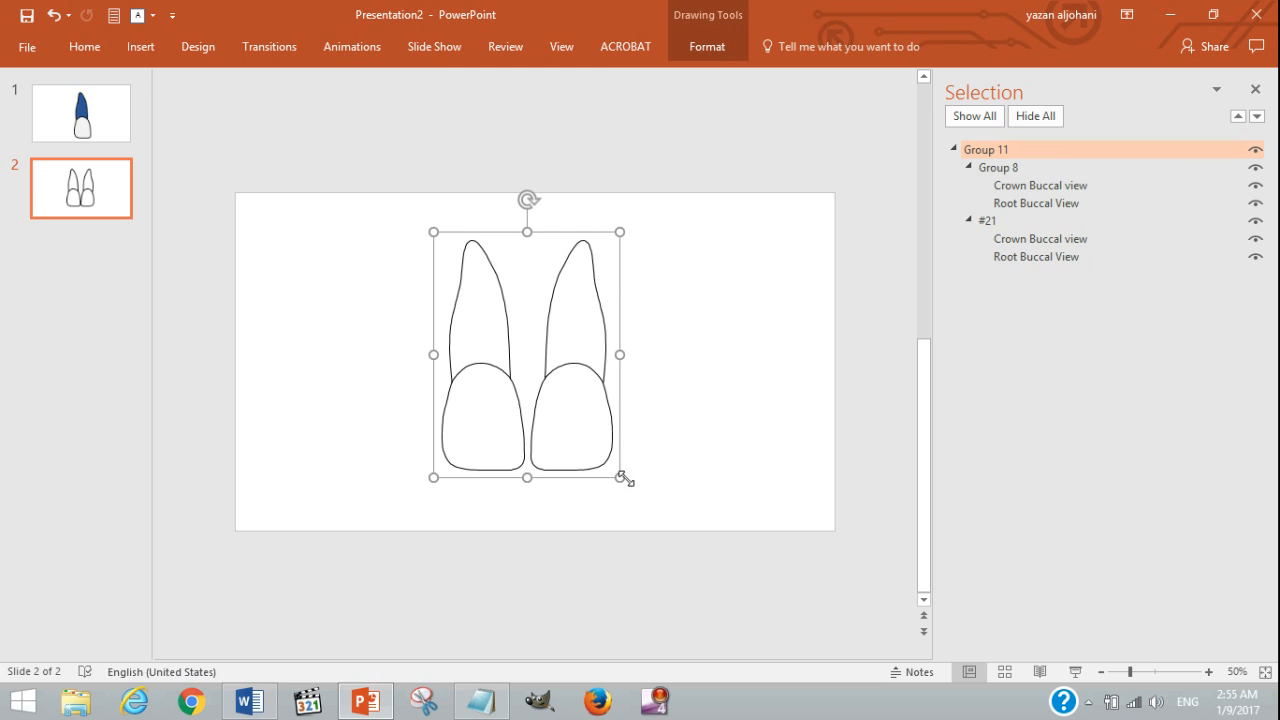
{"action": "left_click_drag", "start_coordinate": [624, 476], "coordinate": [498, 318]}
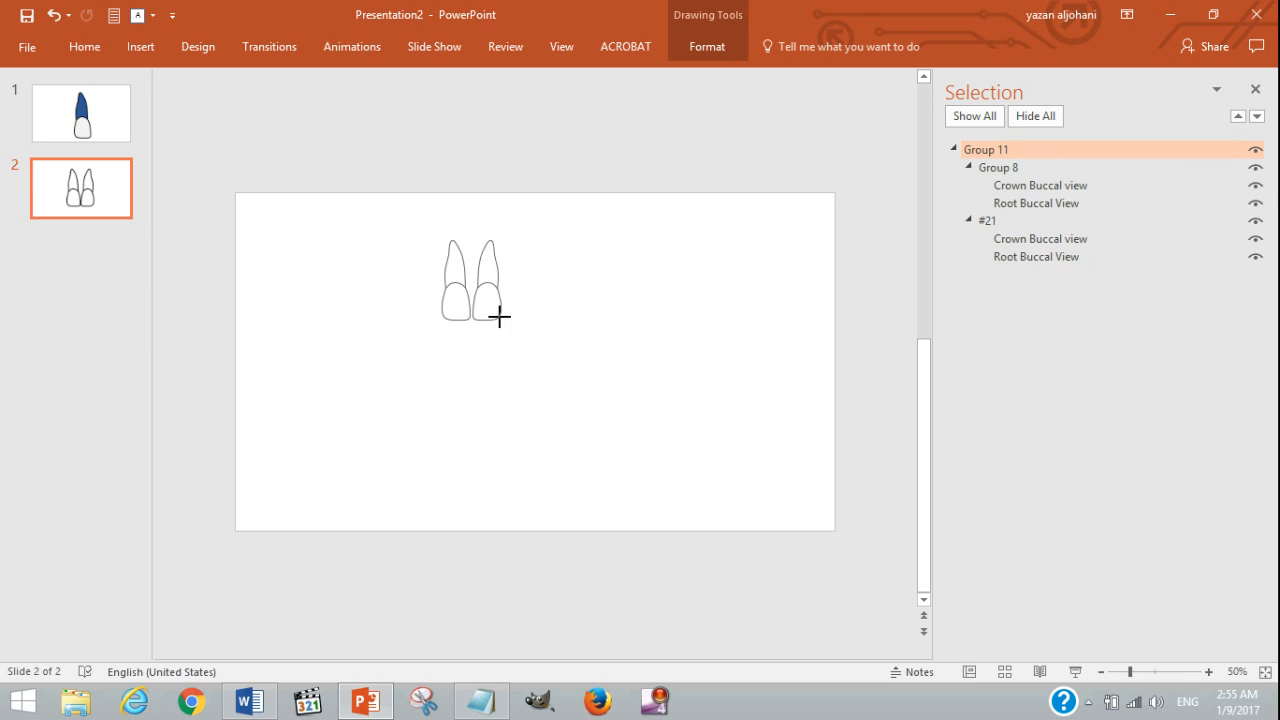
{"action": "left_click", "coordinate": [470, 280]}
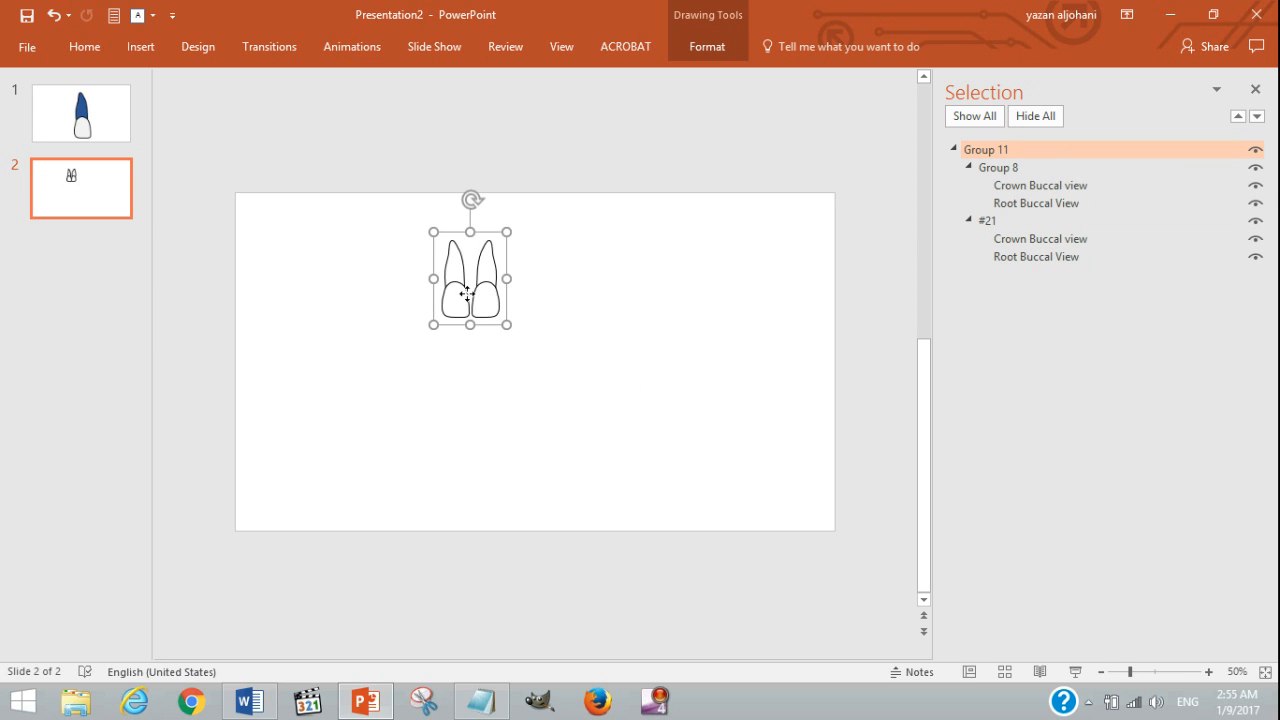
{"action": "left_click_drag", "start_coordinate": [470, 276], "coordinate": [550, 276]}
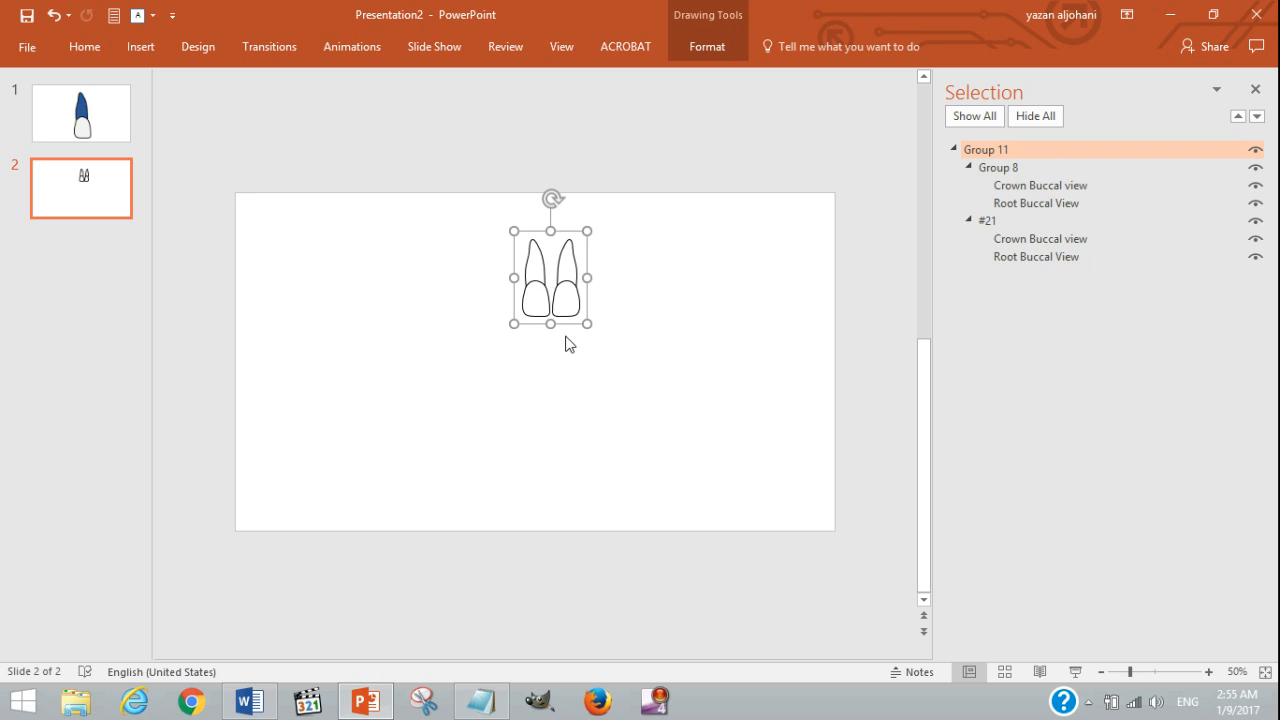